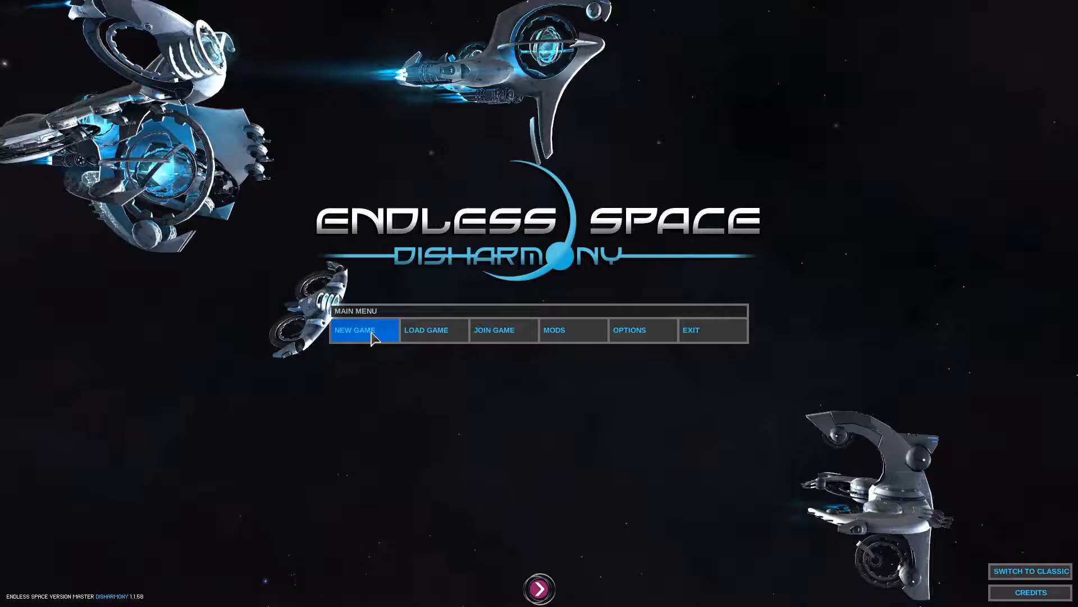
# - Begin new game setup and view the galaxy Shape and Age dropdown options
pyautogui.click(365, 330)
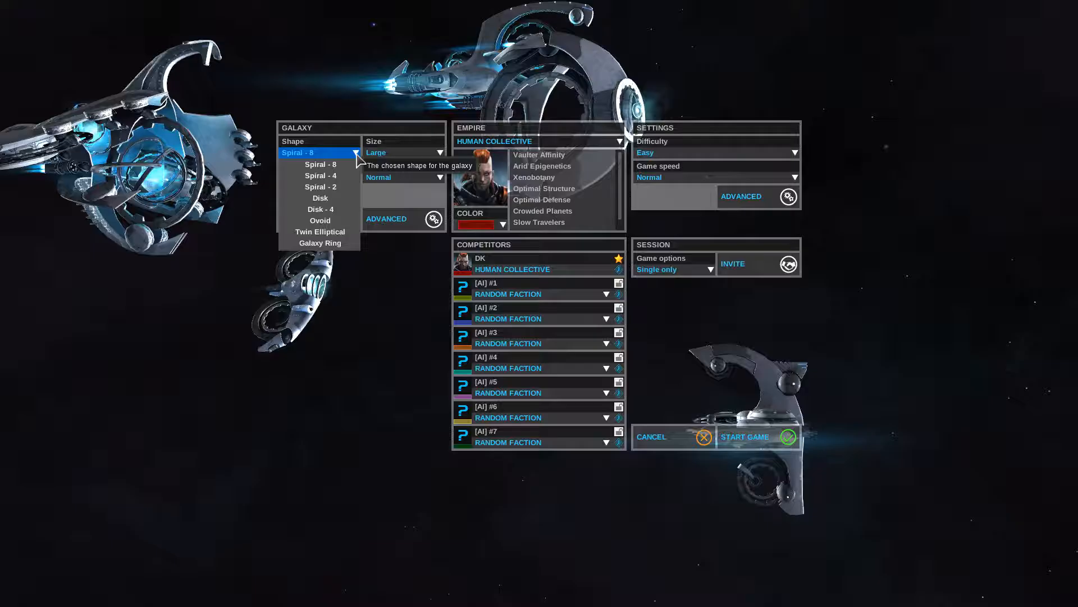
pyautogui.click(403, 152)
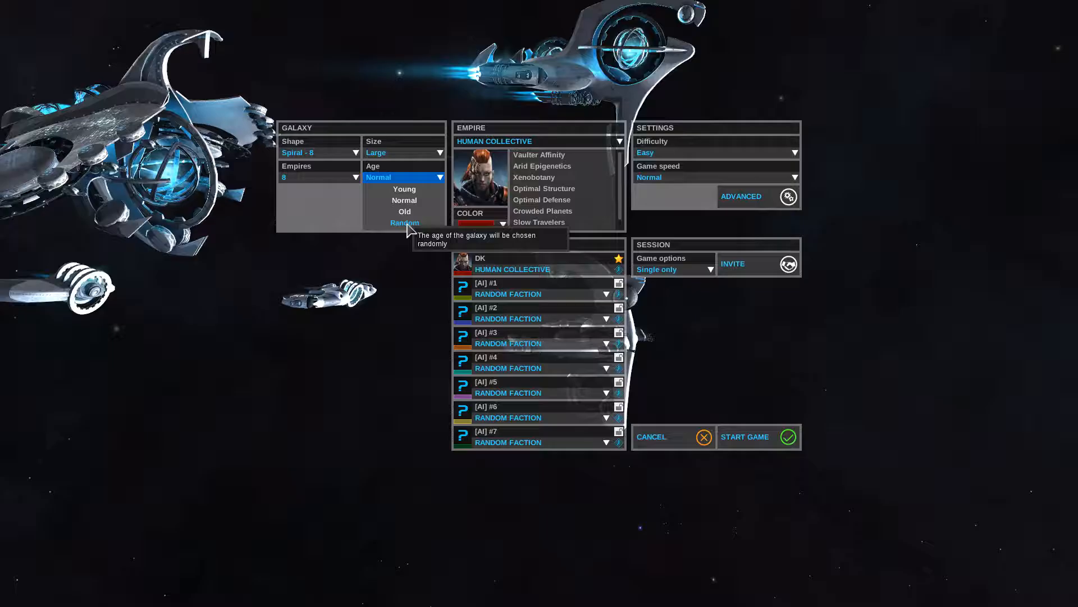
pyautogui.click(741, 196)
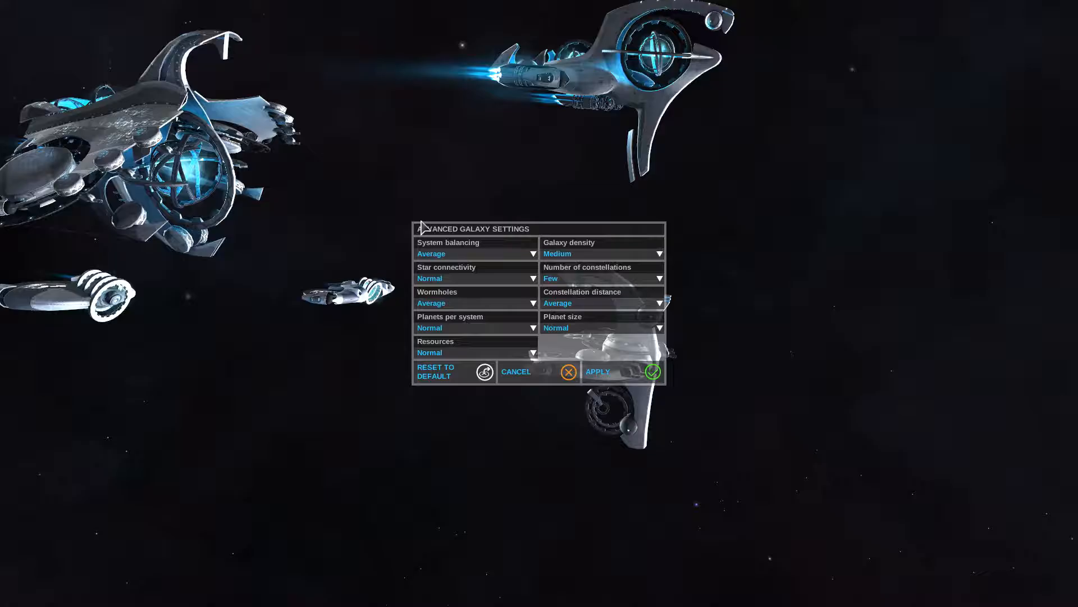
# - Show Advanced Galaxy Settings and view the Planet size dropdown choices
pyautogui.click(602, 327)
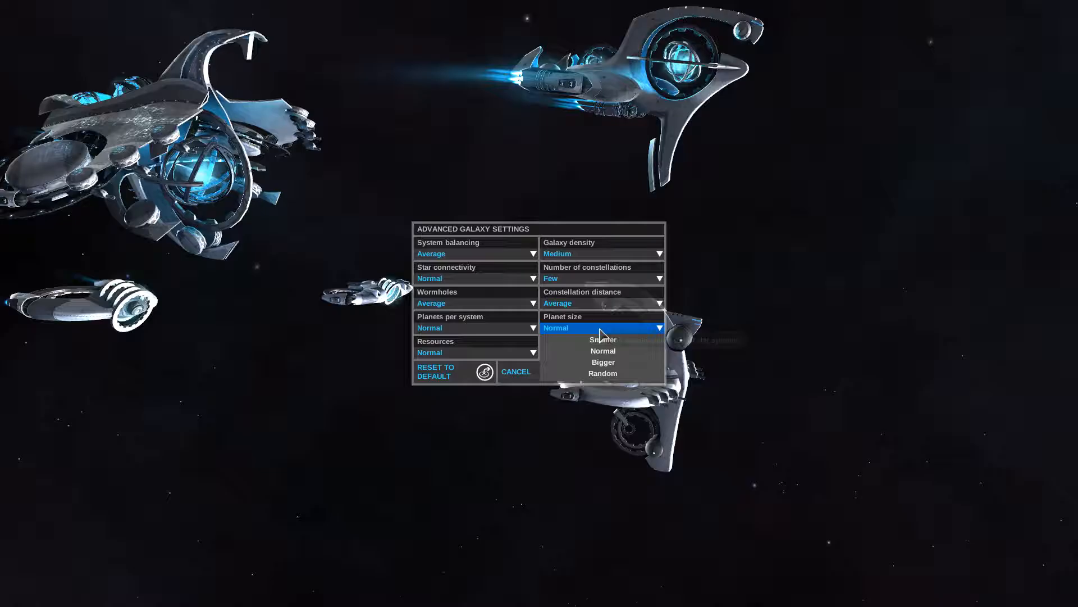
pyautogui.click(603, 351)
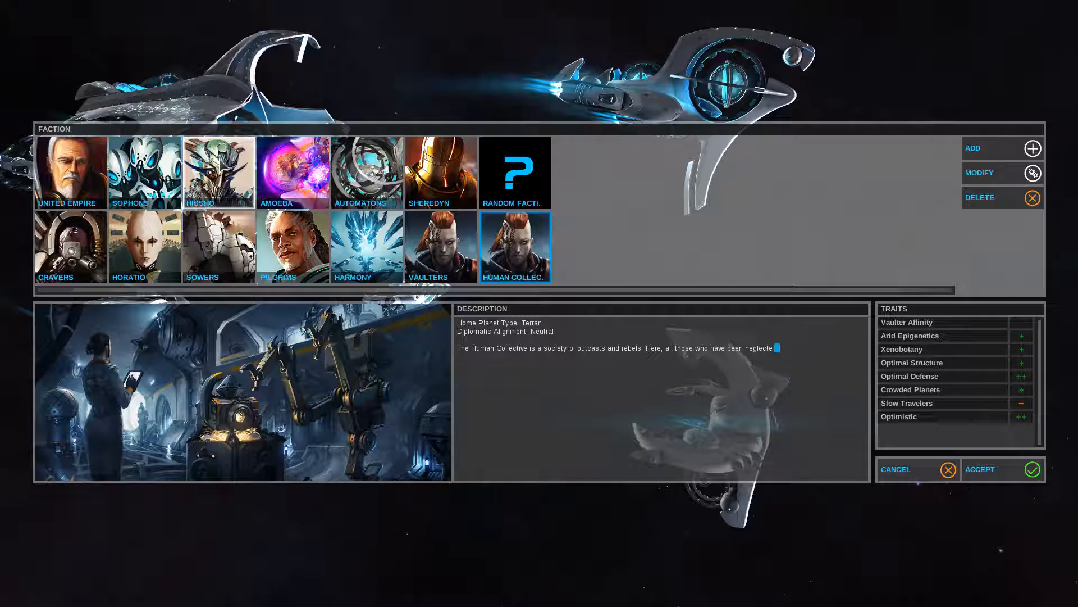
pyautogui.moveTo(70, 172)
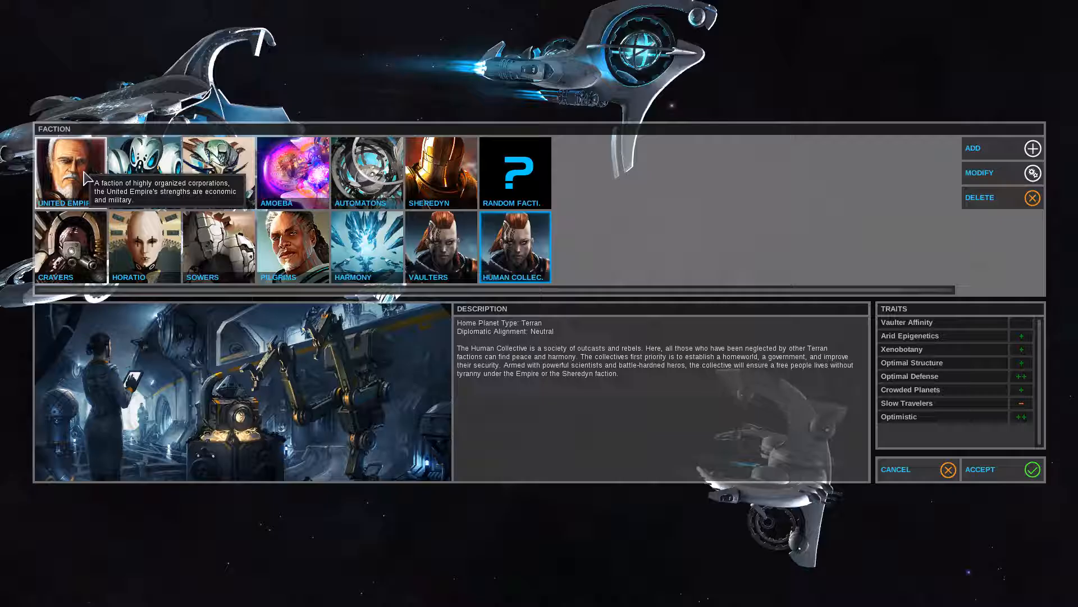
pyautogui.moveTo(152, 175)
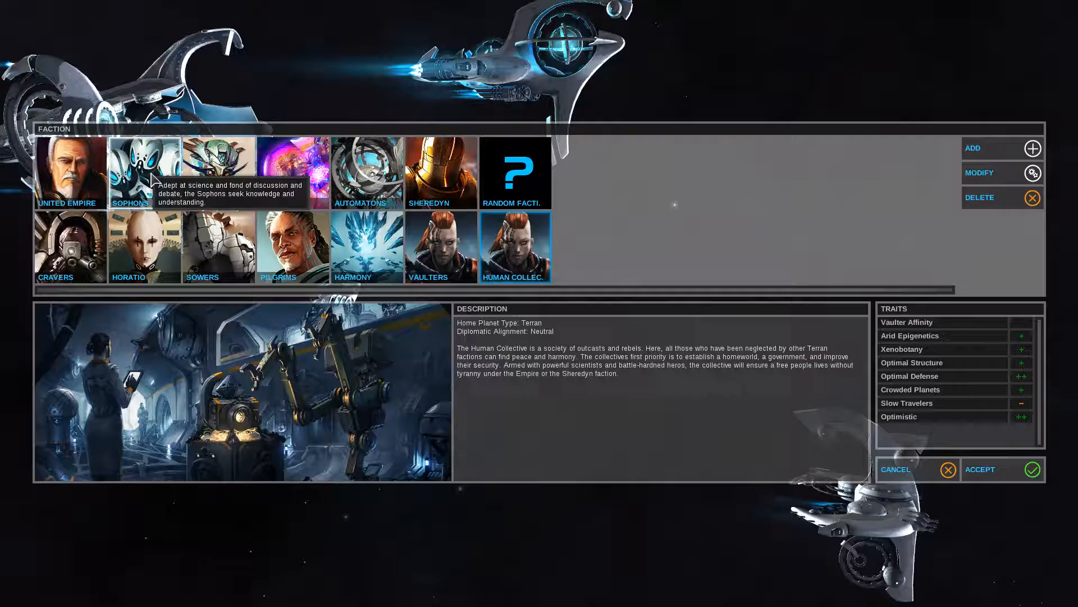
# - Read the Sophons, Hissho, Amoeba and Automatons faction descriptions and traits
pyautogui.click(219, 172)
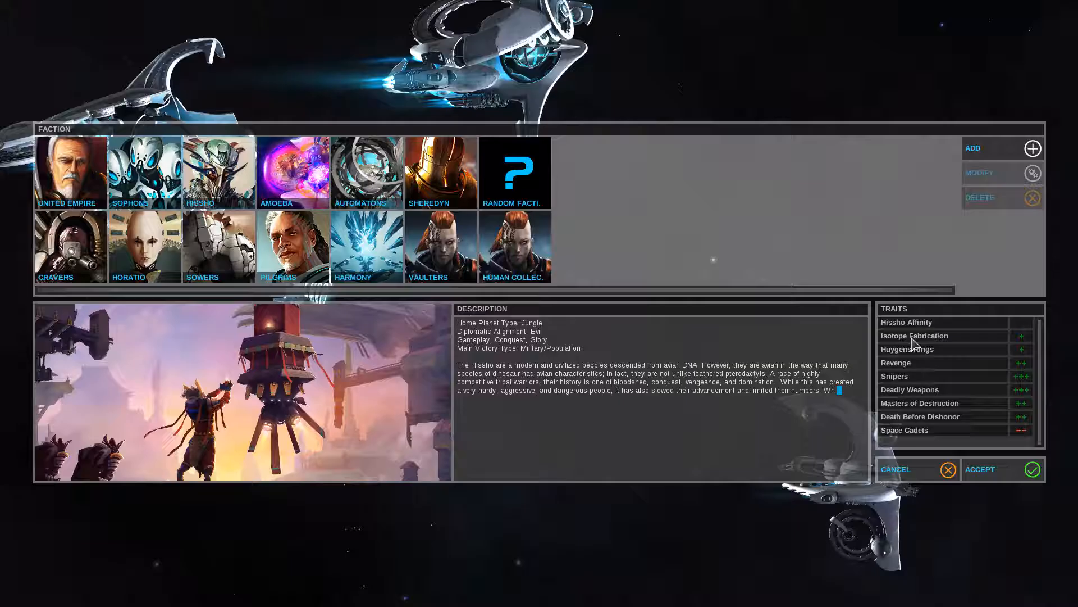
pyautogui.click(144, 172)
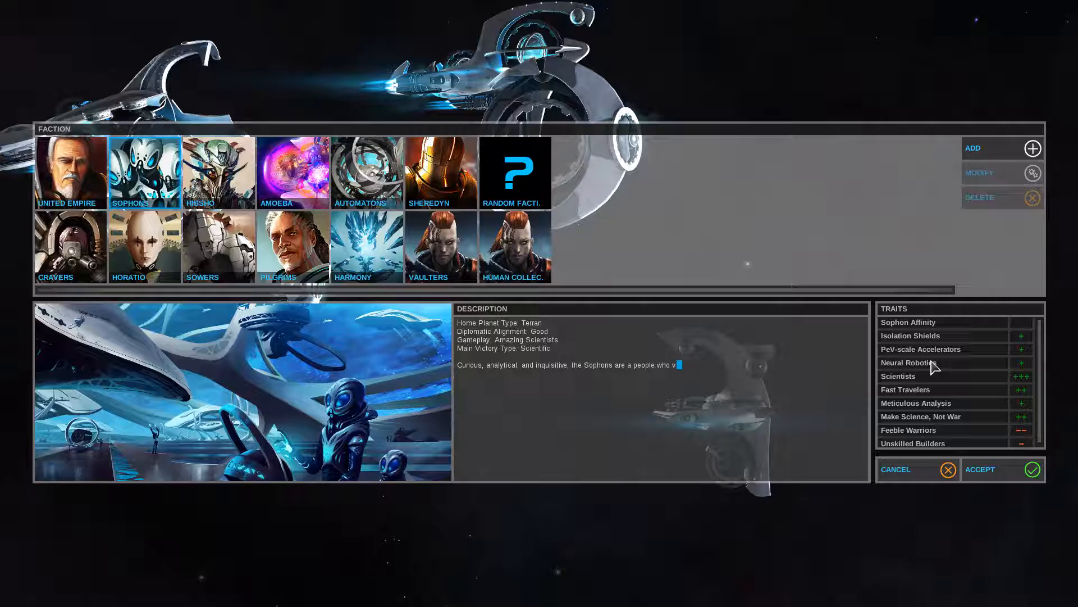
pyautogui.click(294, 173)
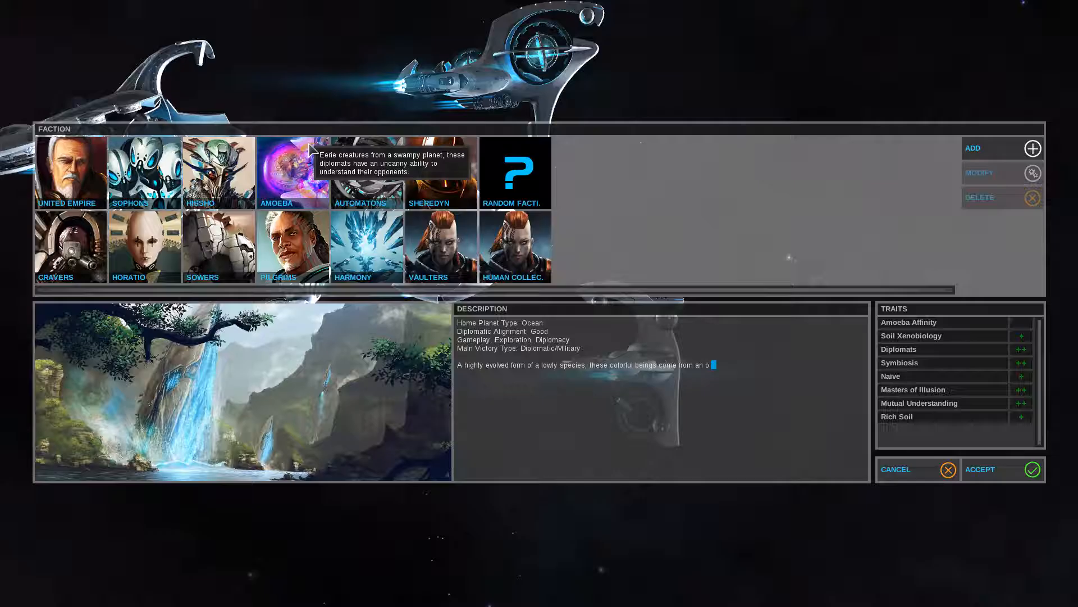
pyautogui.click(367, 173)
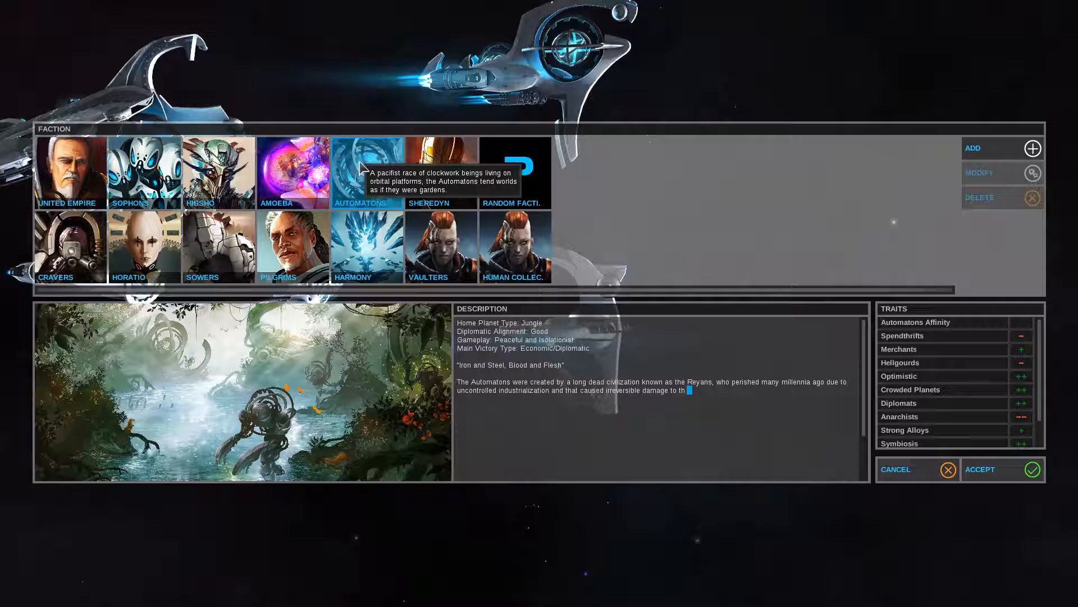
pyautogui.click(441, 173)
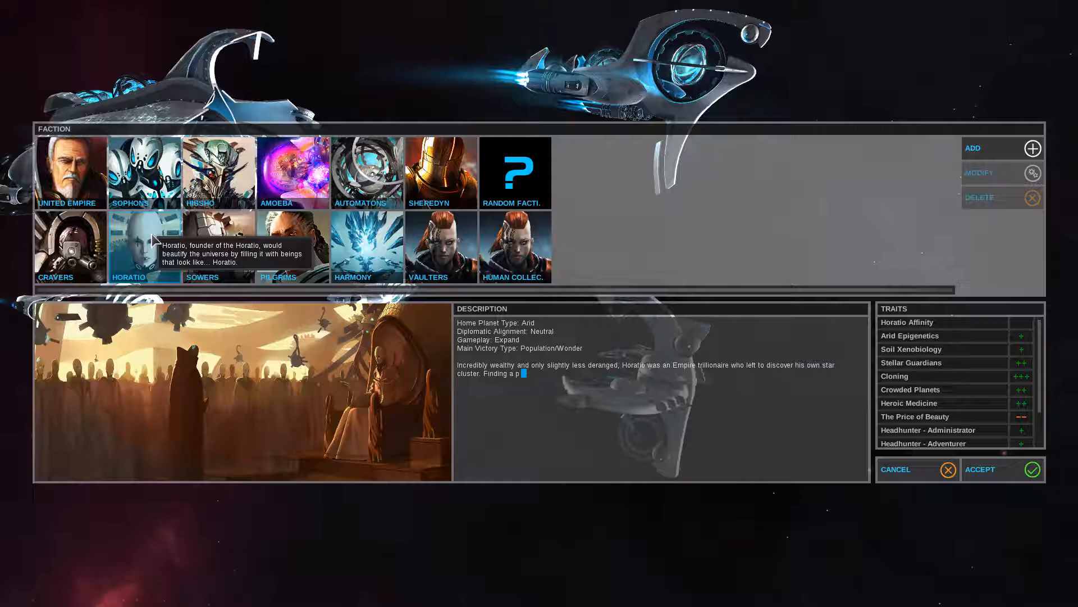
pyautogui.moveTo(220, 246)
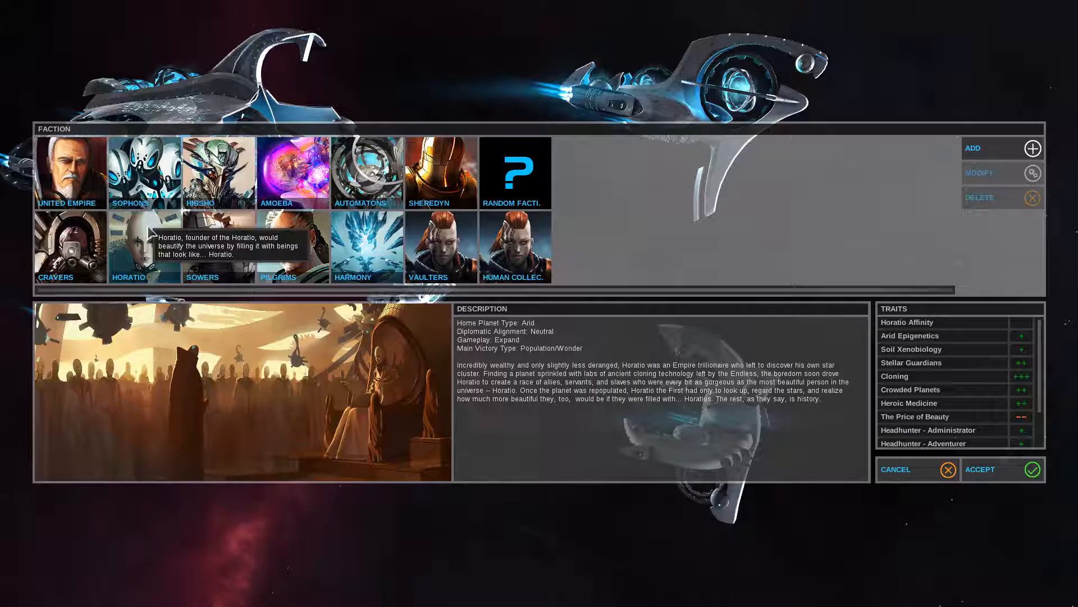
# - View the Horatio, Sowers, Pilgrims, Harmony and Vaulters descriptions and trait lists
pyautogui.click(206, 246)
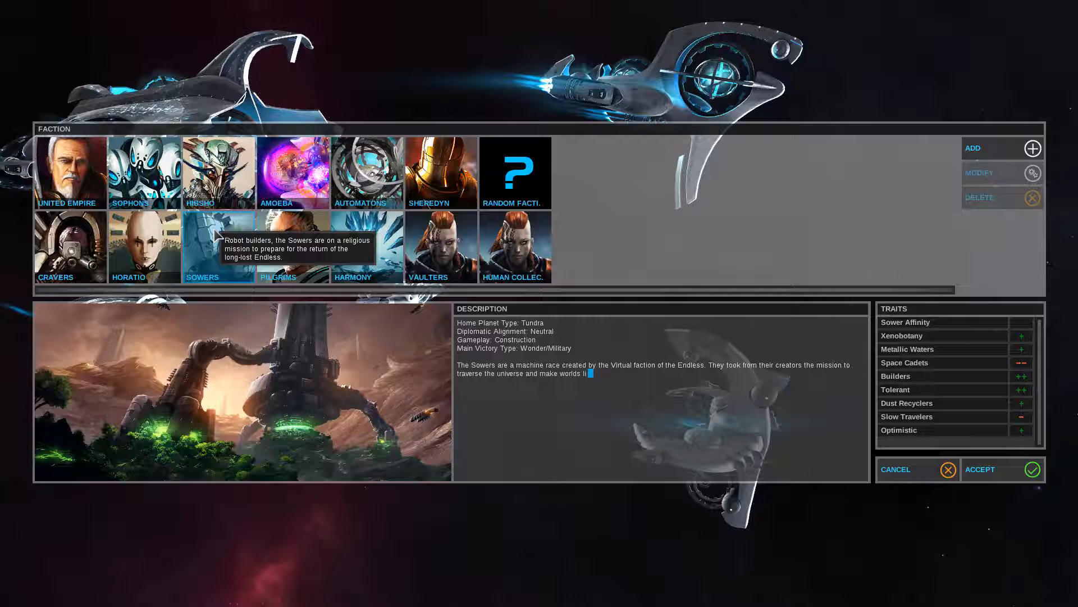
pyautogui.click(294, 246)
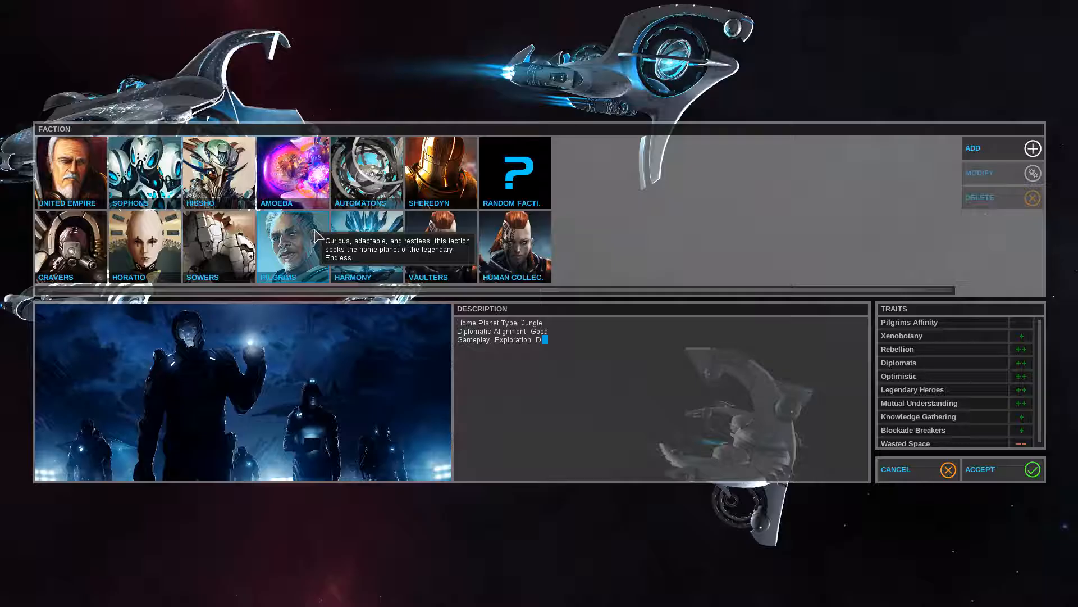
pyautogui.click(293, 246)
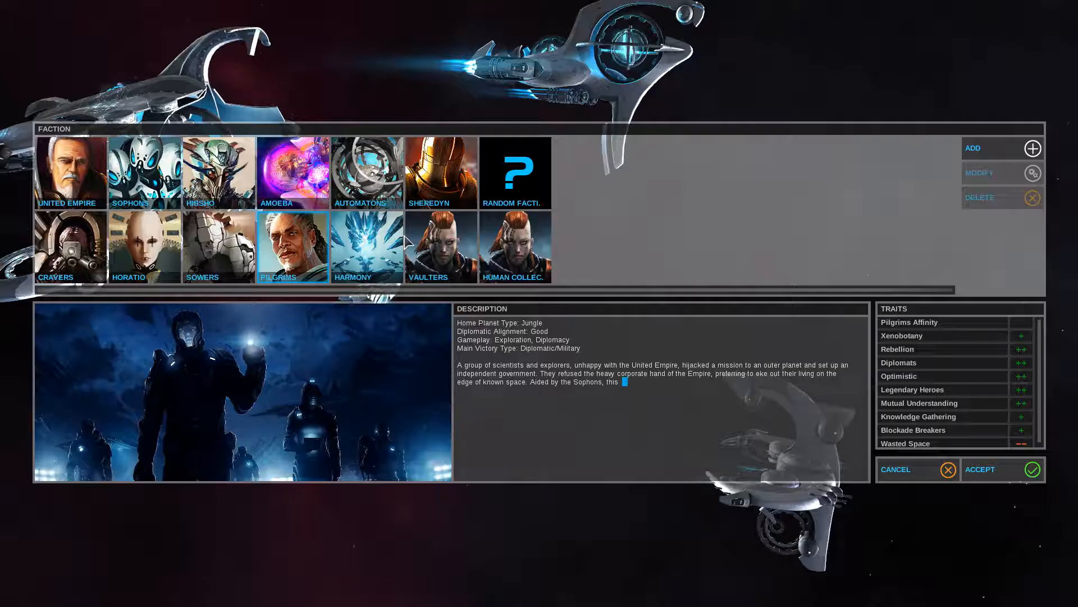
pyautogui.click(366, 248)
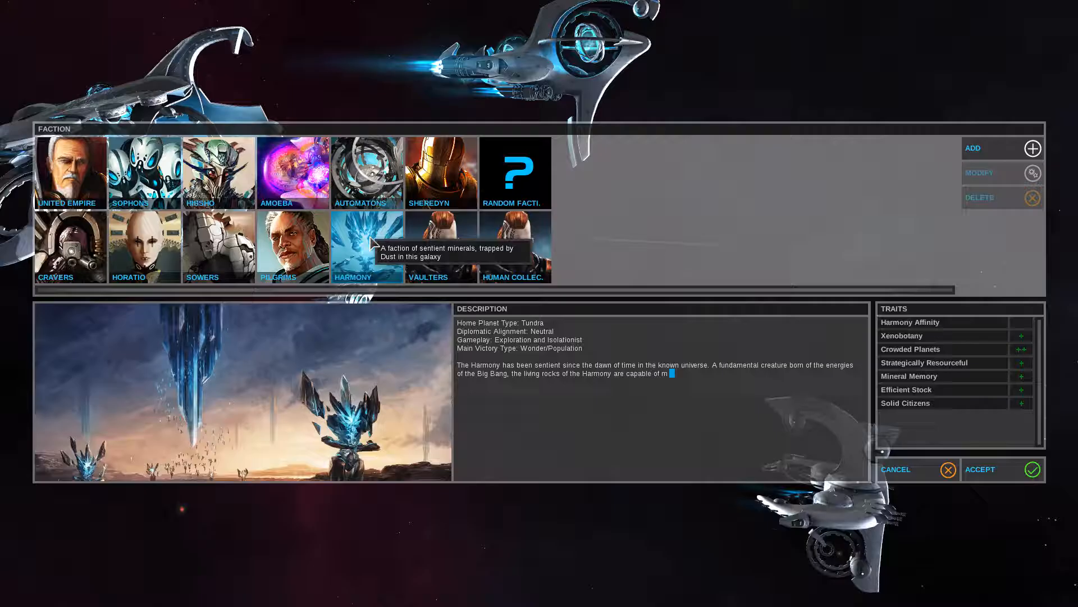
pyautogui.click(441, 247)
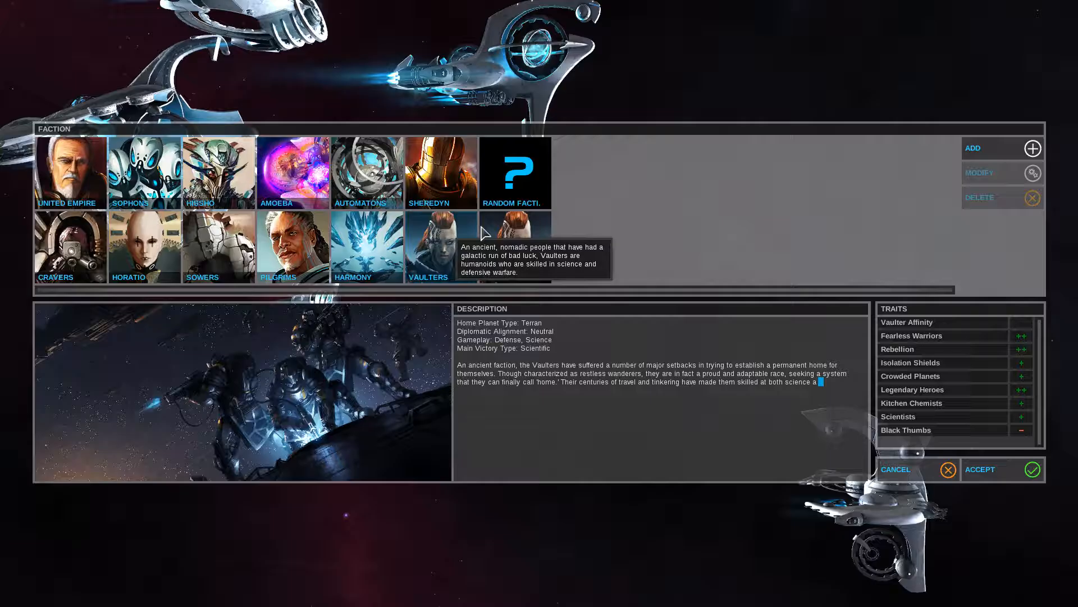
pyautogui.click(1003, 172)
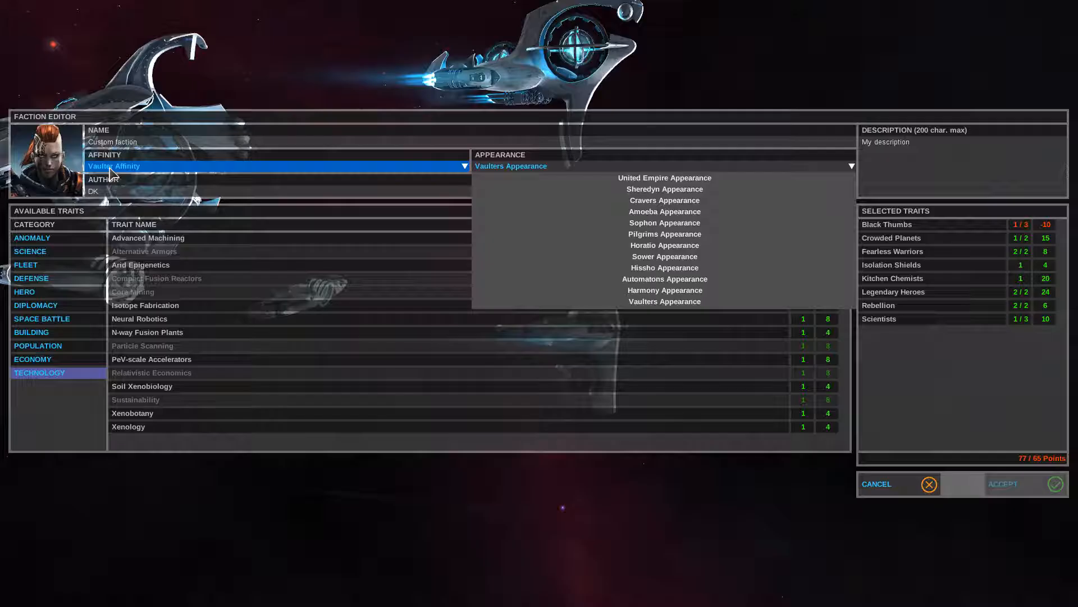
pyautogui.moveTo(666, 256)
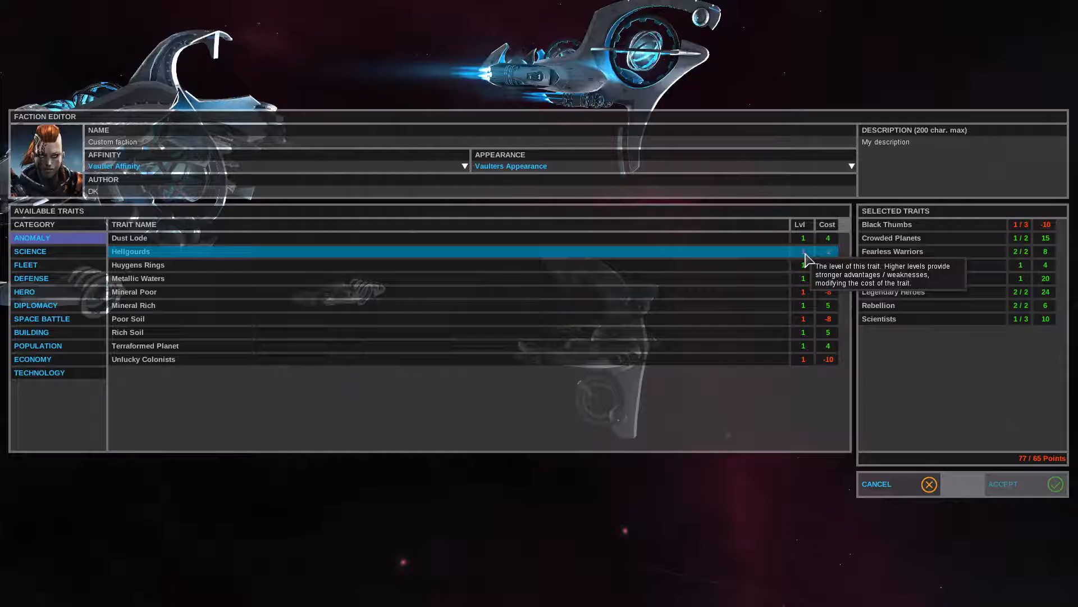
# - Select the Hellgourds anomaly trait and show the Diplomacy trait category
pyautogui.click(35, 305)
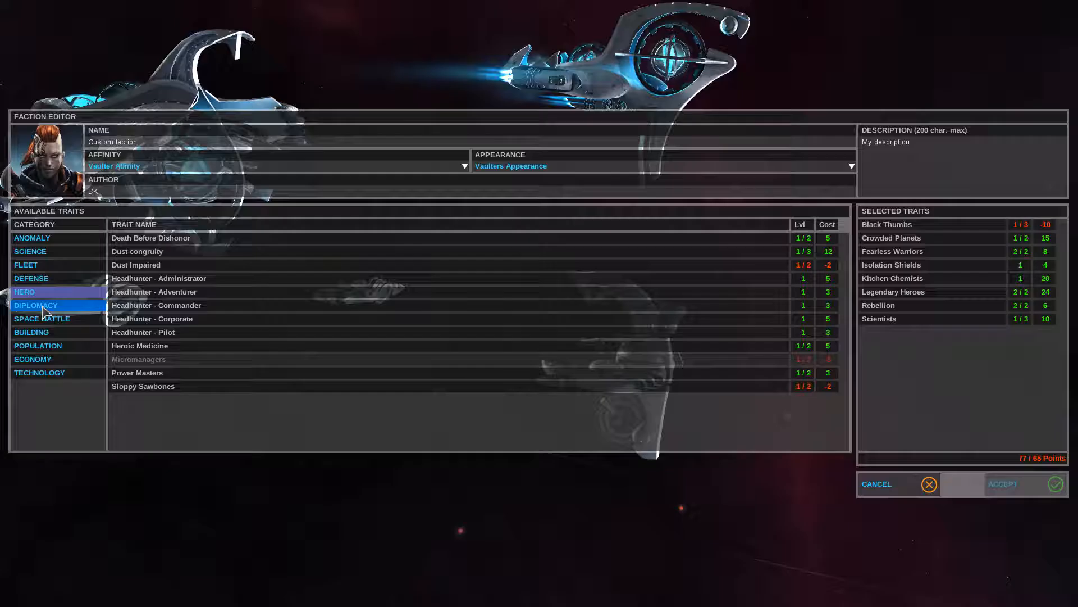
pyautogui.click(33, 359)
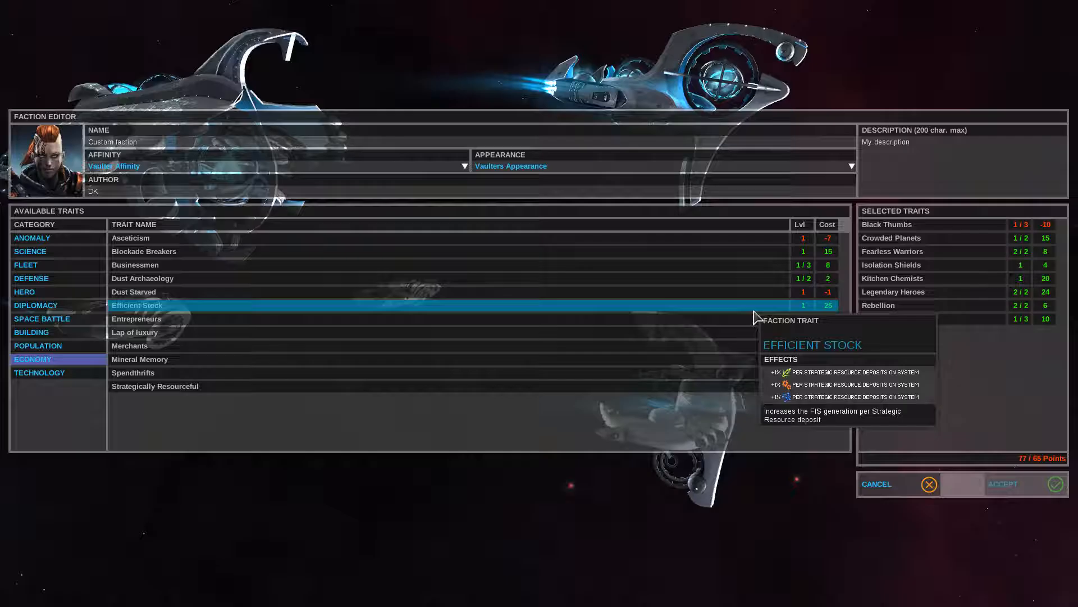
pyautogui.moveTo(137, 319)
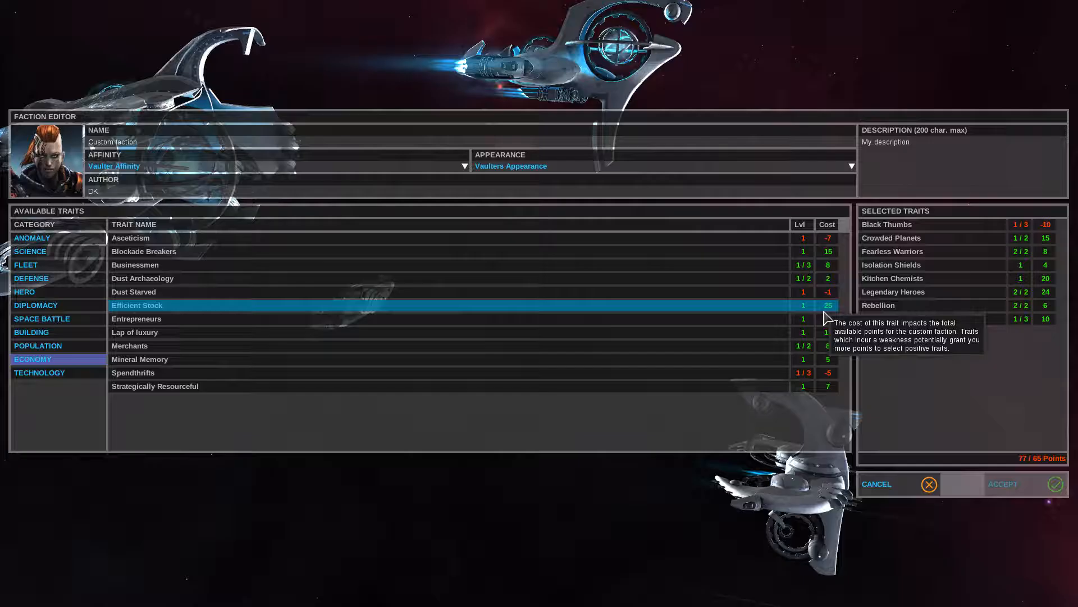
# - Show the Technology trait list and Sustainability's unlock details
pyautogui.click(39, 373)
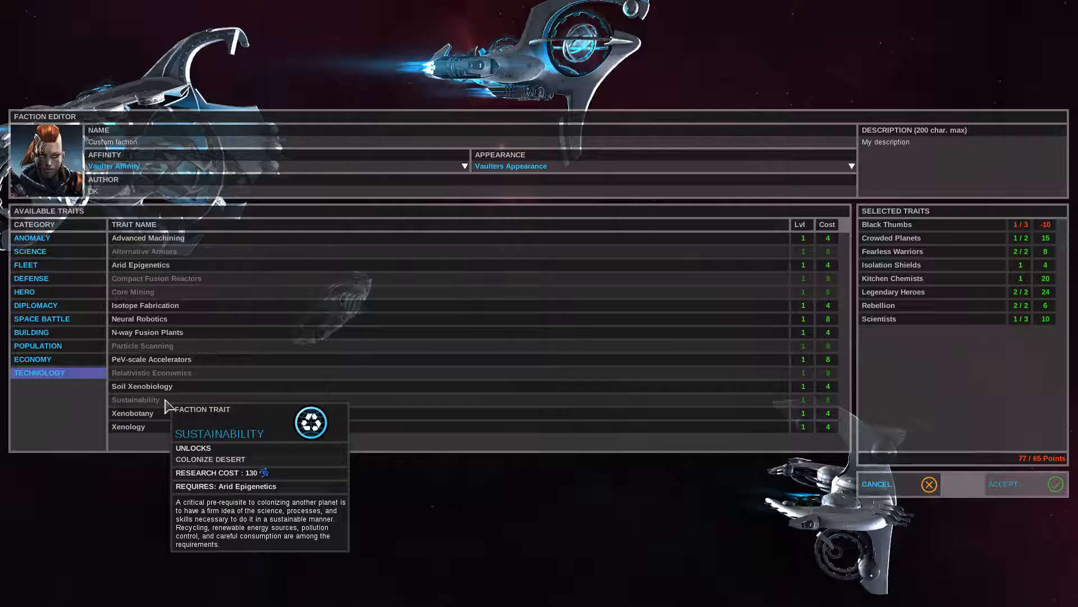
pyautogui.moveTo(911, 338)
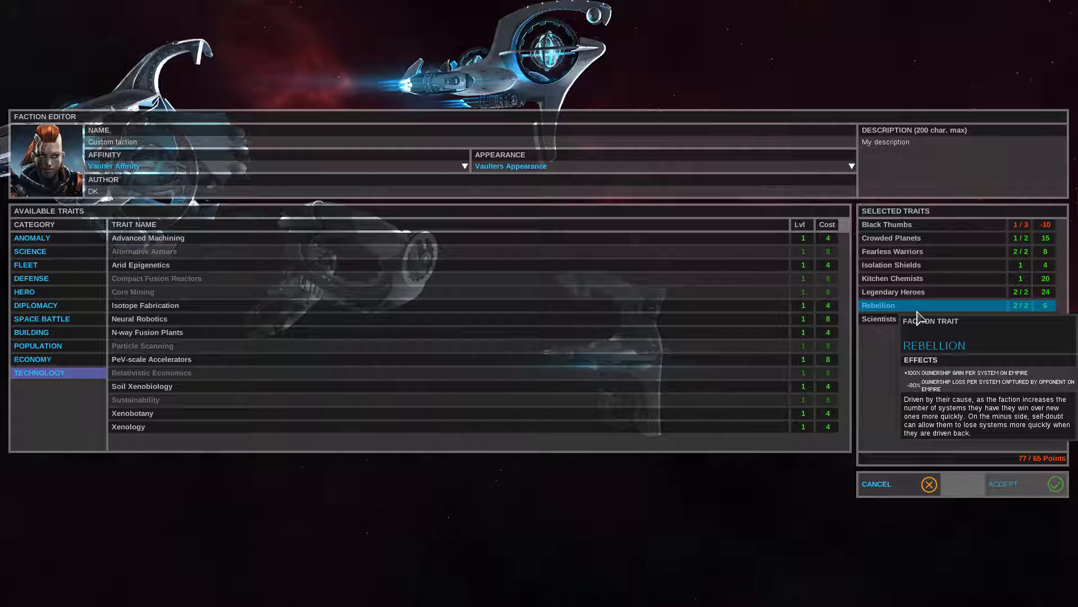
pyautogui.moveTo(901, 329)
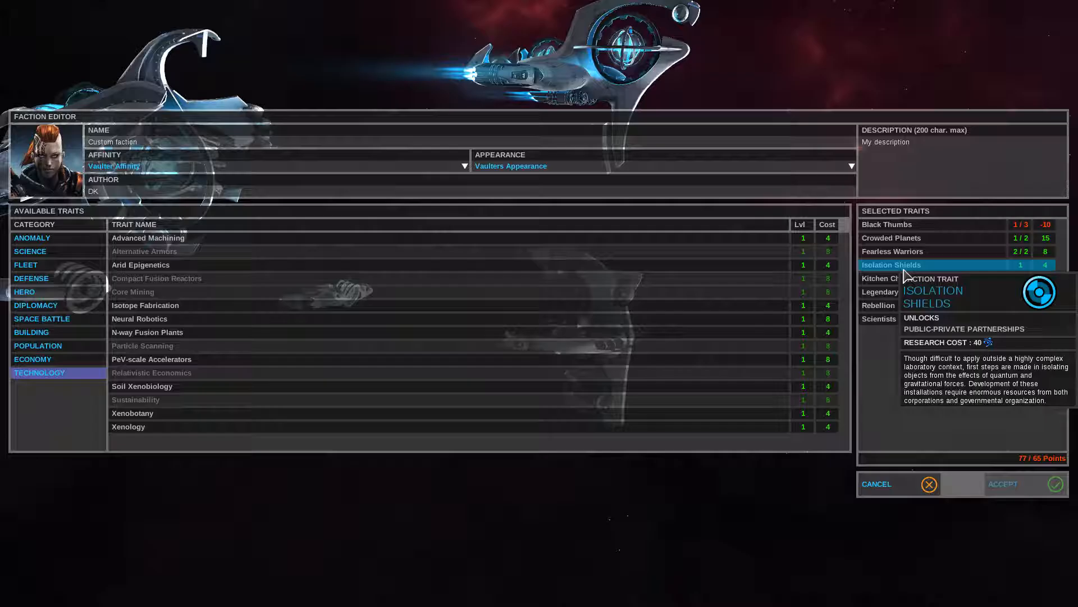
pyautogui.moveTo(908, 251)
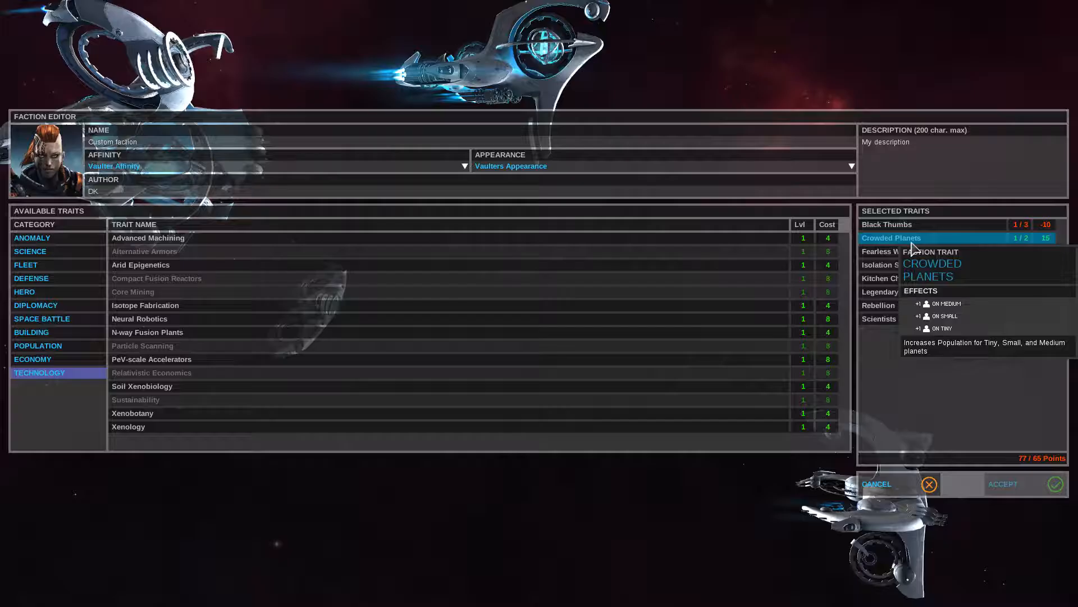
pyautogui.moveTo(914, 225)
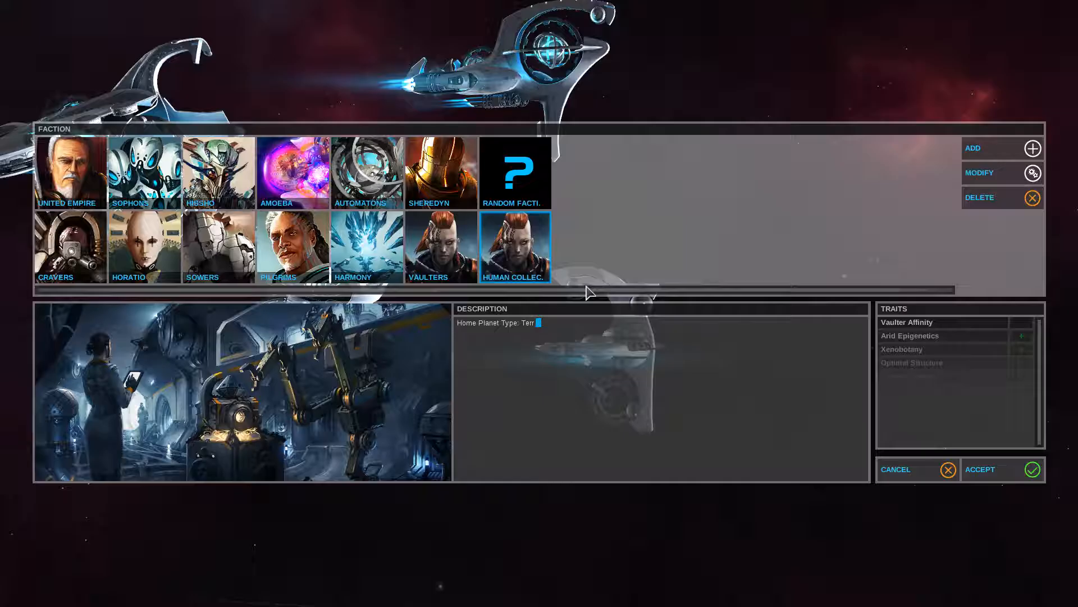
pyautogui.click(1034, 173)
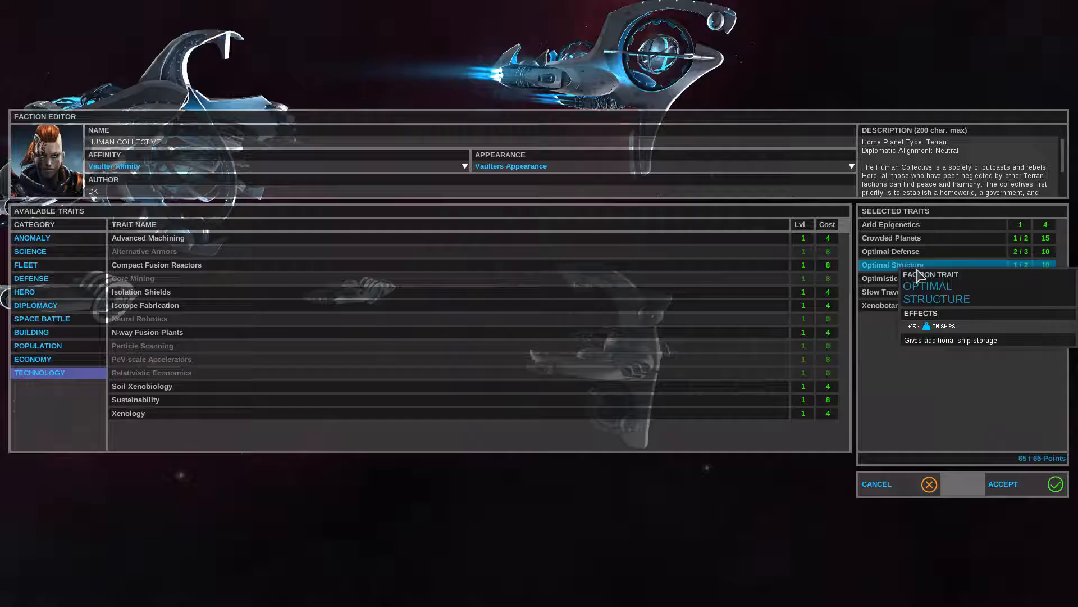
pyautogui.moveTo(901, 283)
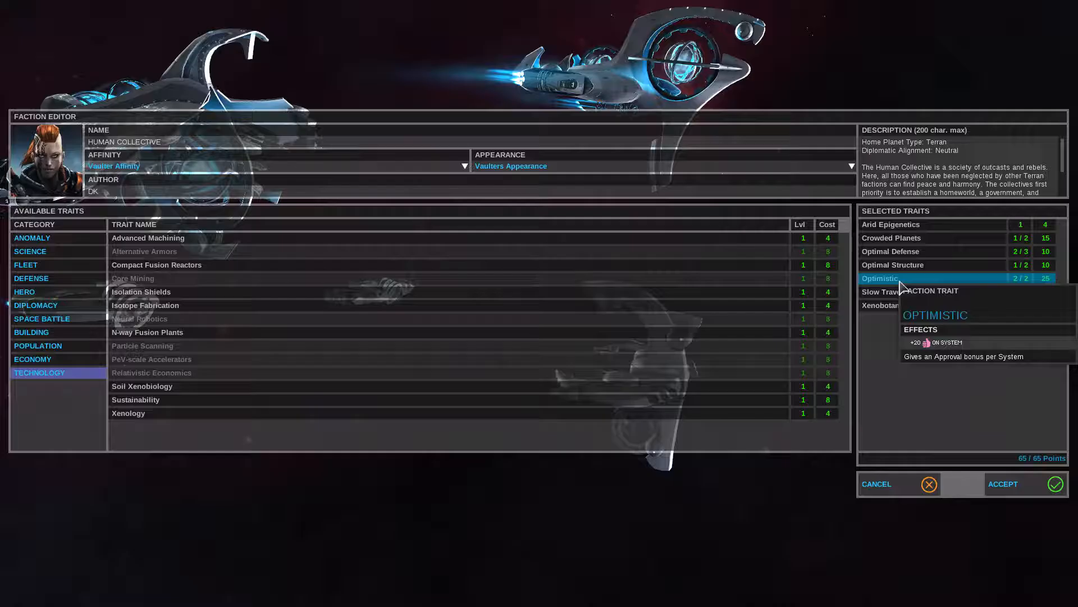
pyautogui.moveTo(897, 295)
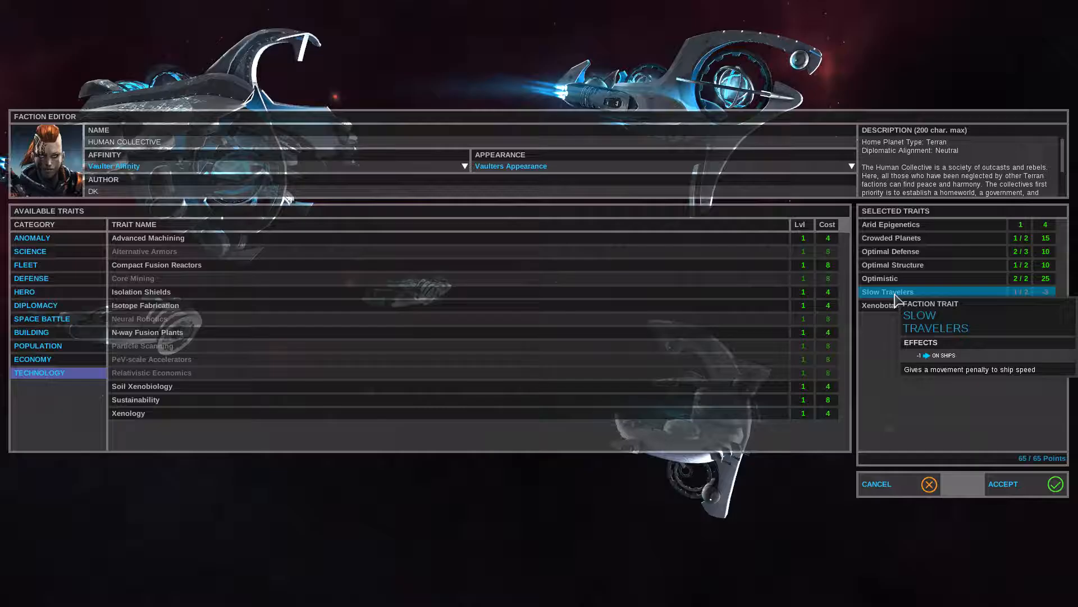
pyautogui.moveTo(1036, 472)
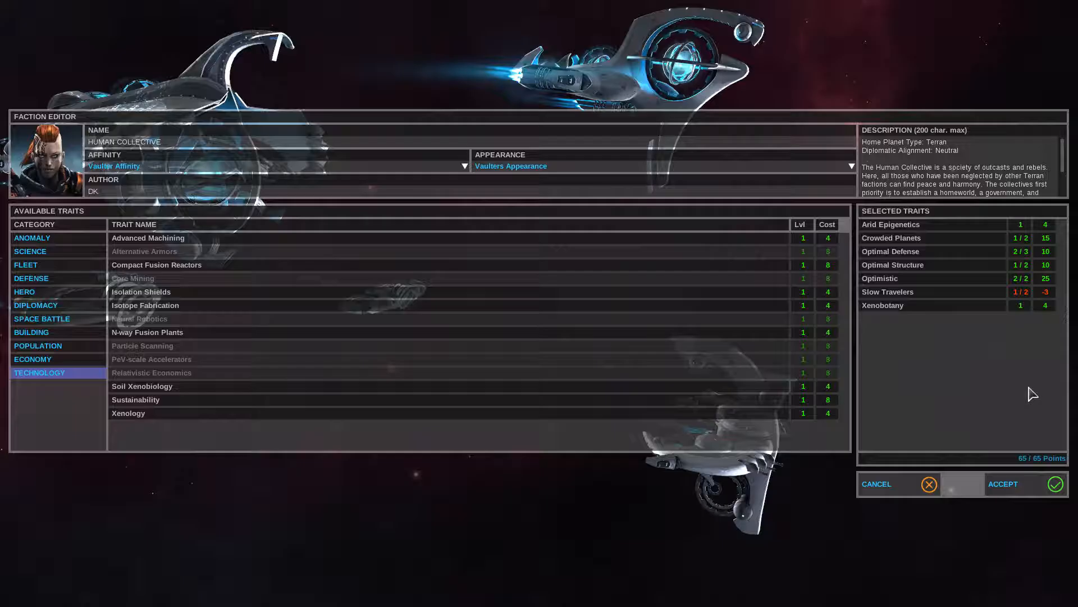
pyautogui.moveTo(906, 305)
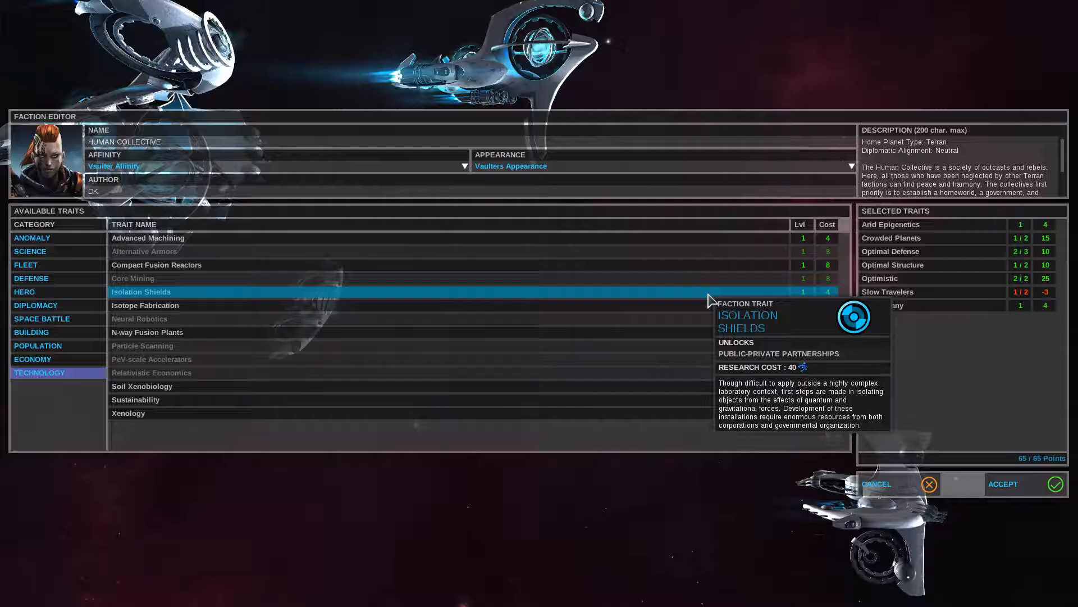
pyautogui.moveTo(901, 225)
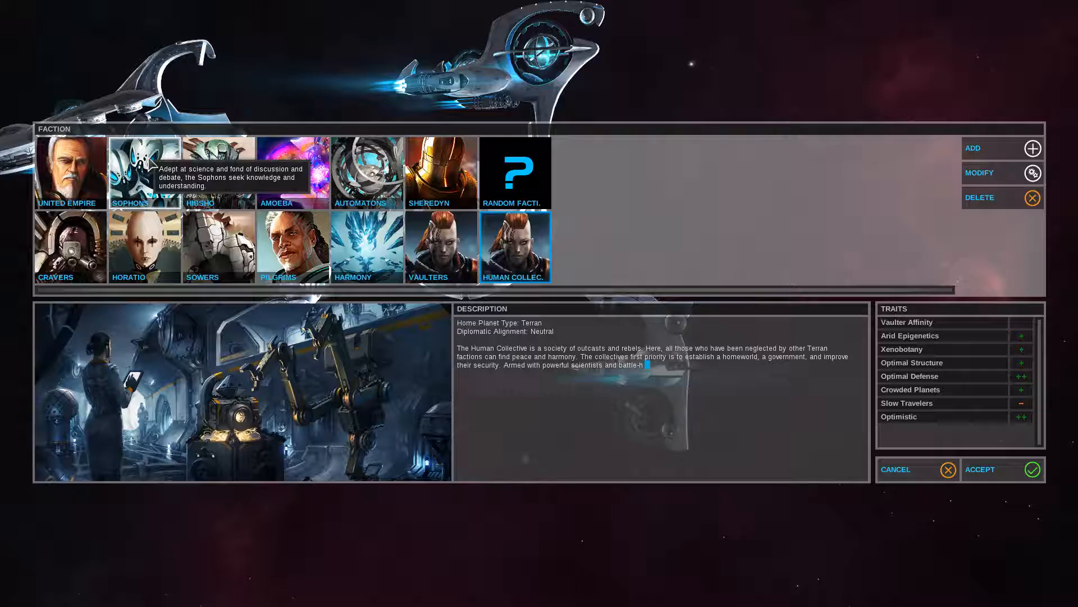
# - Preview factions, settle on the Sophons, and start the game
pyautogui.click(144, 172)
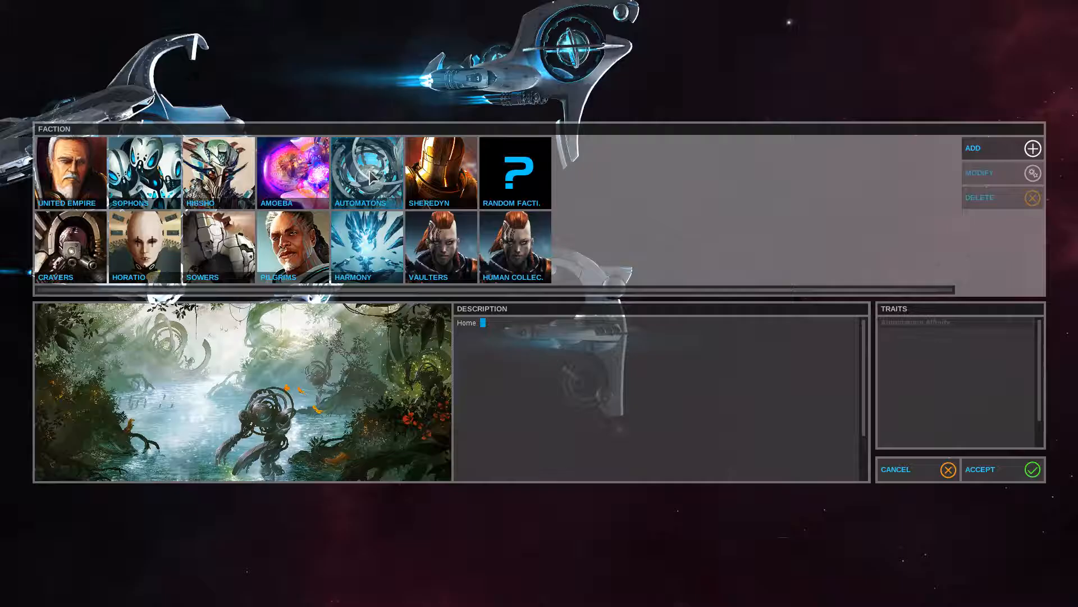
pyautogui.click(144, 172)
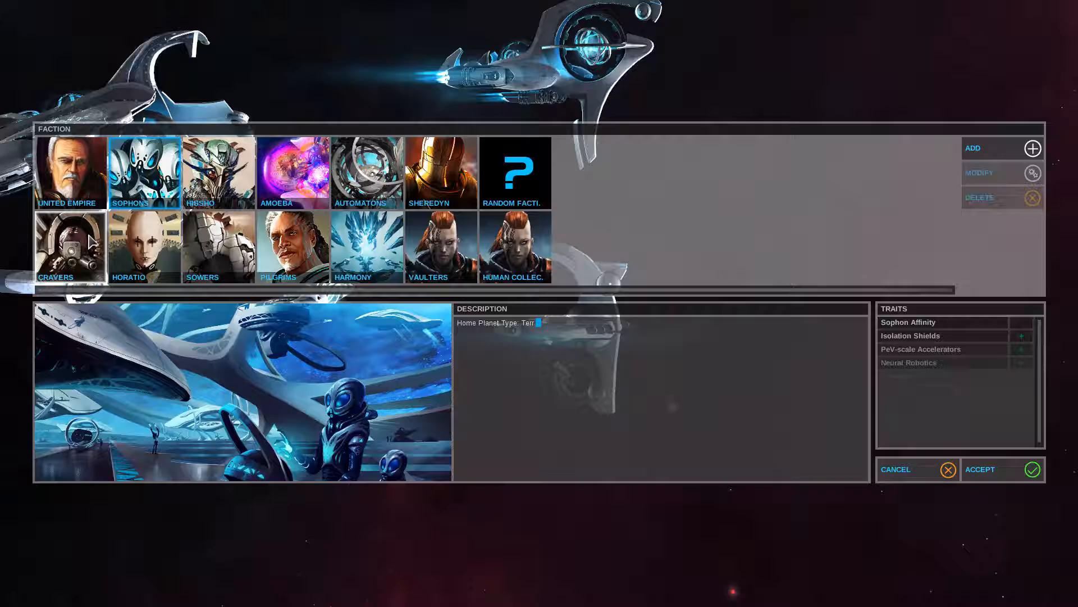
pyautogui.click(1003, 469)
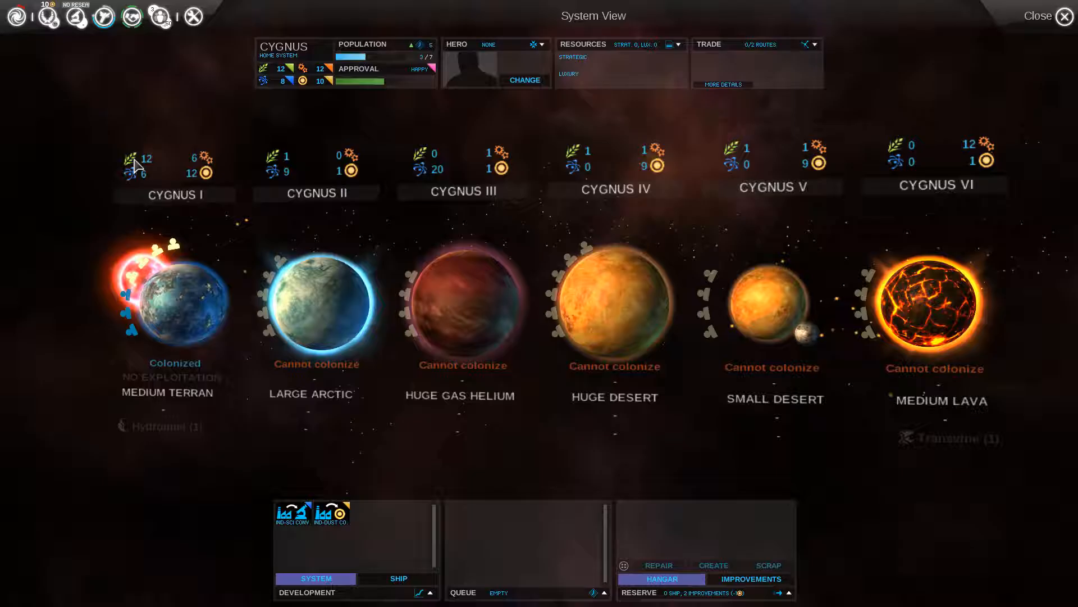
pyautogui.moveTo(206, 156)
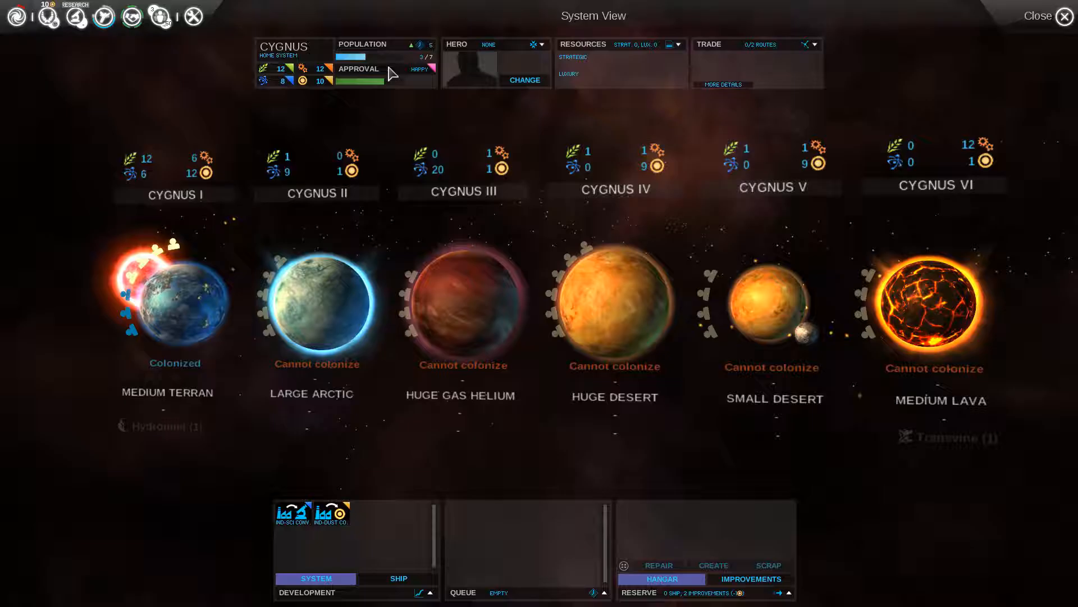
pyautogui.moveTo(433, 67)
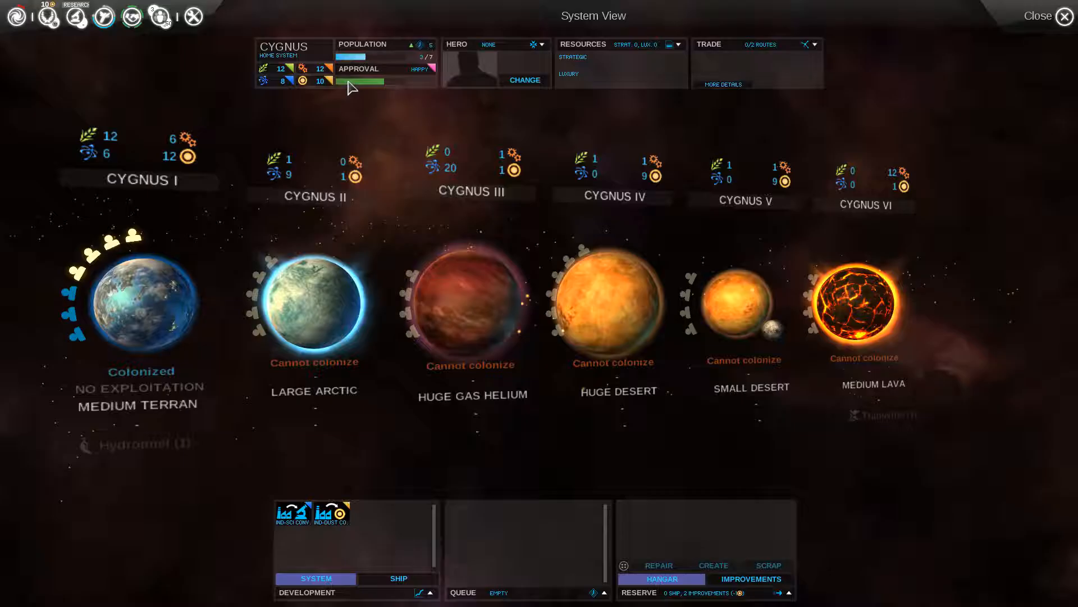
pyautogui.moveTo(756, 51)
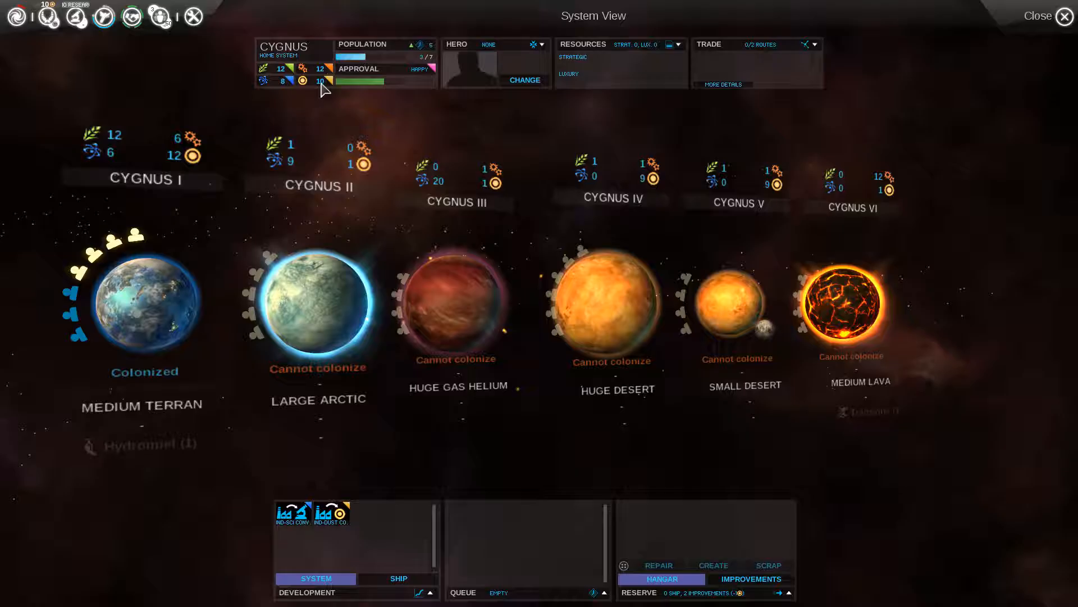
pyautogui.moveTo(271, 85)
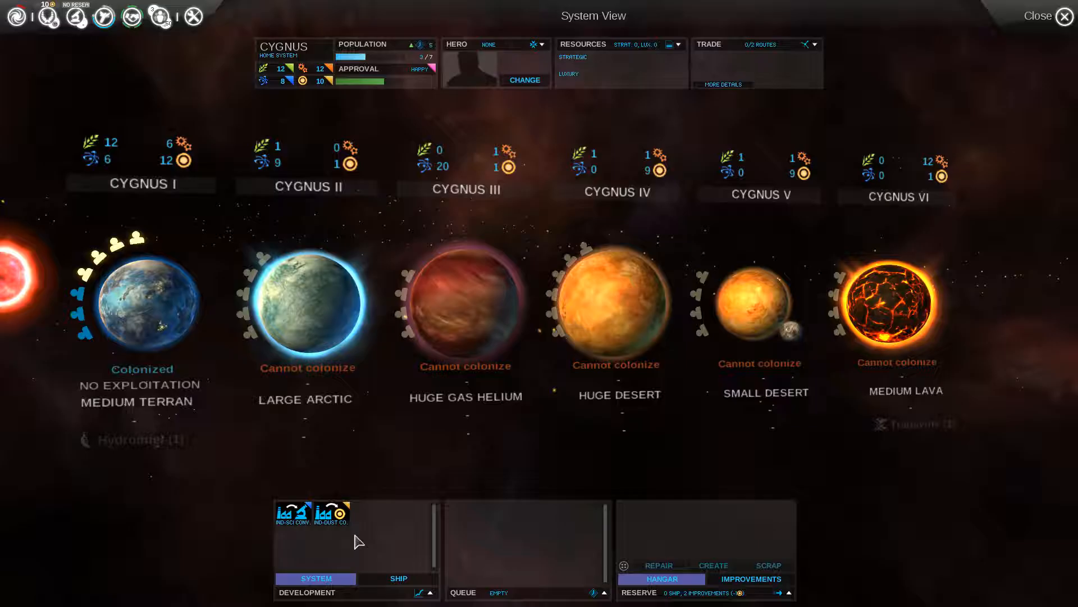
# - Review Cygnus's buildable ship designs: Probe, Valkyr and Gunship
pyautogui.click(397, 578)
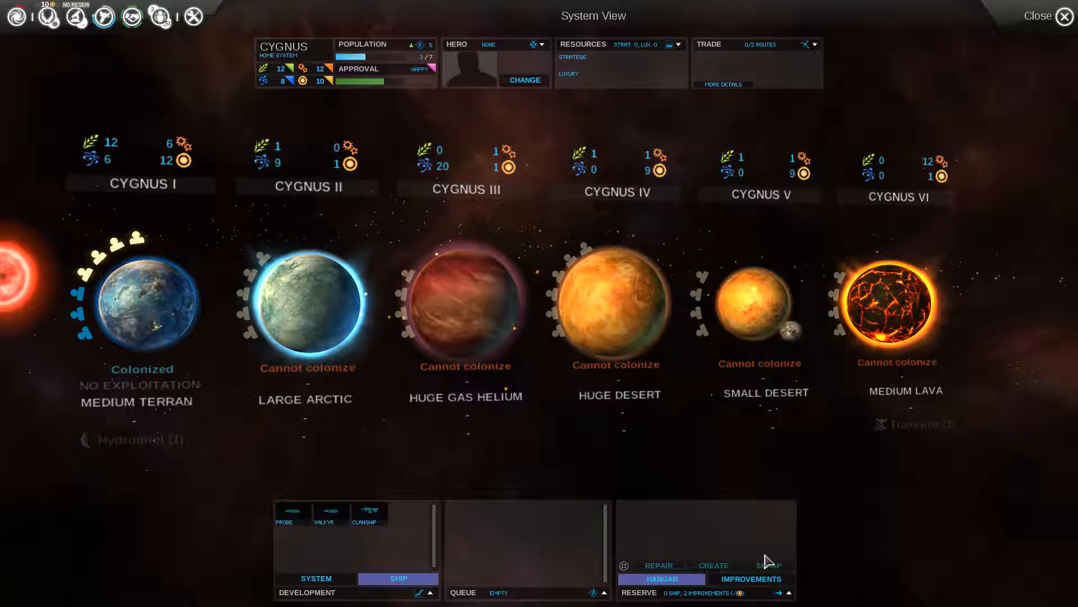
pyautogui.click(750, 578)
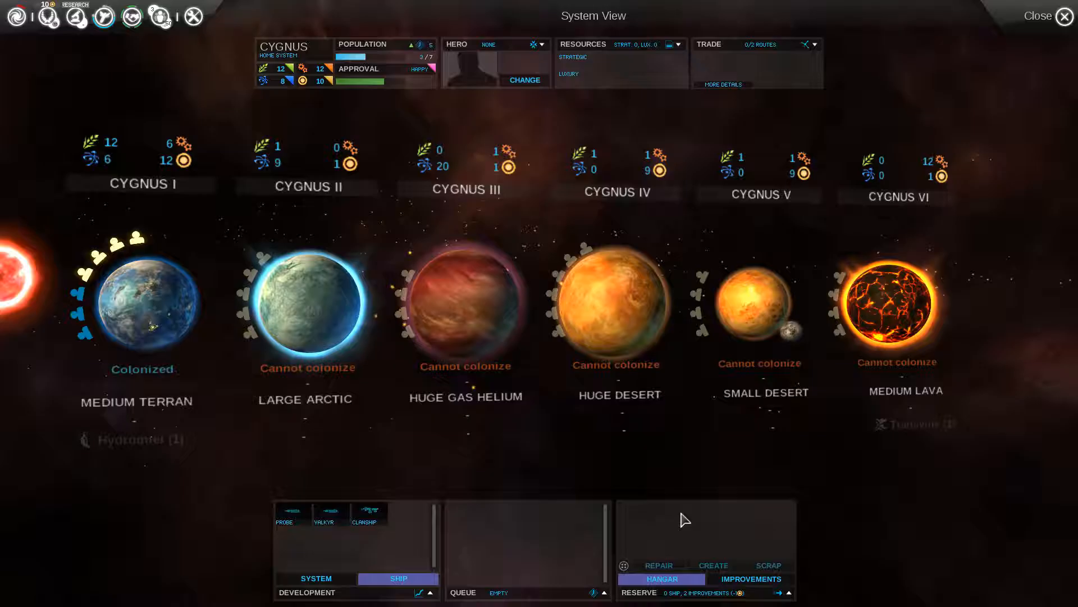
pyautogui.moveTo(667, 523)
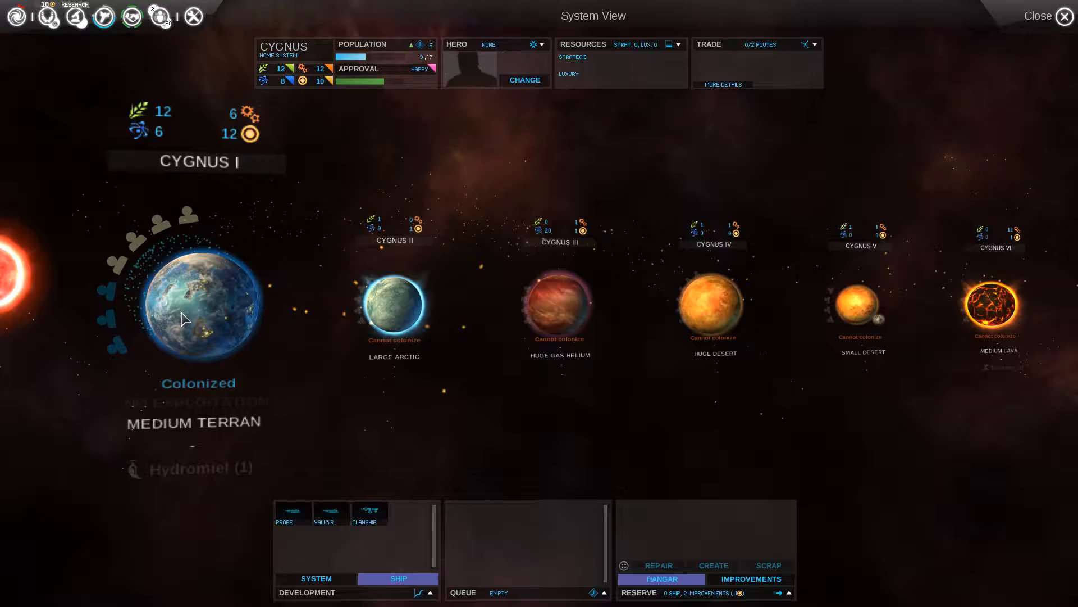
# - Show Cygnus I in Planet View and queue its Industrial Zones exploitation
pyautogui.click(199, 306)
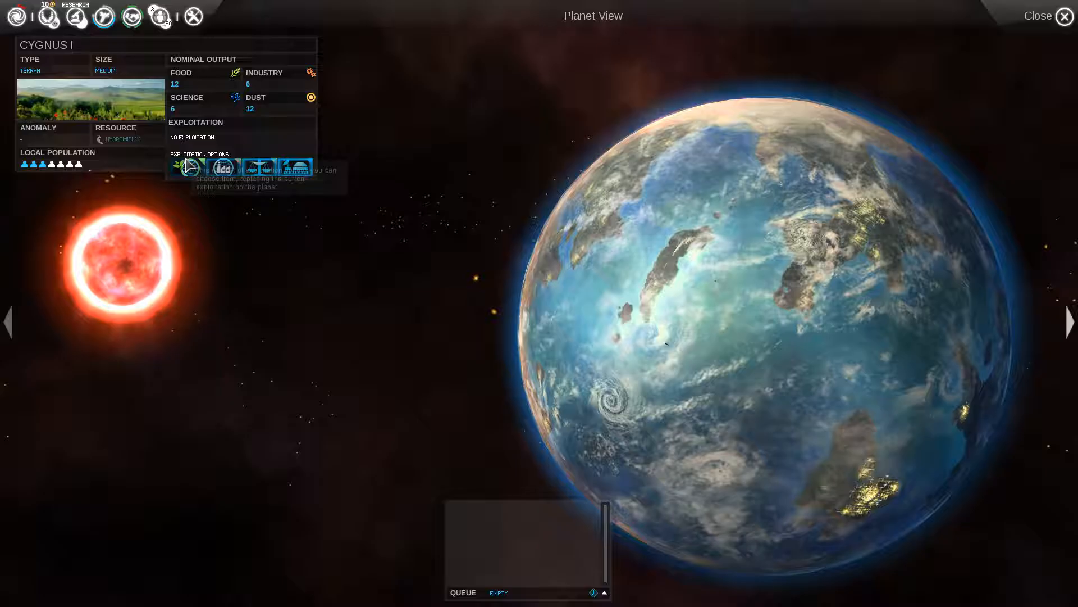
pyautogui.moveTo(298, 168)
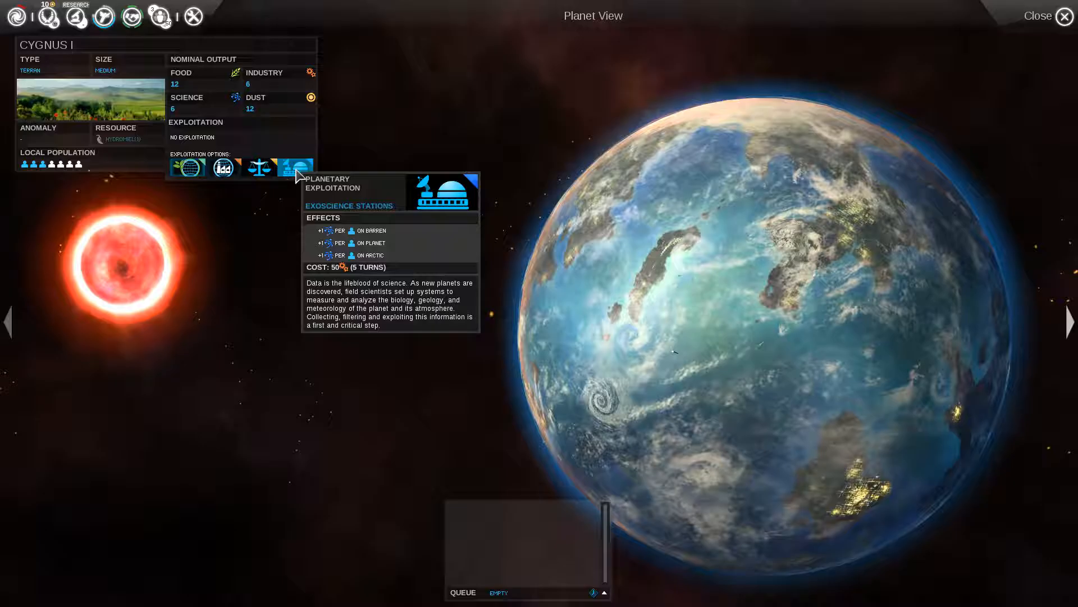
pyautogui.moveTo(815, 389)
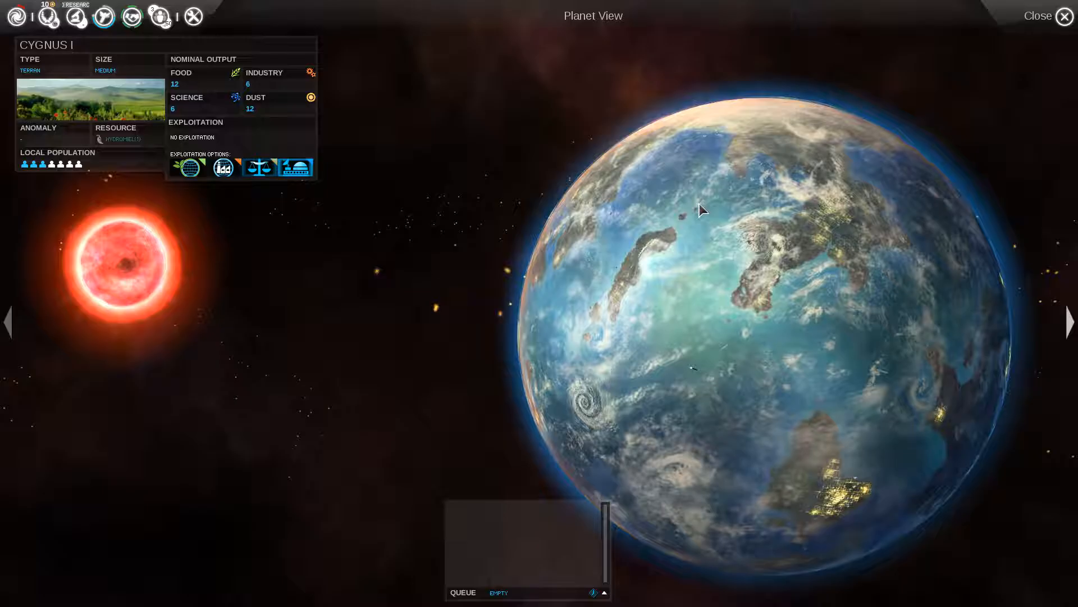
pyautogui.moveTo(187, 167)
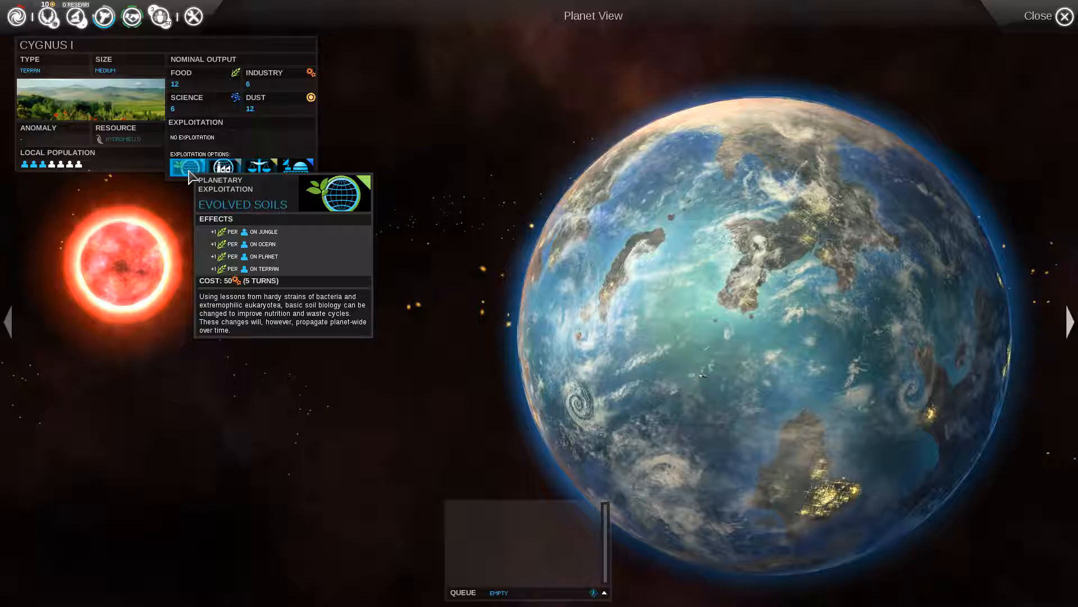
pyautogui.moveTo(223, 167)
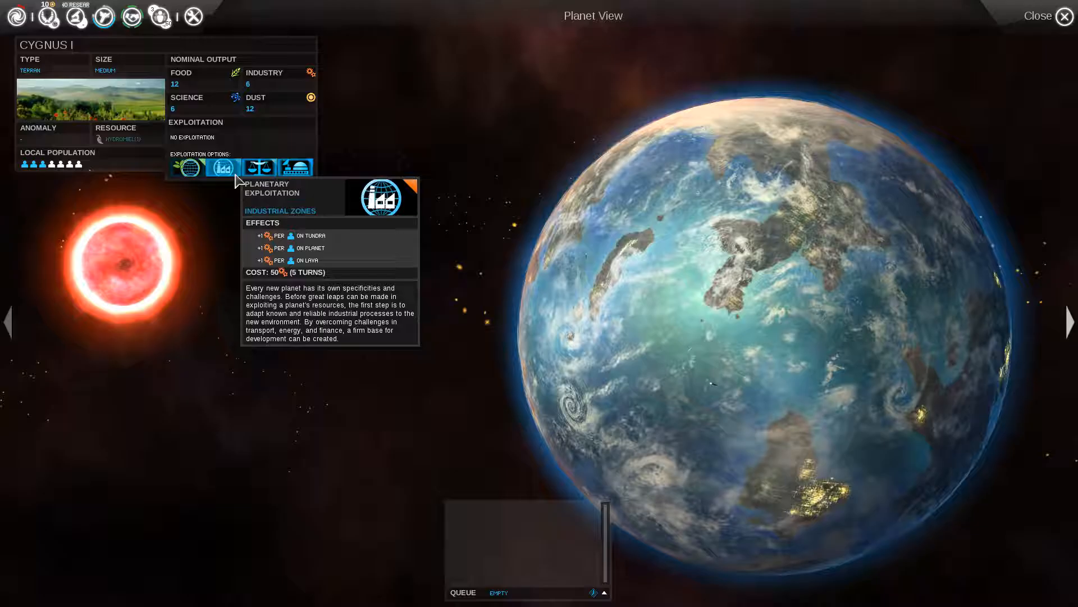
pyautogui.moveTo(295, 168)
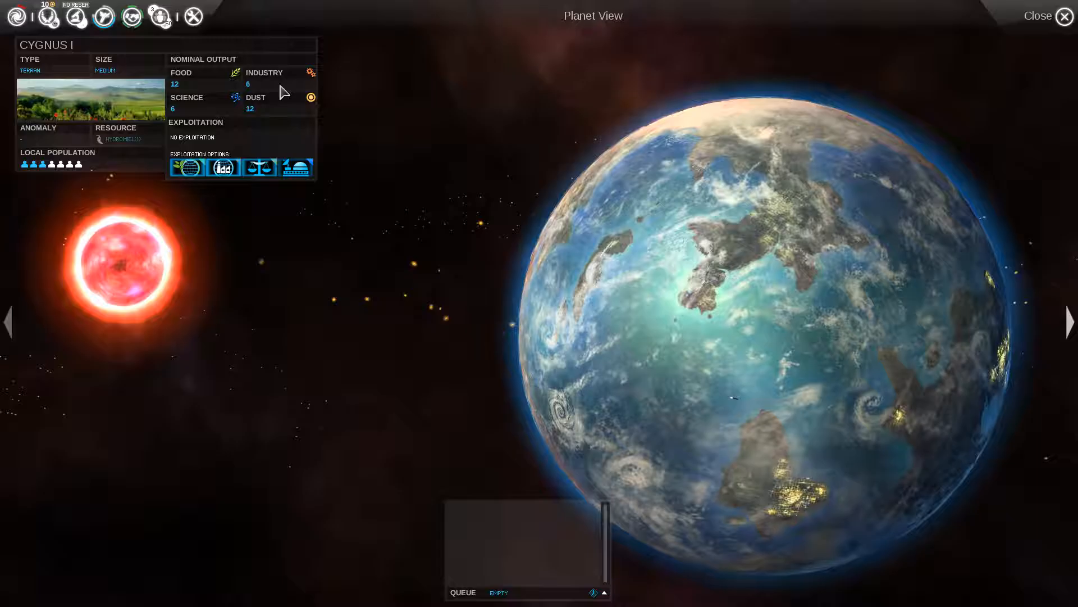
pyautogui.moveTo(224, 167)
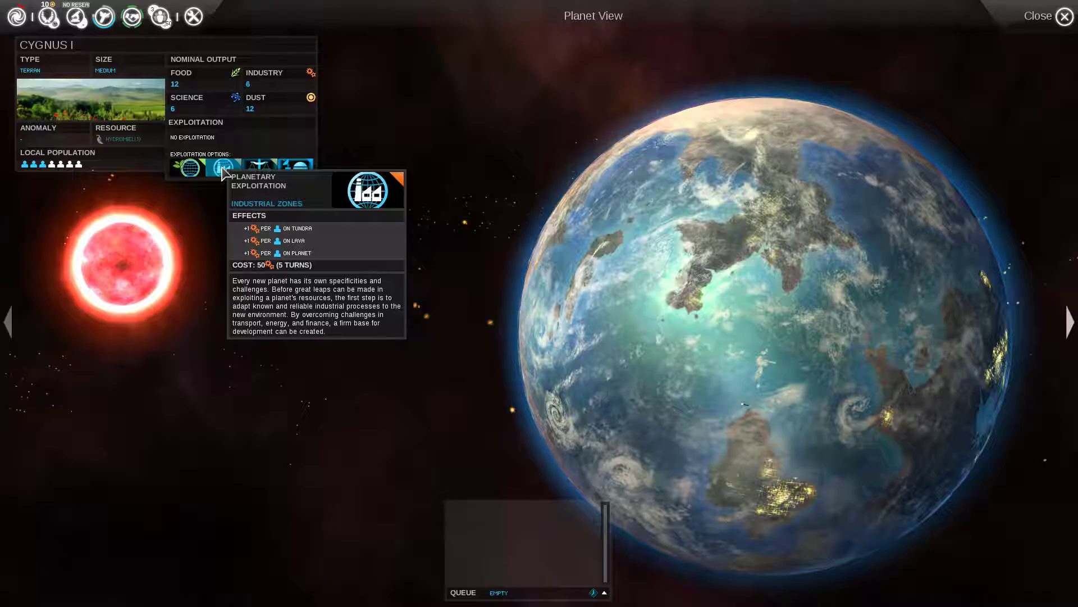
pyautogui.click(223, 168)
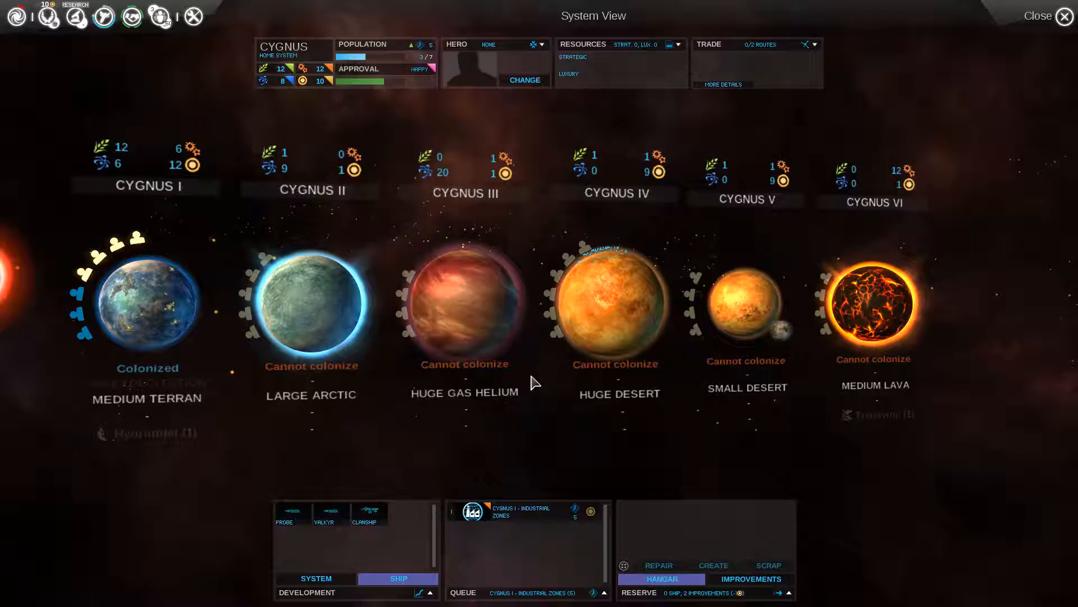
pyautogui.moveTo(432, 343)
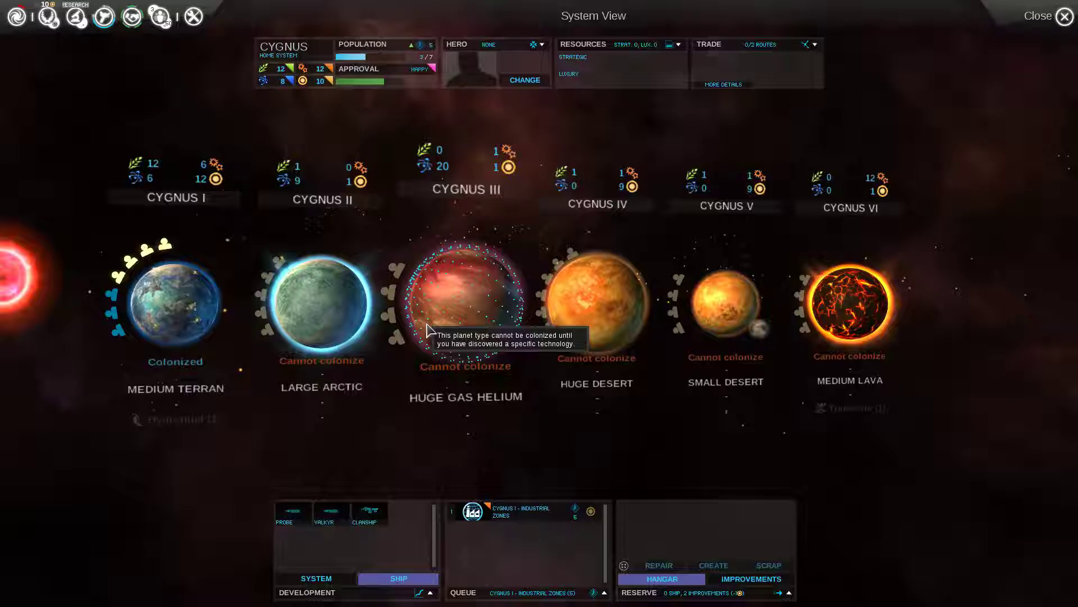
pyautogui.click(1064, 16)
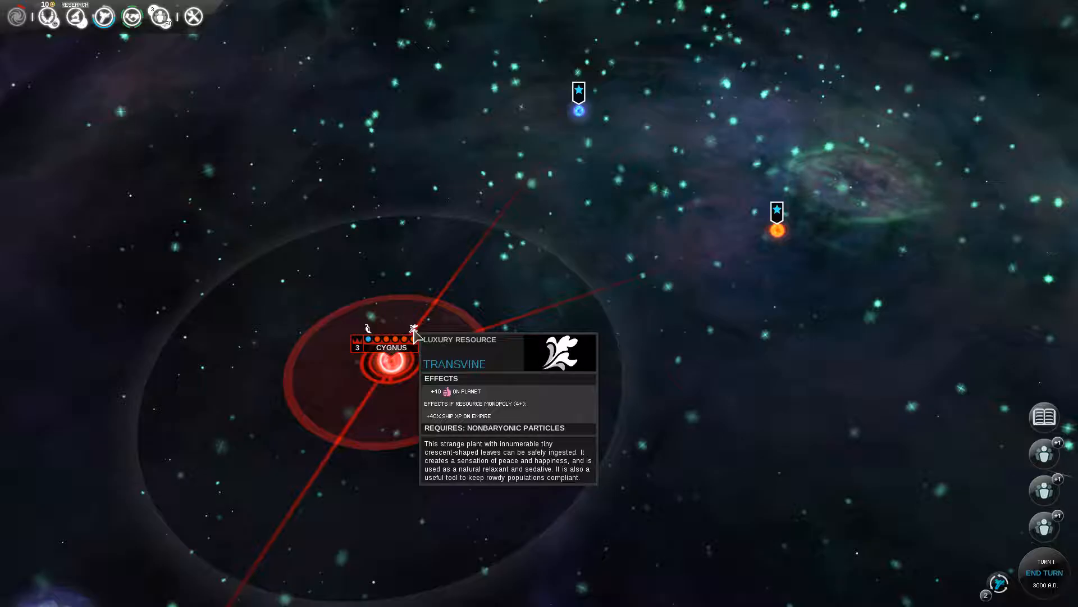
pyautogui.moveTo(410, 344)
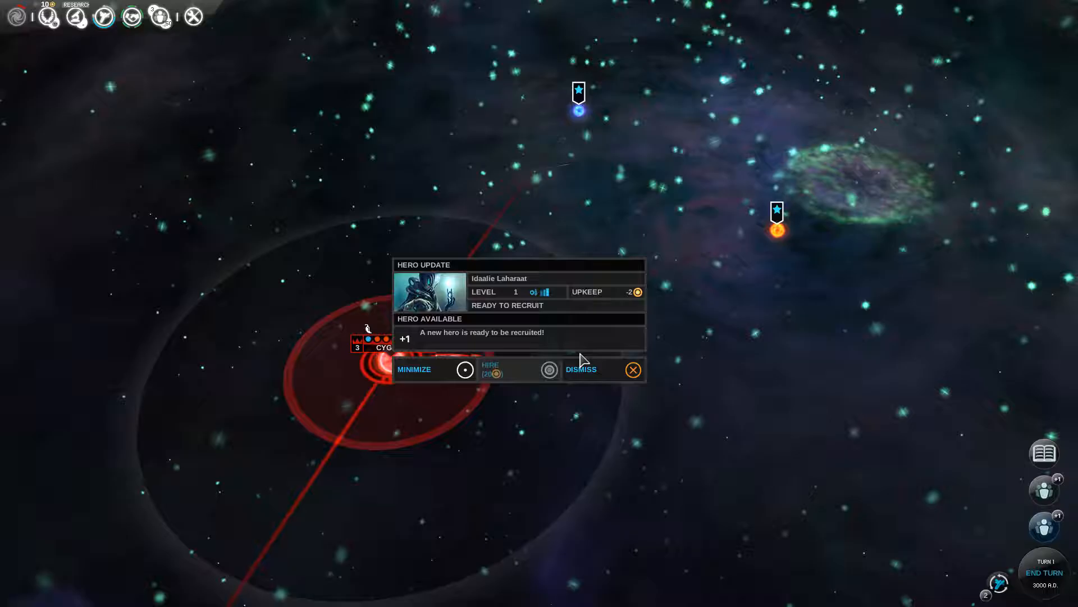
# - Dismiss the Hero Update popup and return to the Cygnus System View
pyautogui.click(633, 369)
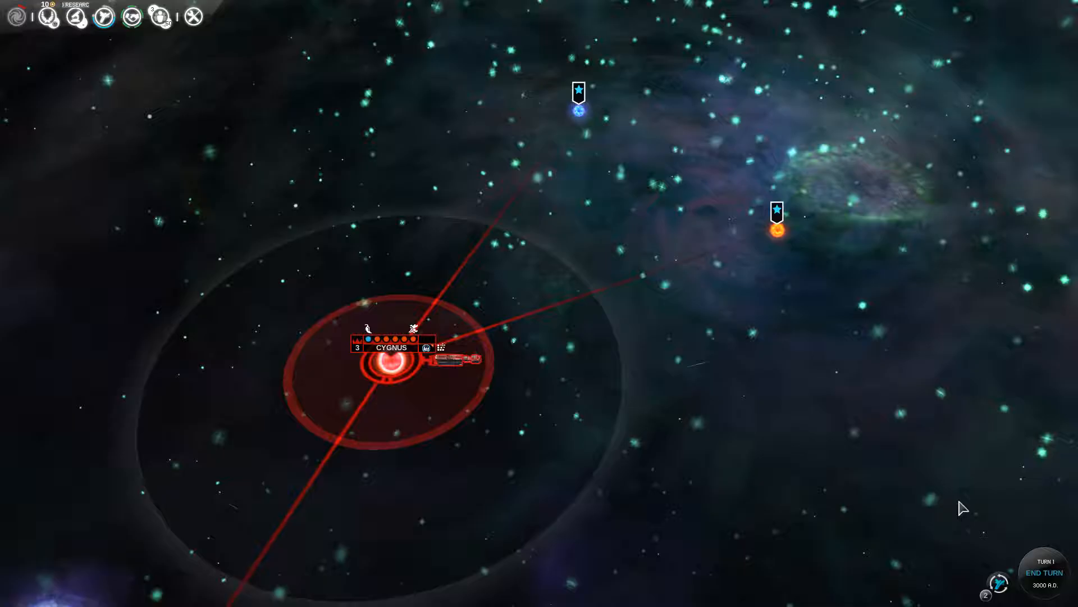
pyautogui.click(392, 370)
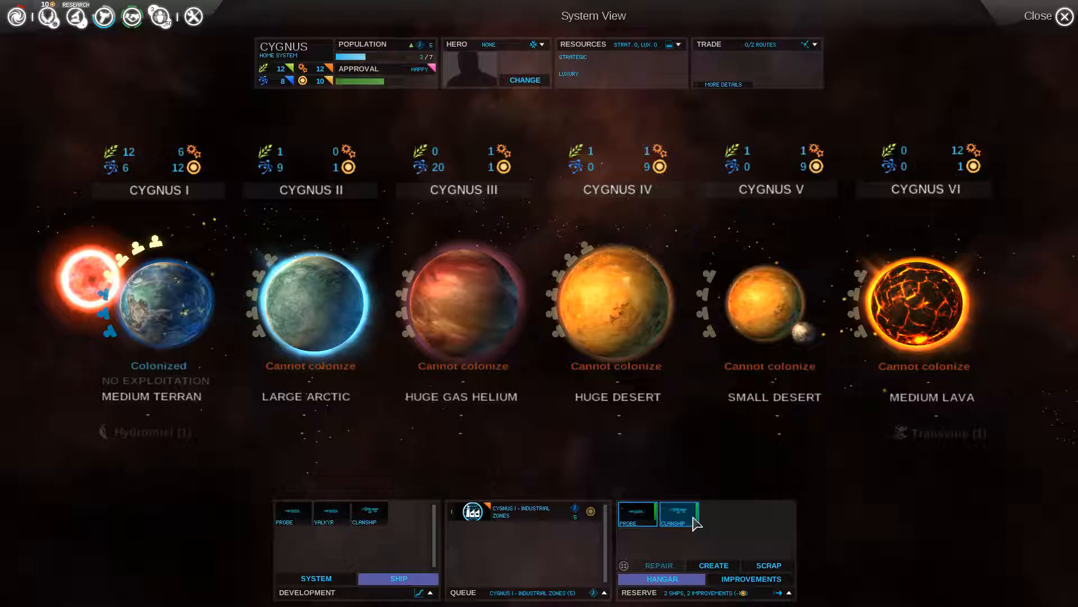
# - Exit Cygnus System View to the galaxy map and show the fleet panel
pyautogui.click(1064, 16)
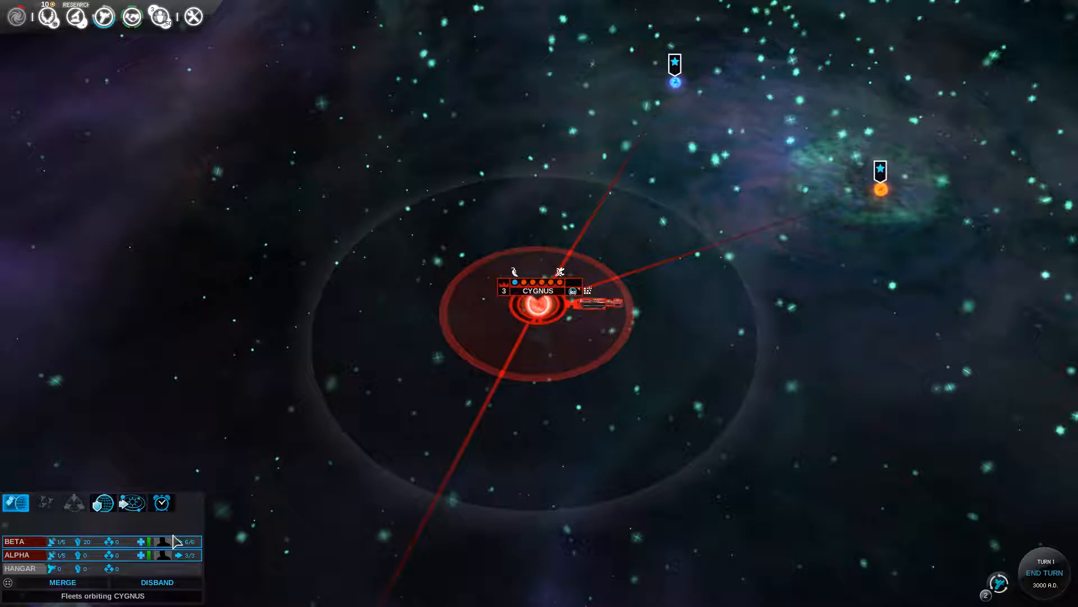
pyautogui.click(17, 501)
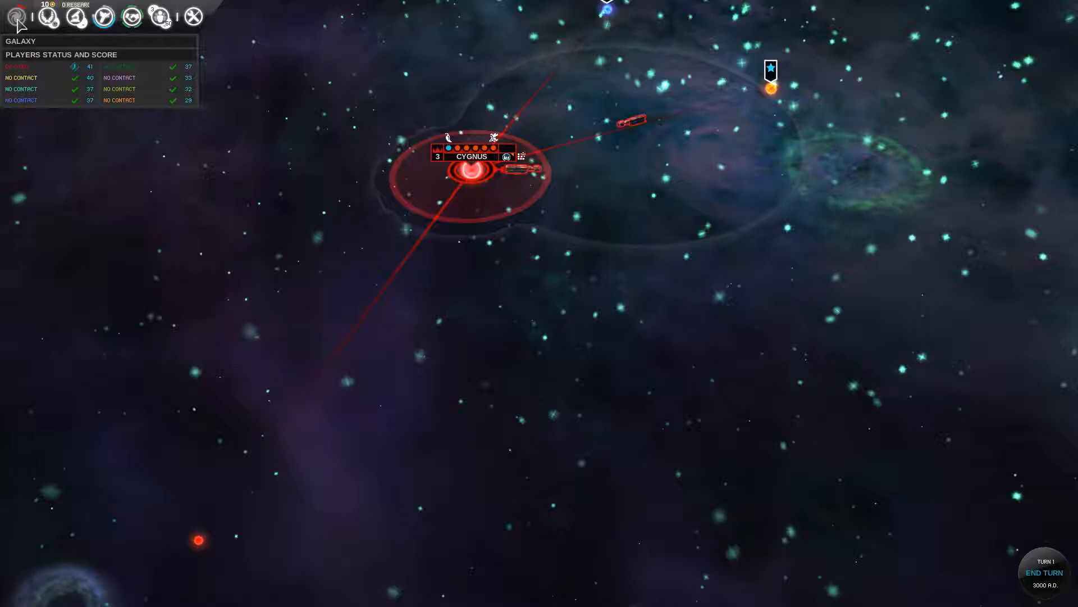
pyautogui.click(47, 19)
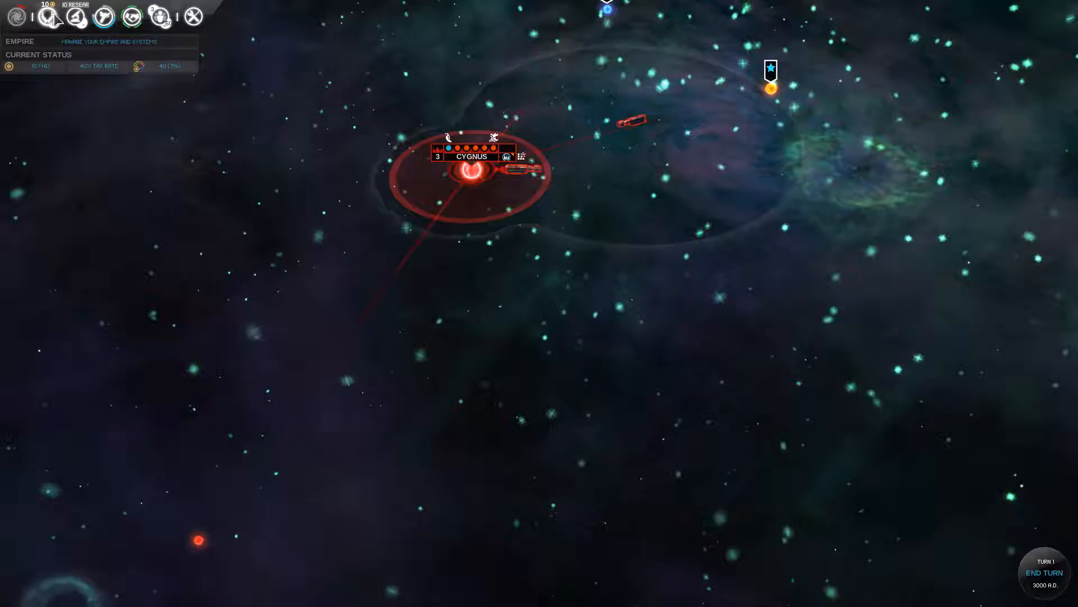
pyautogui.click(47, 17)
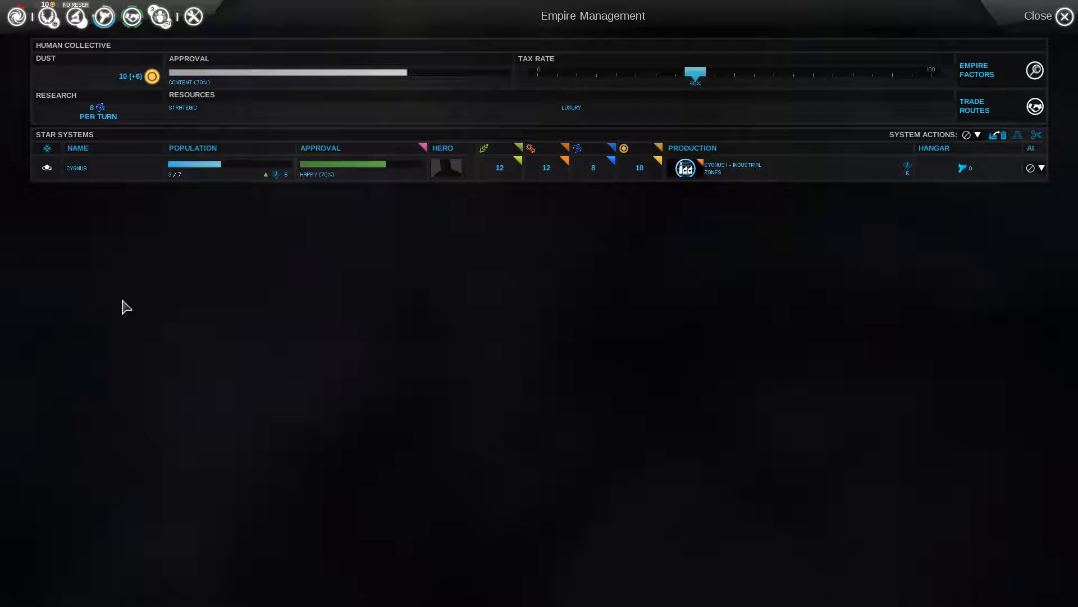
pyautogui.moveTo(603, 172)
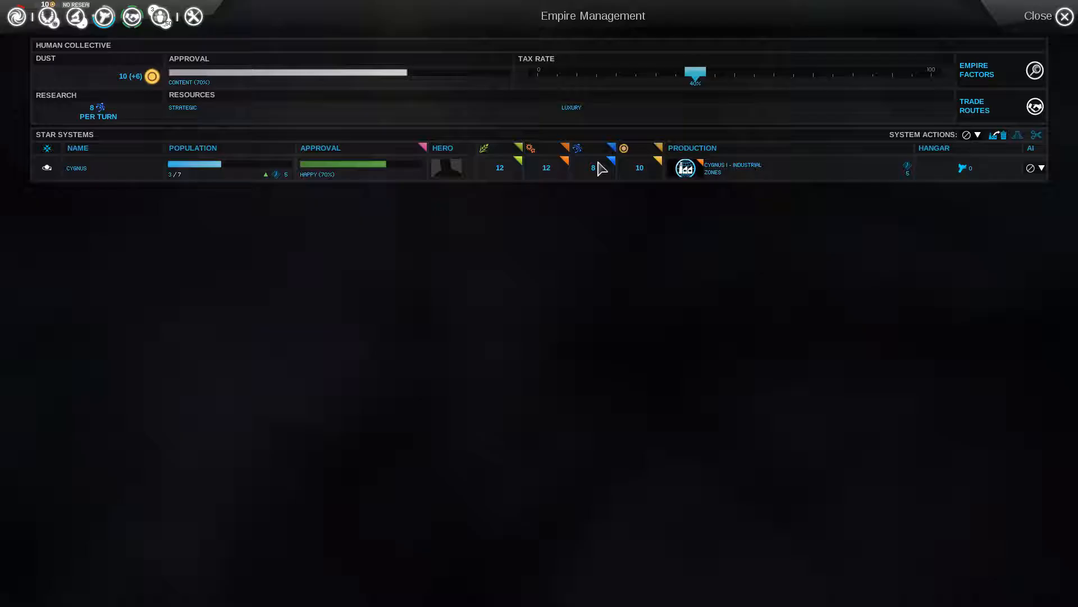
pyautogui.moveTo(694, 76)
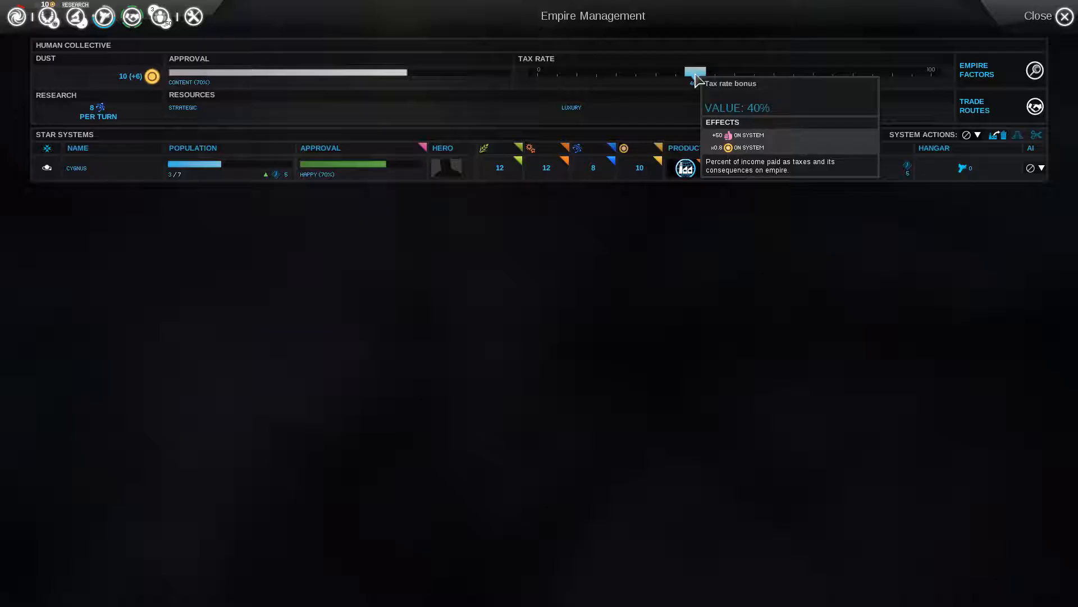
pyautogui.moveTo(693, 71); pyautogui.dragTo(635, 72)
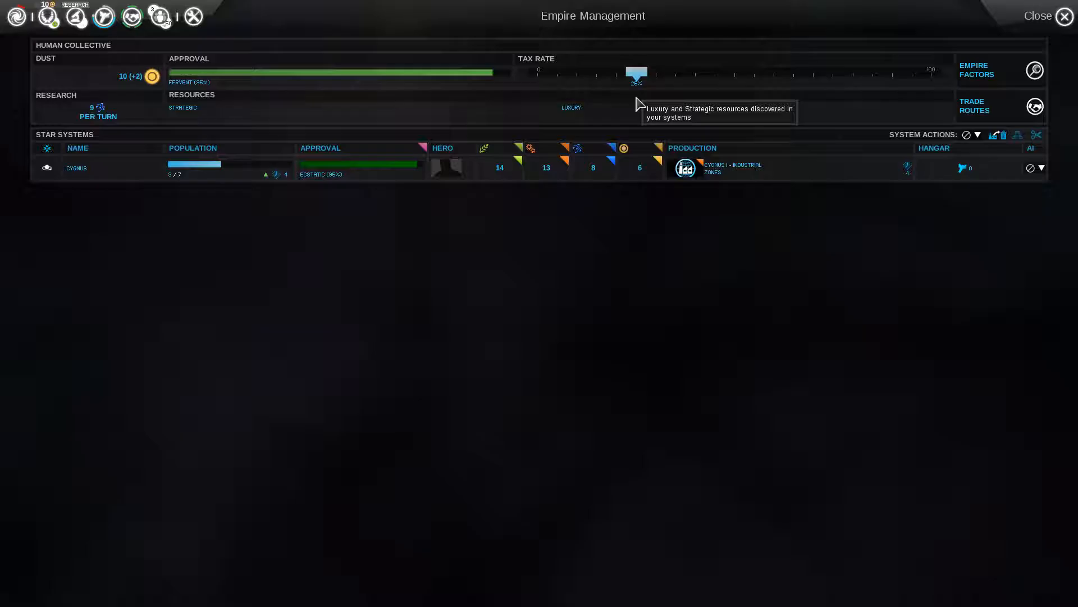
pyautogui.moveTo(147, 81)
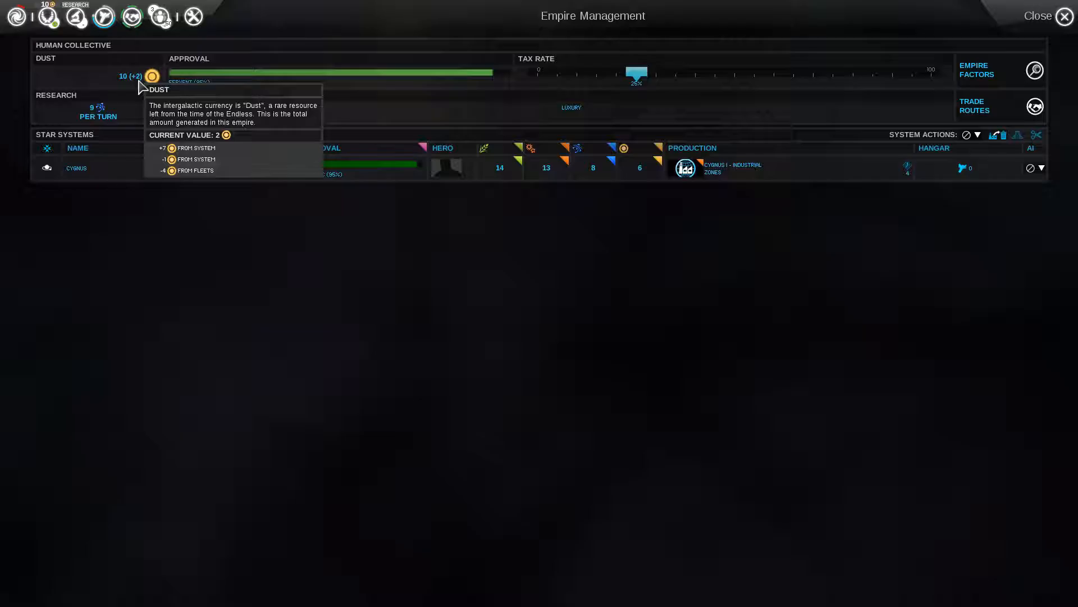
pyautogui.moveTo(635, 74); pyautogui.dragTo(695, 73)
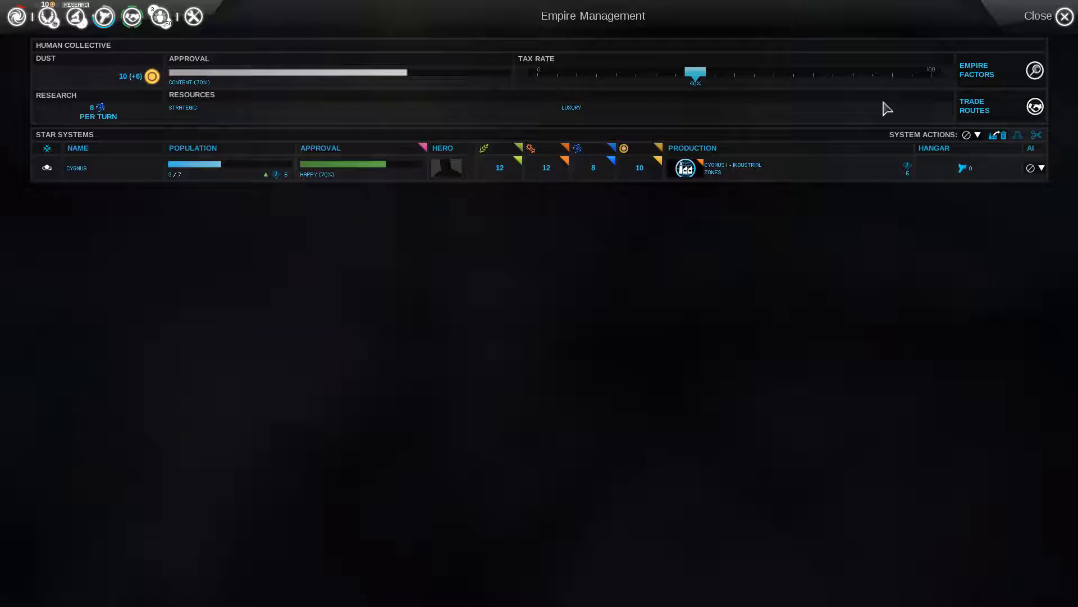
pyautogui.moveTo(151, 75)
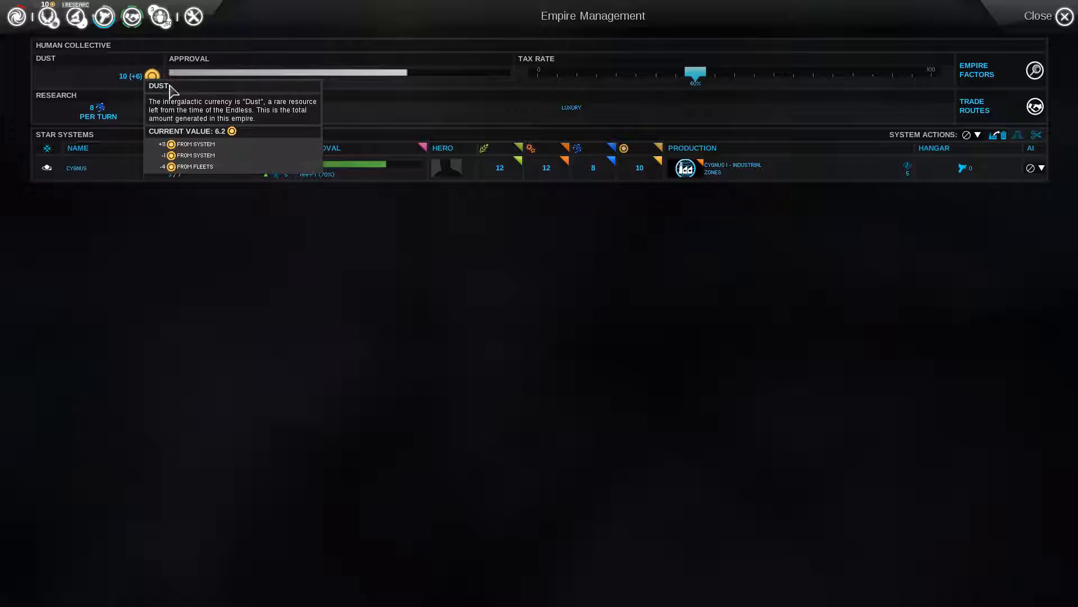
pyautogui.moveTo(389, 175)
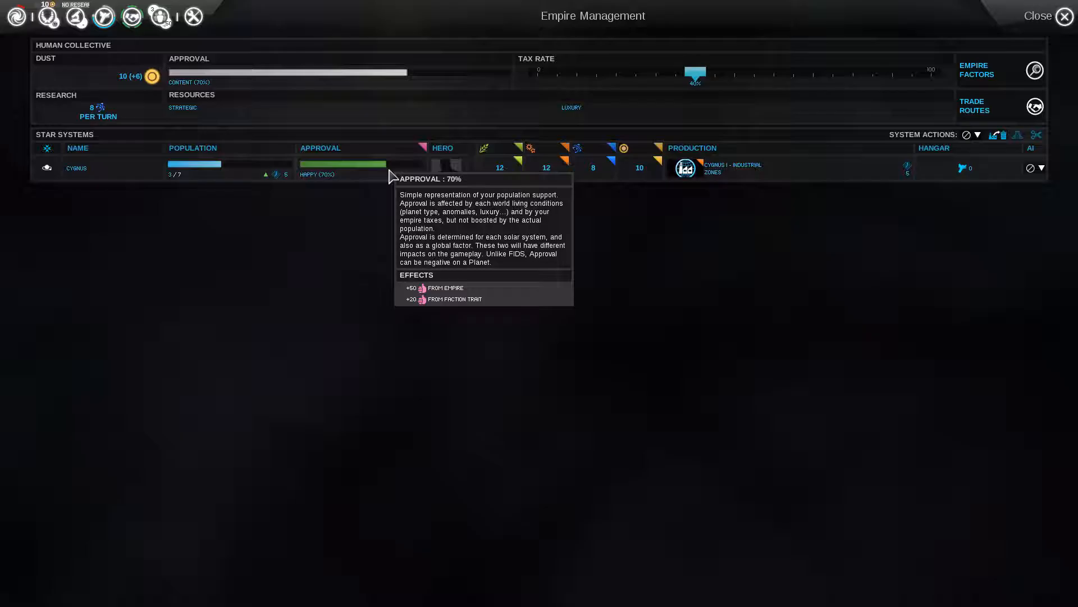
pyautogui.moveTo(773, 104)
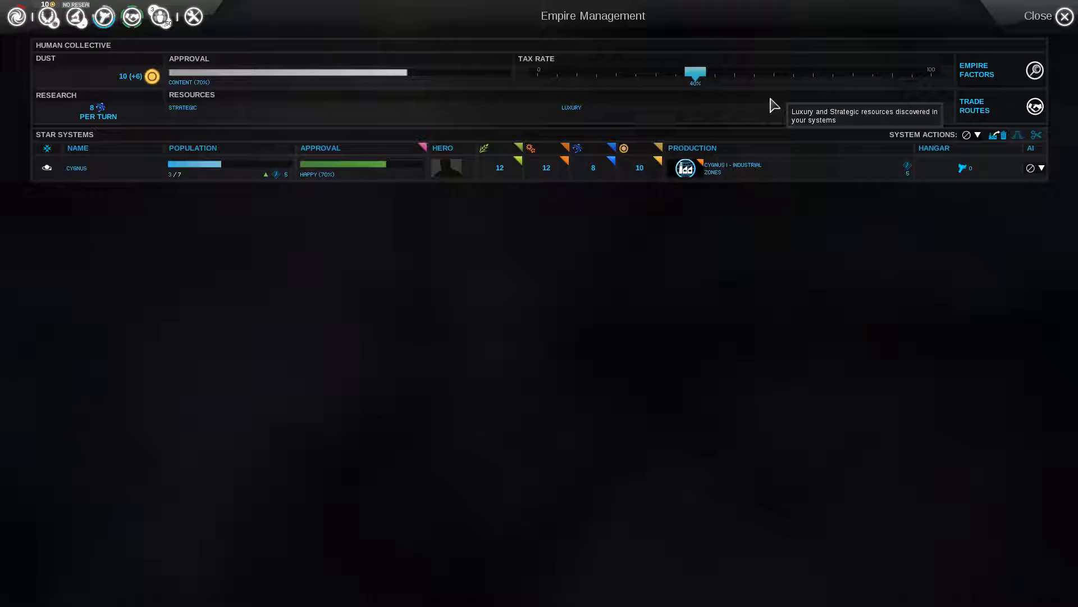
pyautogui.moveTo(694, 119)
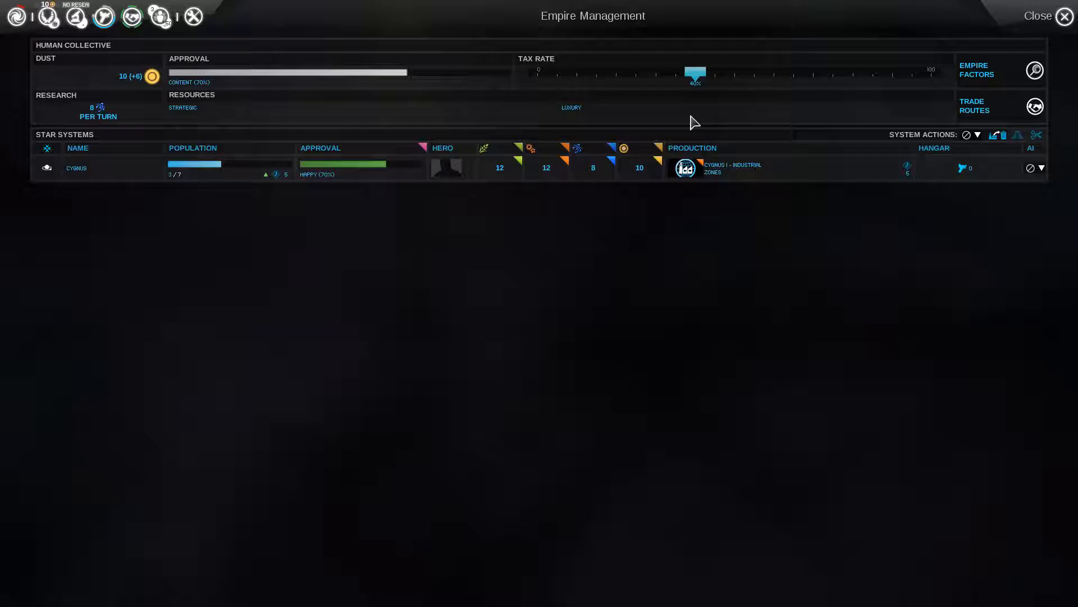
pyautogui.click(48, 18)
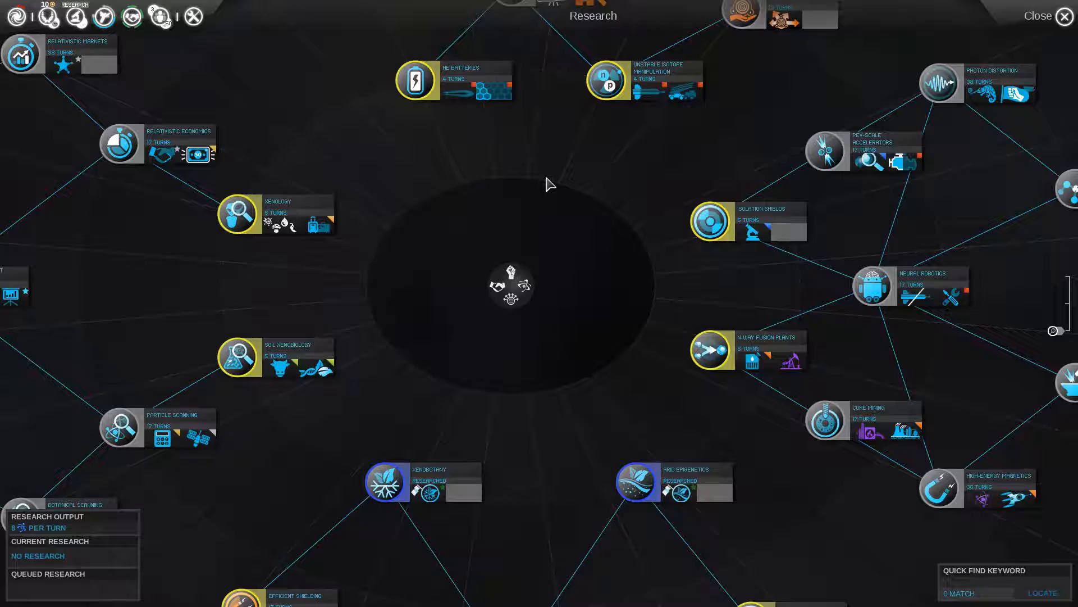
pyautogui.moveTo(497, 289)
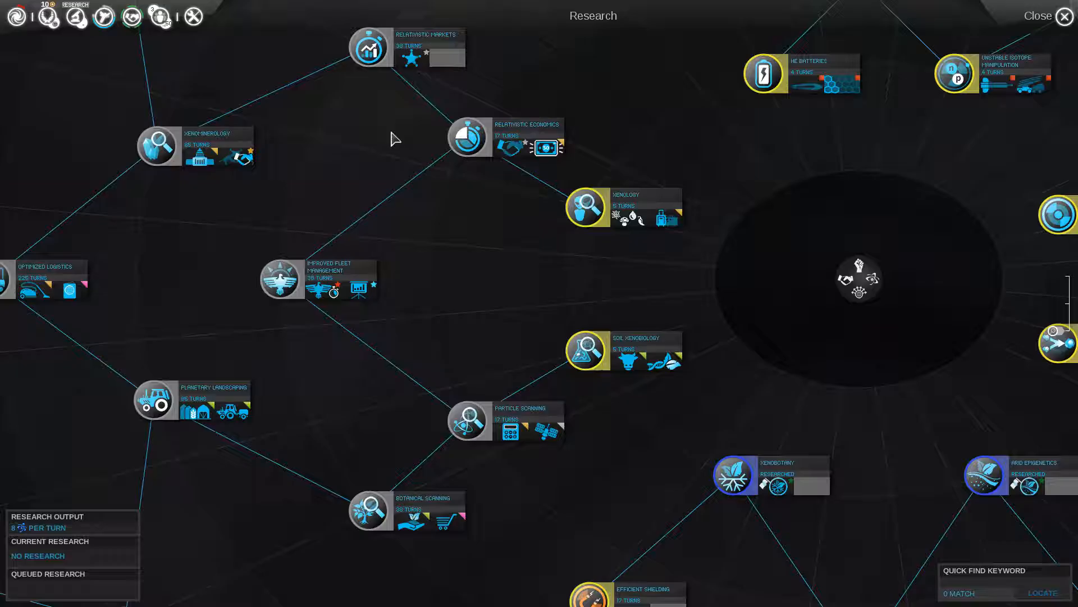
pyautogui.moveTo(192, 125)
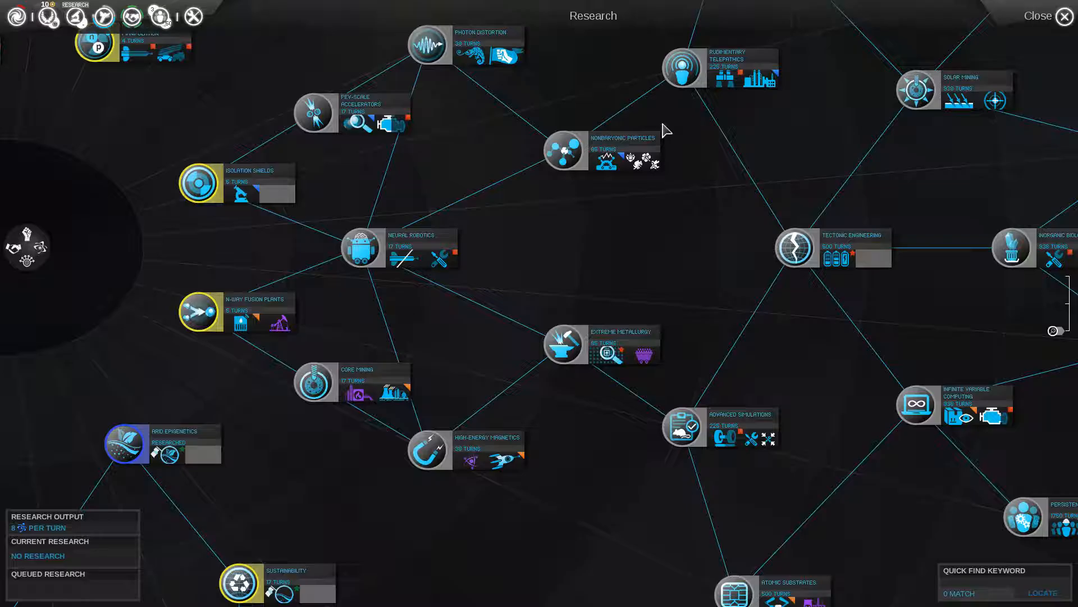
pyautogui.moveTo(470, 471)
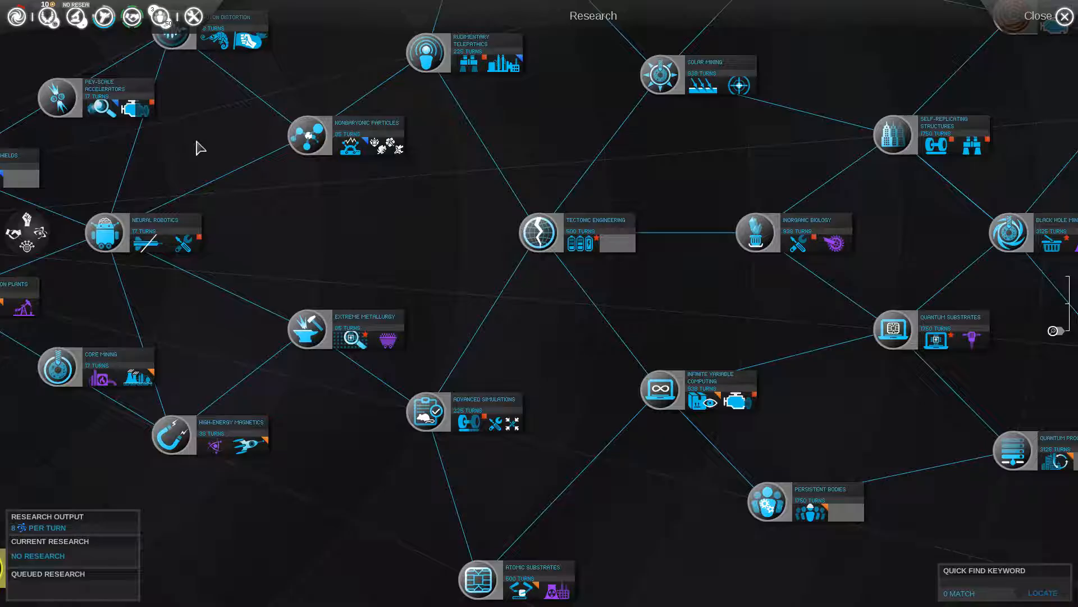
pyautogui.moveTo(798, 243)
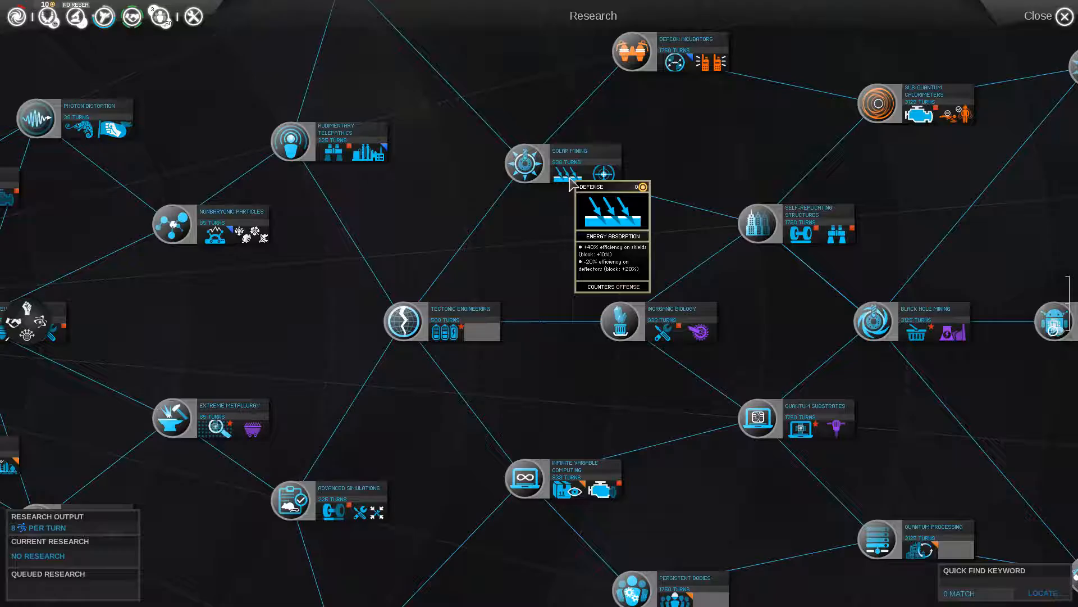
pyautogui.moveTo(688, 190)
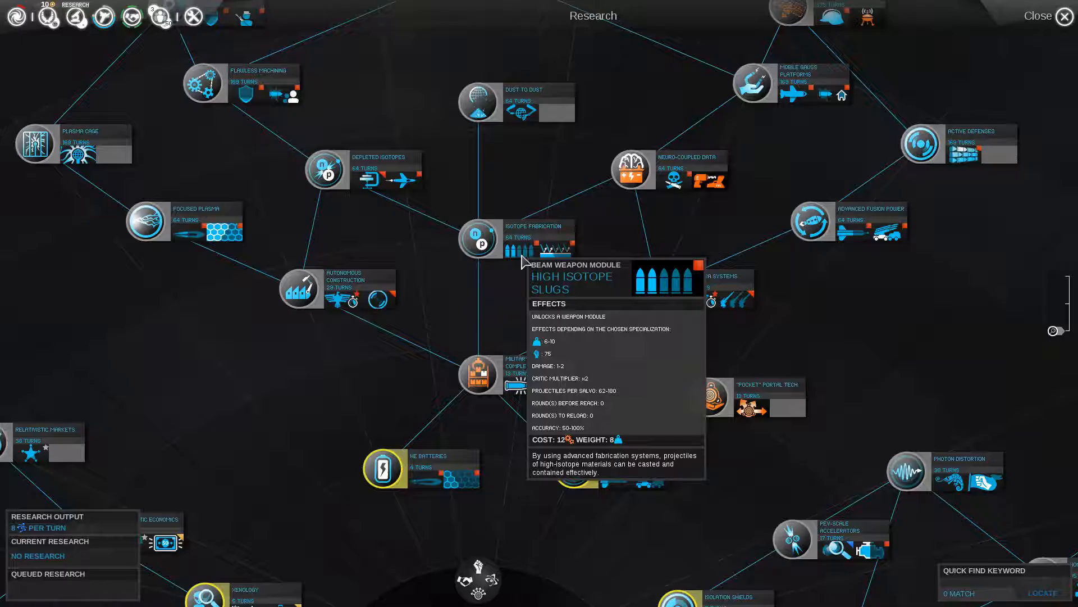
pyautogui.moveTo(529, 257)
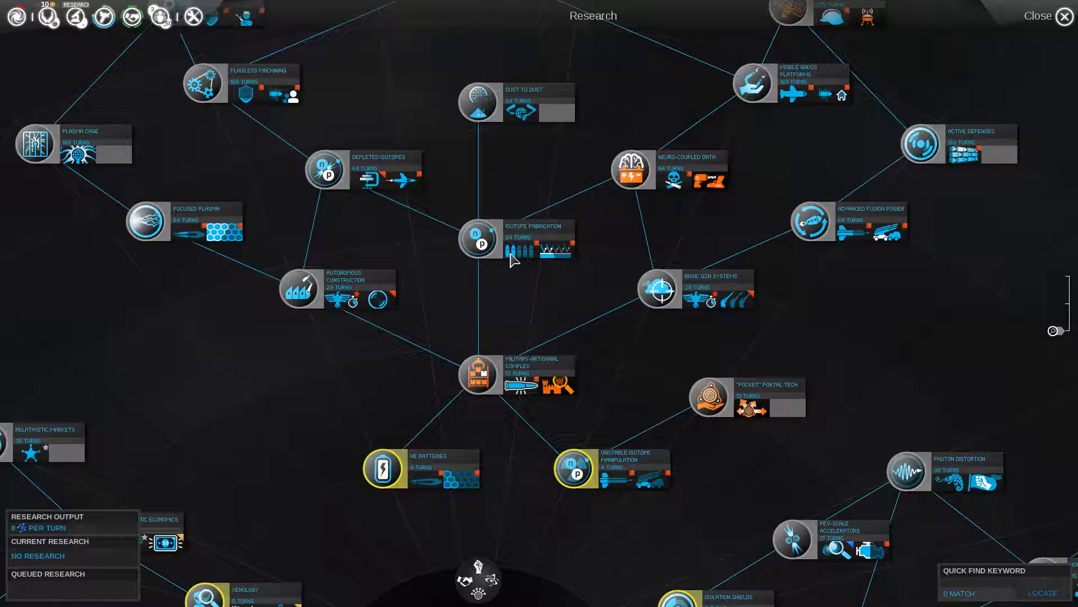
pyautogui.moveTo(520, 258)
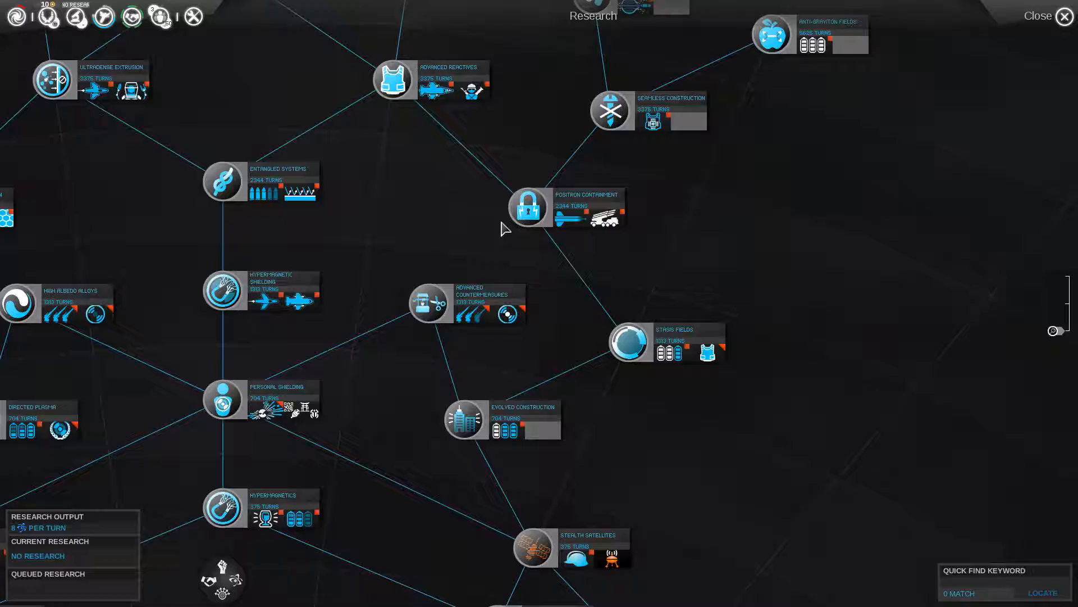
# - Close the Research screen to get back to the Cygnus galaxy map
pyautogui.click(1065, 15)
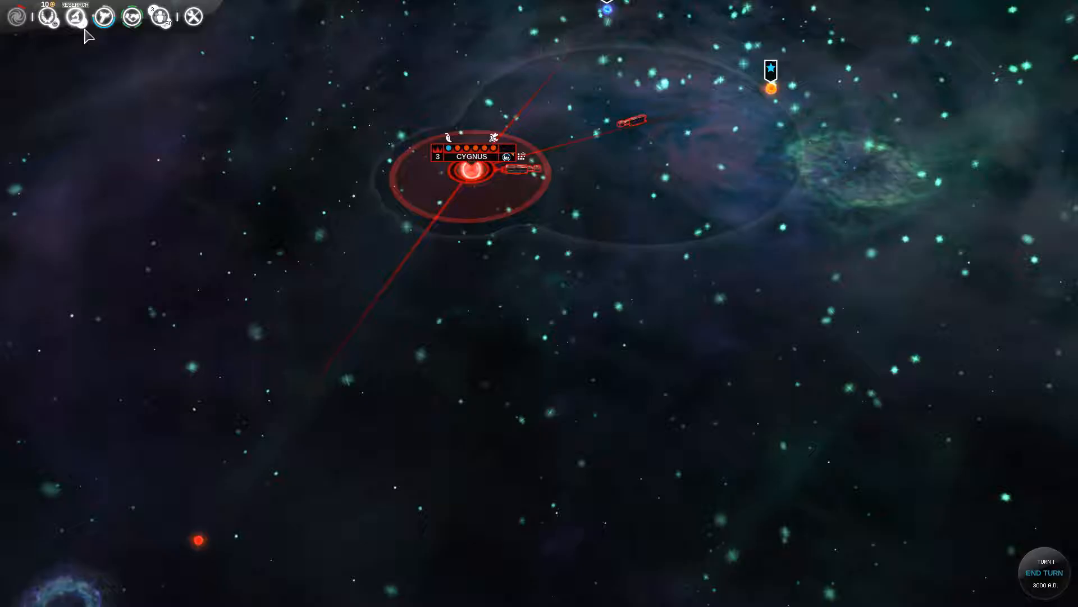
# - Show Military View with the Alpha and Beta fleets and the Probe design
pyautogui.click(103, 17)
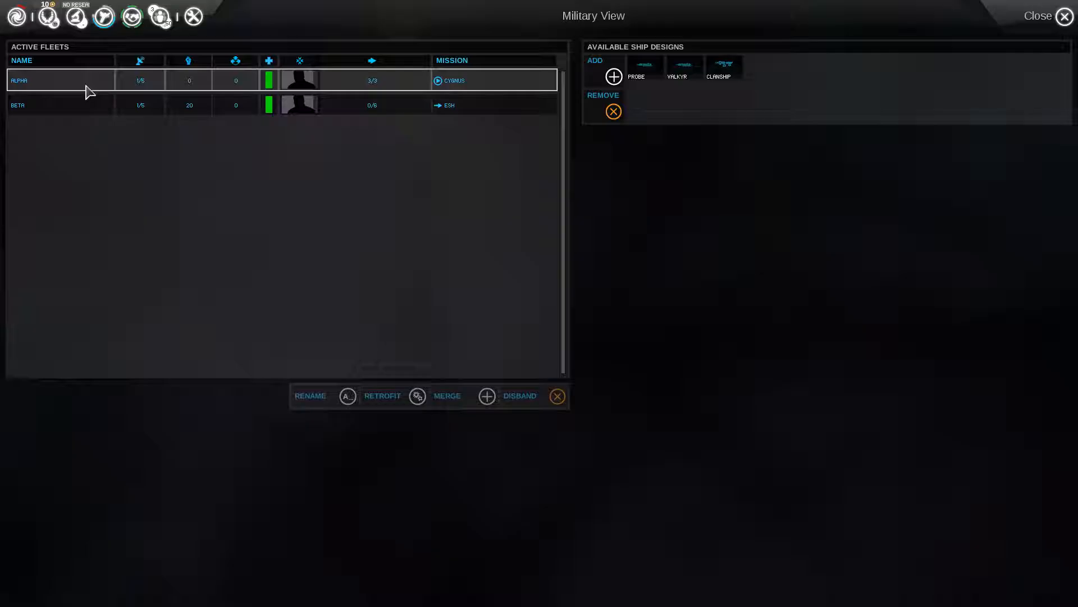
pyautogui.click(236, 105)
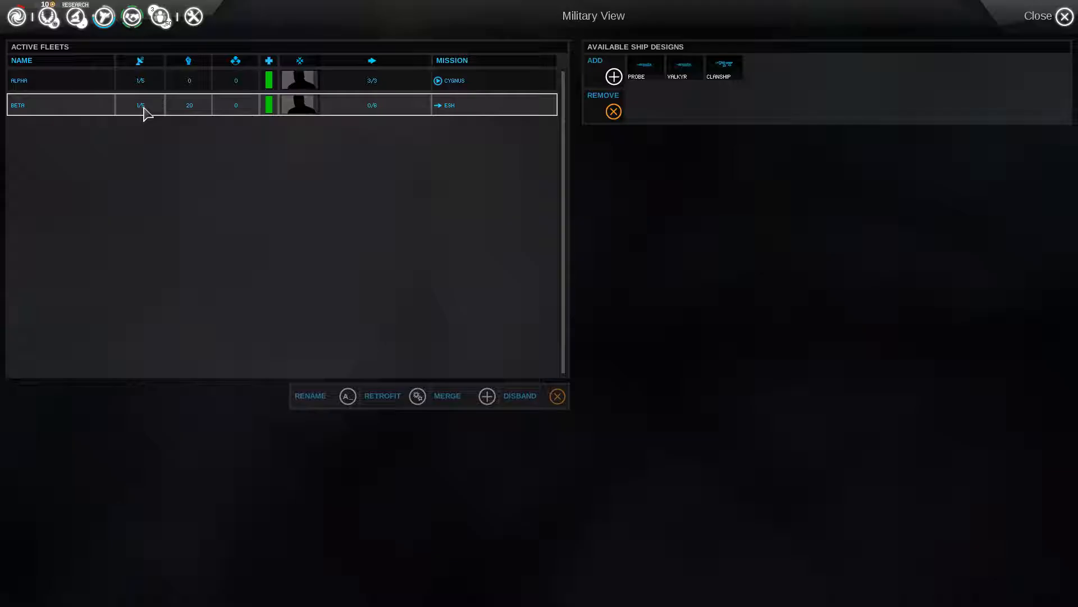
pyautogui.click(645, 66)
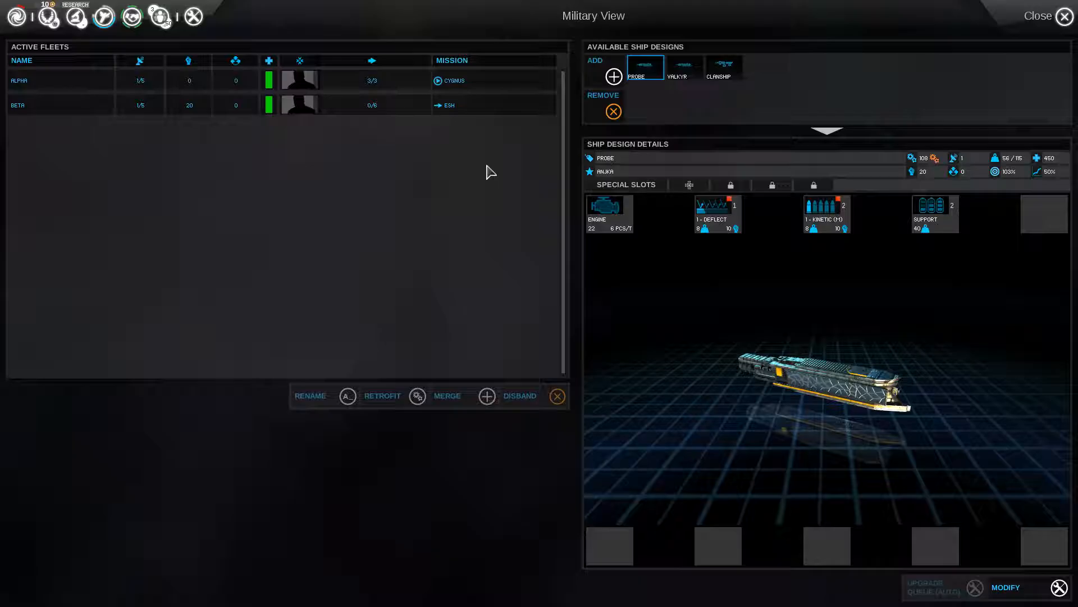
# - View the Clawship and Valkyr design details, then return to the galaxy map
pyautogui.click(720, 66)
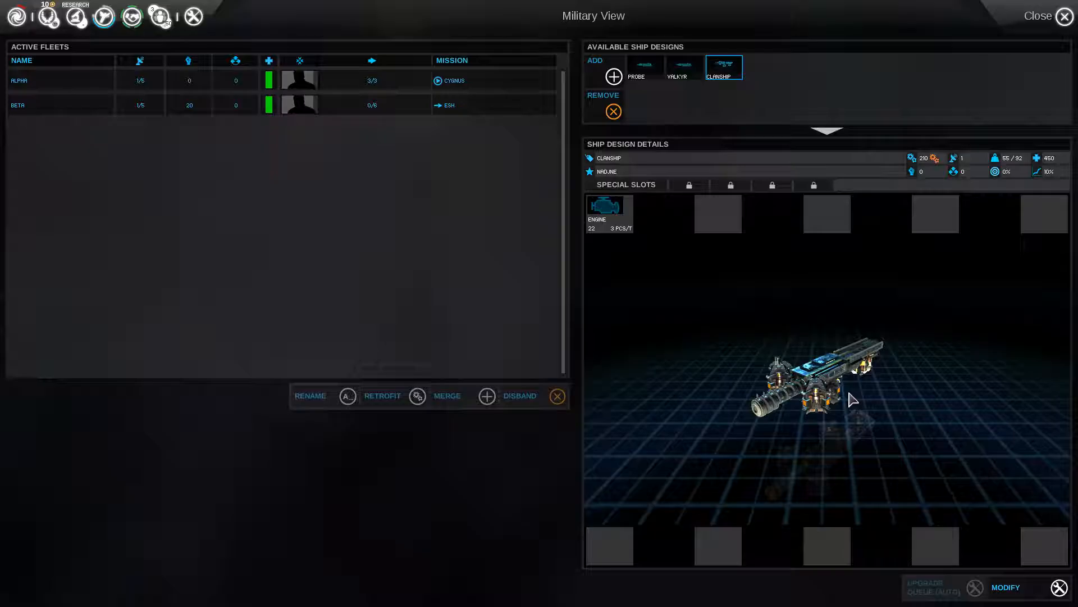
pyautogui.click(677, 67)
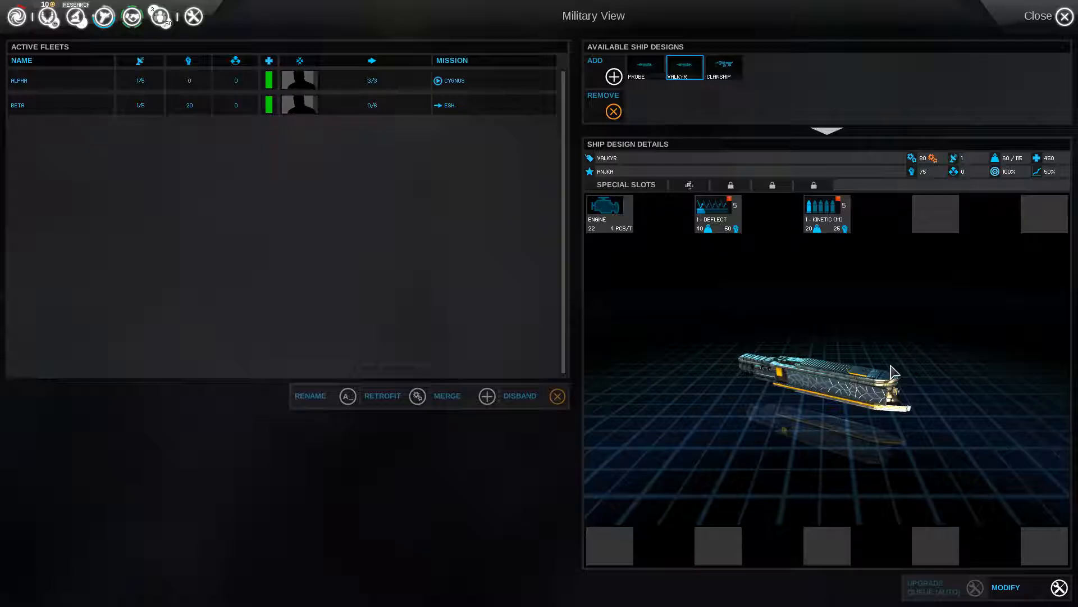
pyautogui.moveTo(995, 158)
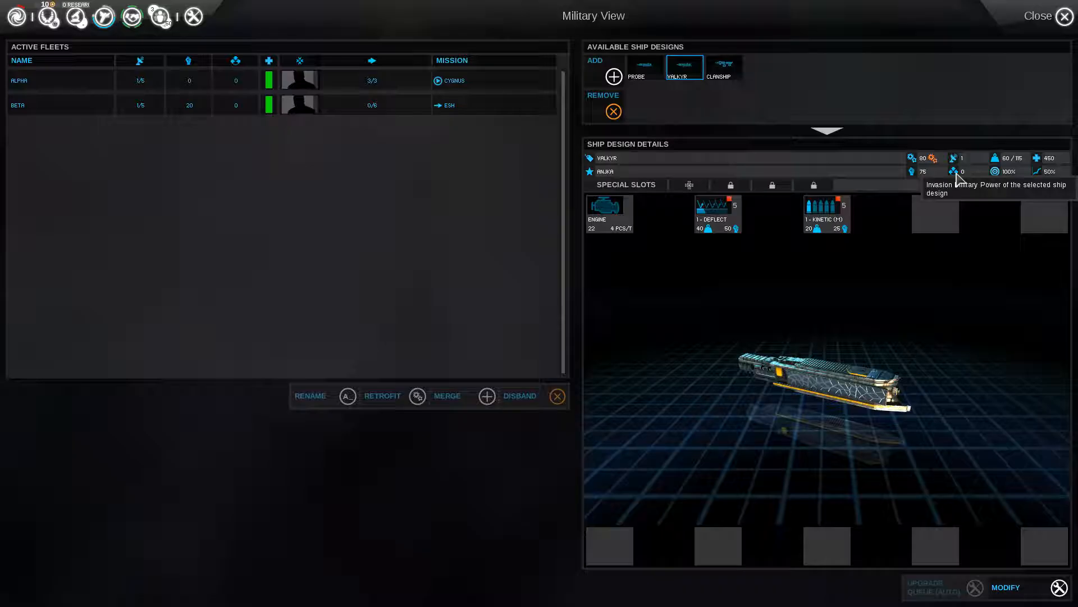
pyautogui.moveTo(1042, 178)
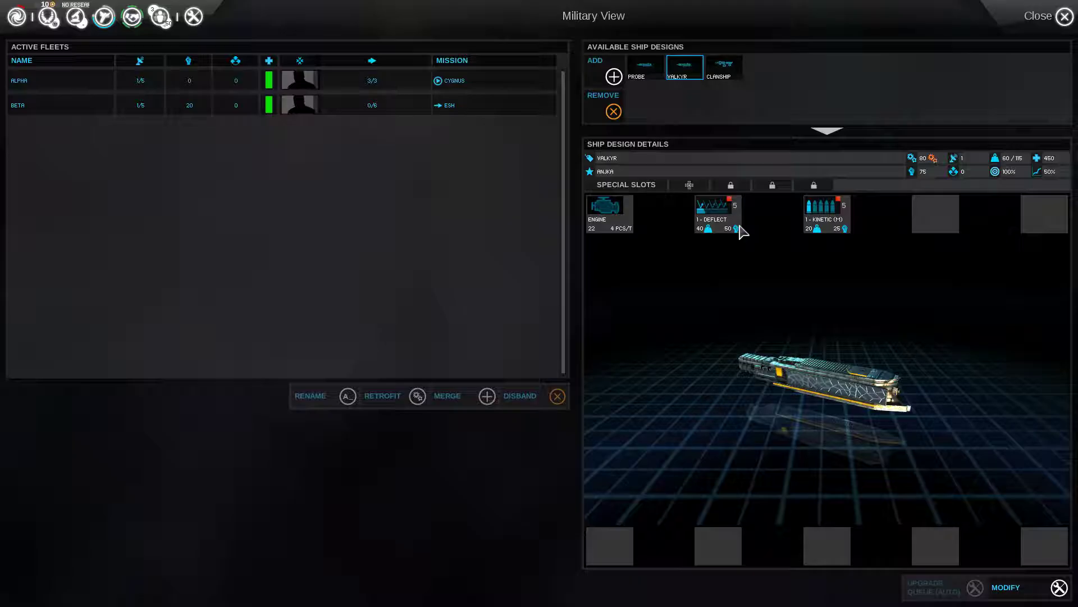
pyautogui.moveTo(1063, 18)
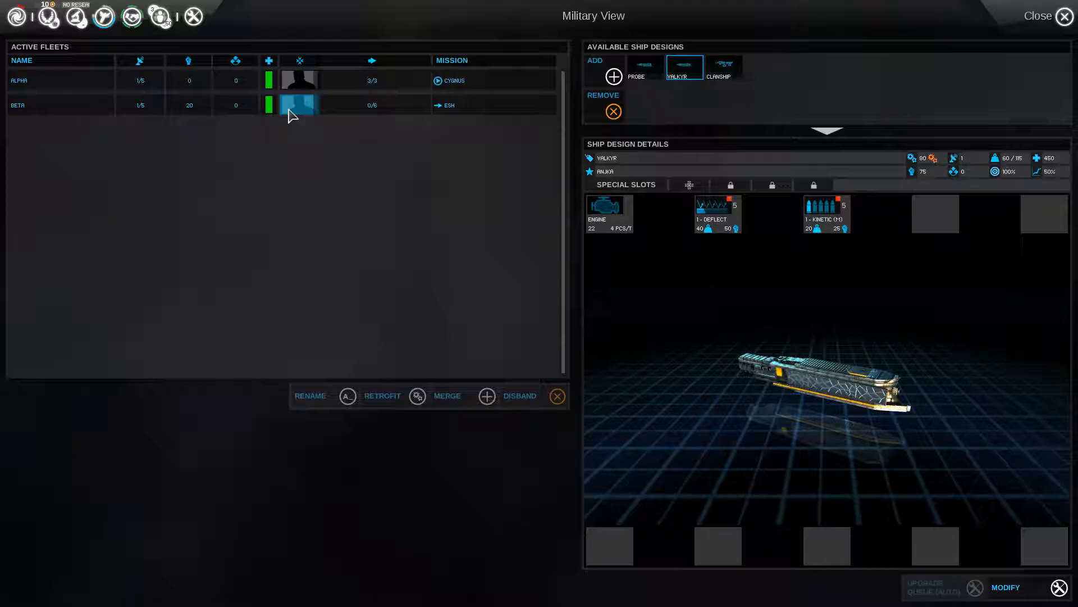
pyautogui.click(1063, 16)
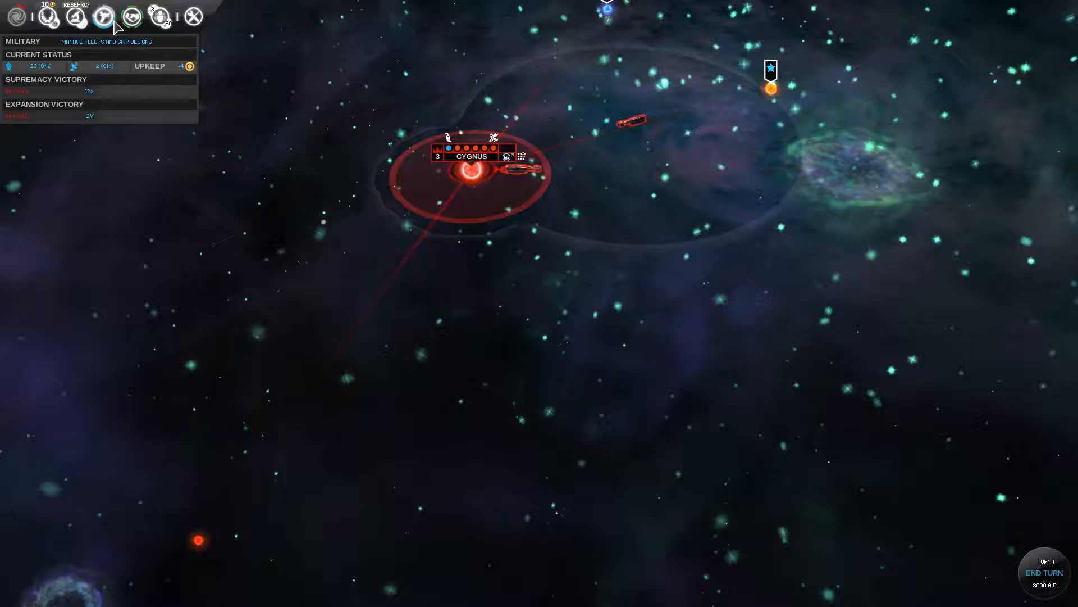
# - Open the Diplomatic Status screen showing the empire among eight rivals
pyautogui.click(128, 16)
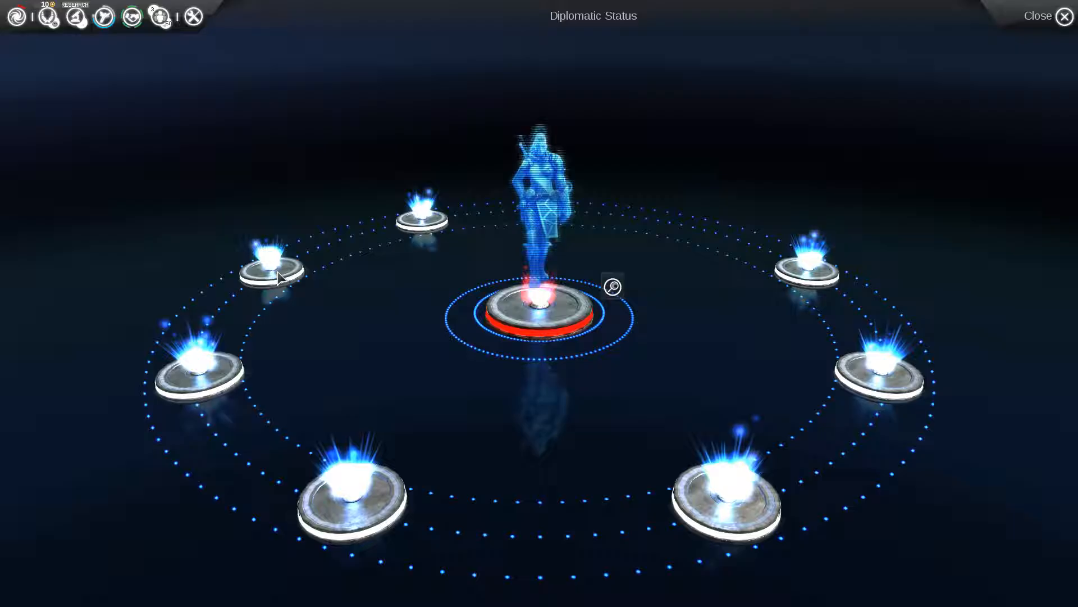
pyautogui.moveTo(502, 347)
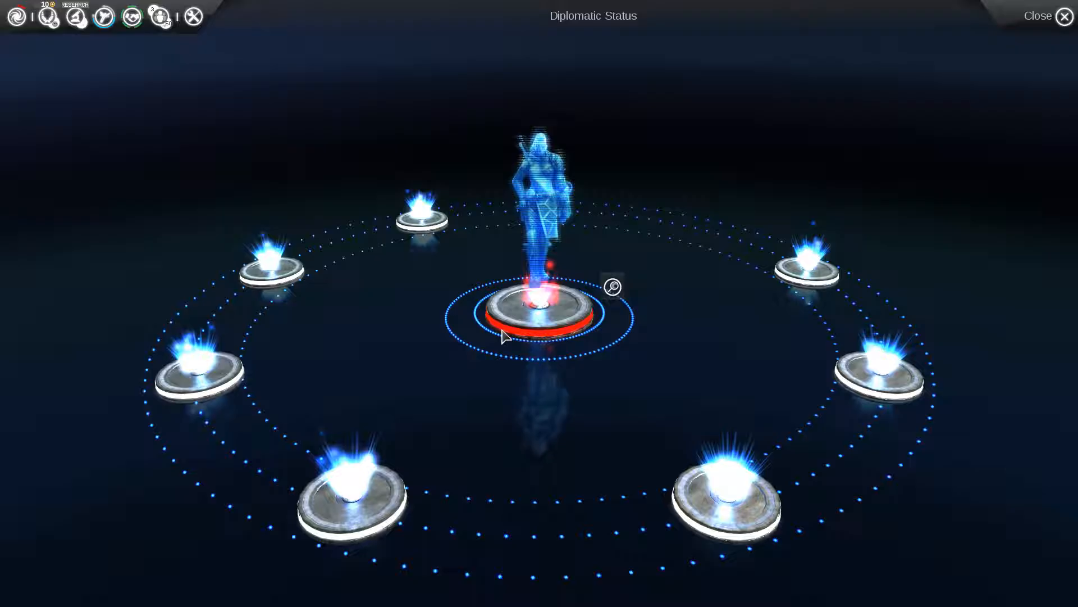
pyautogui.moveTo(190, 82)
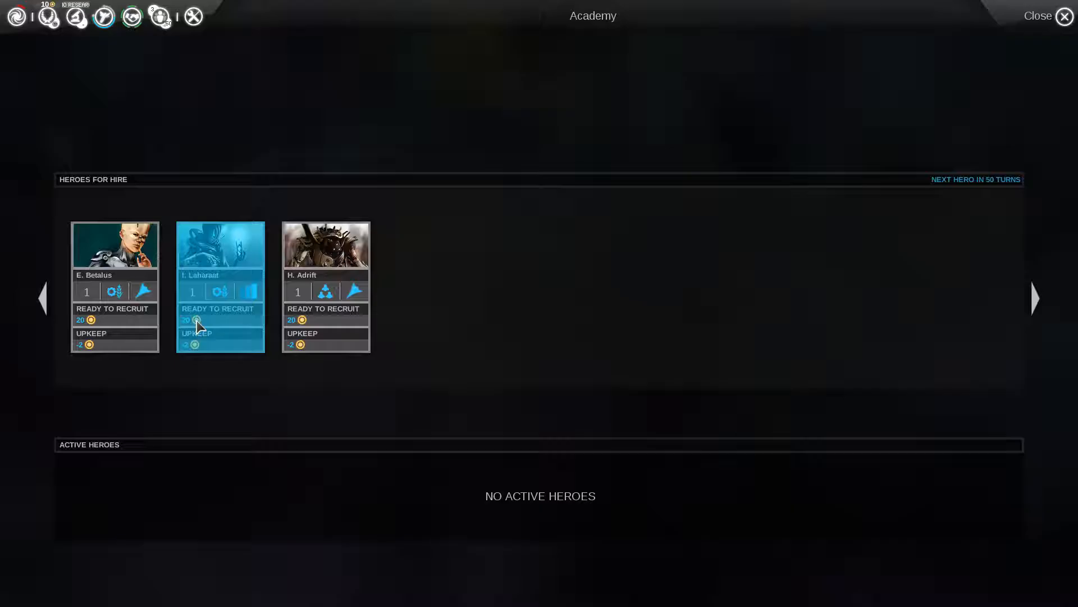
pyautogui.moveTo(163, 375)
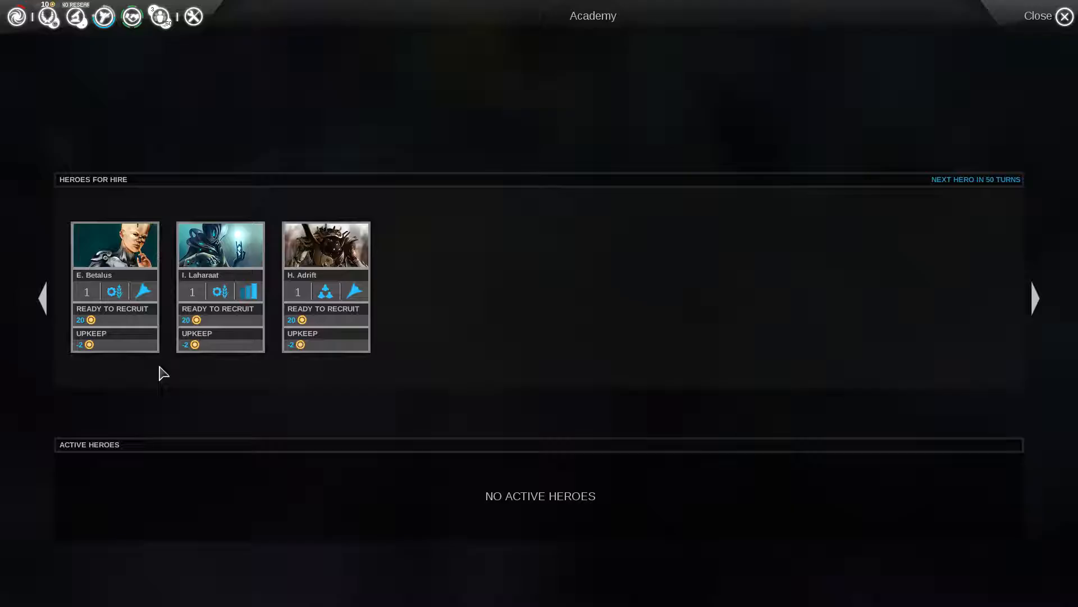
pyautogui.moveTo(144, 291)
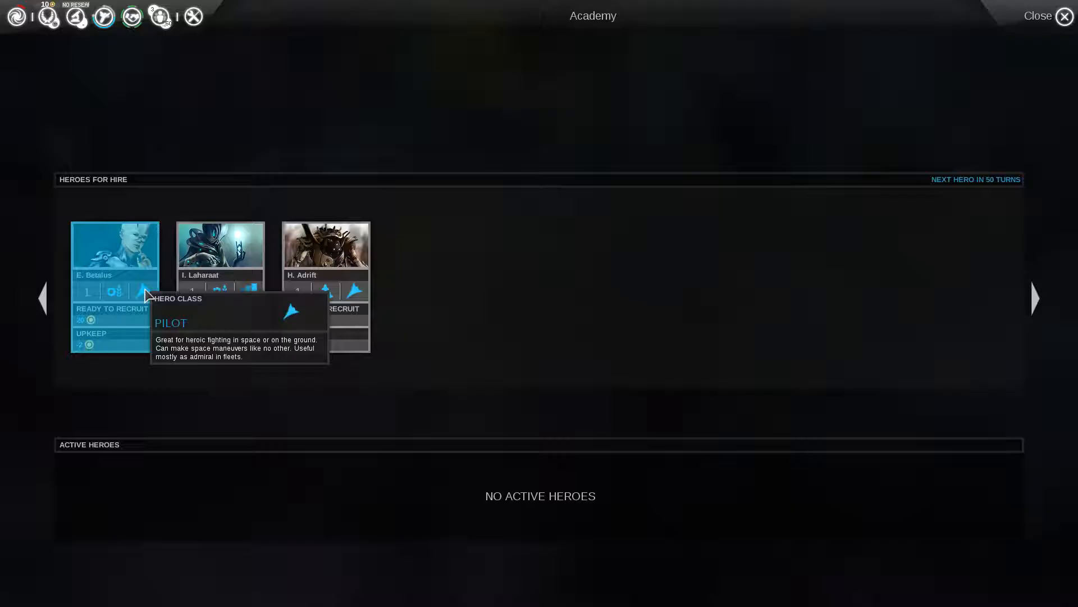
pyautogui.moveTo(125, 301)
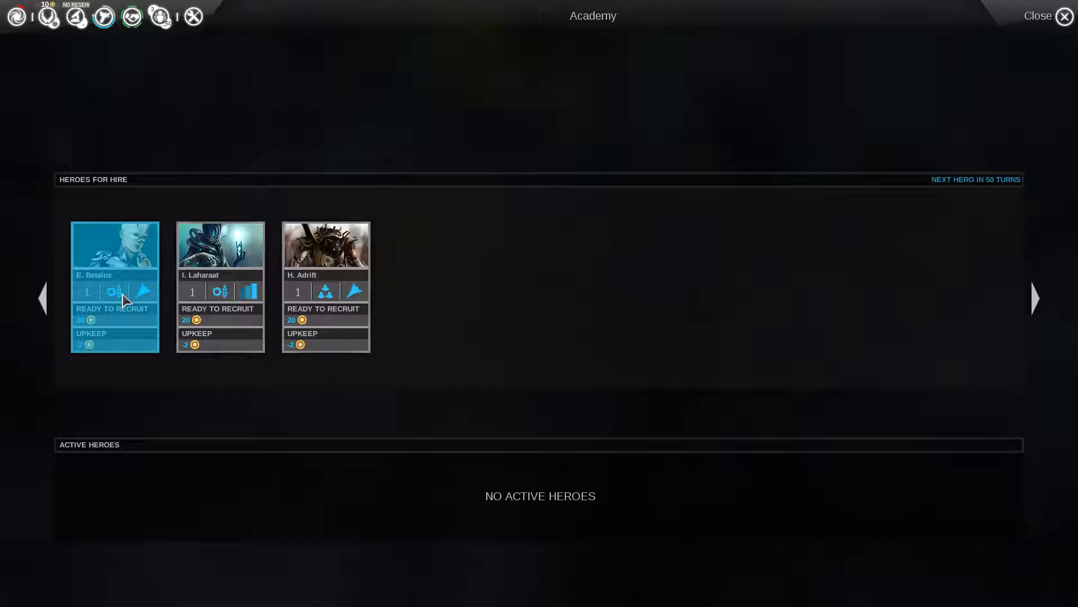
pyautogui.moveTo(144, 294)
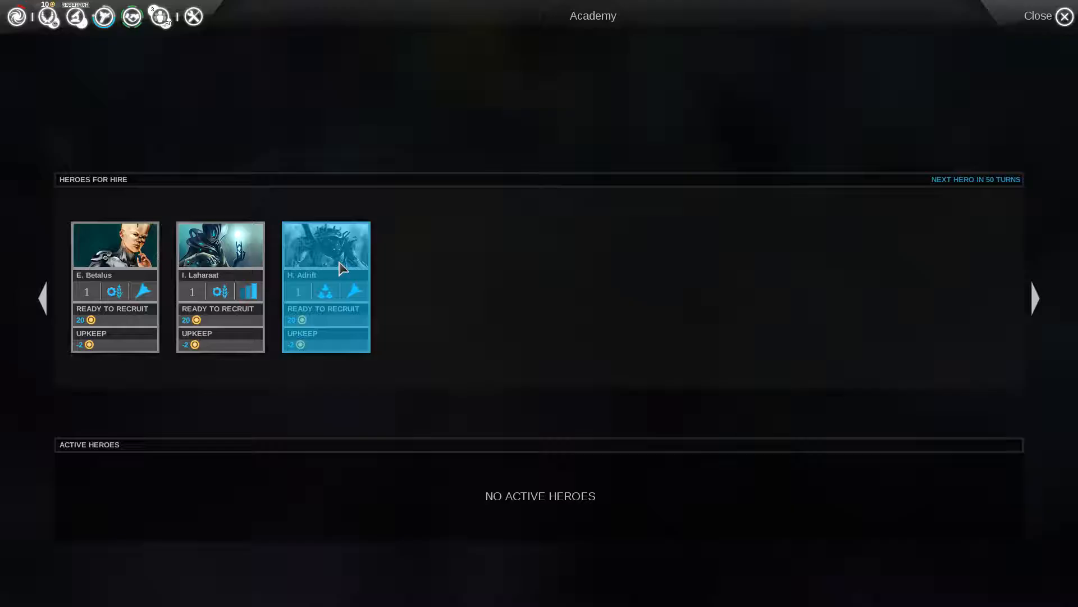
# - Leave the Academy without recruiting and go to the research tree
pyautogui.click(1064, 17)
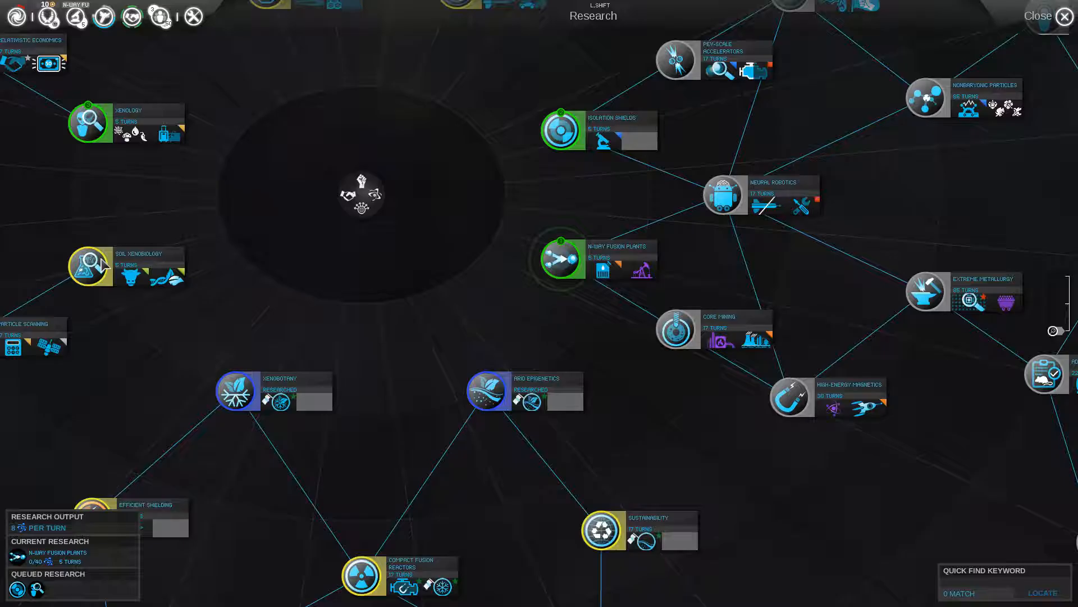
# - Close the Cygnus system view and end the turn to reach turn 2
pyautogui.click(1062, 18)
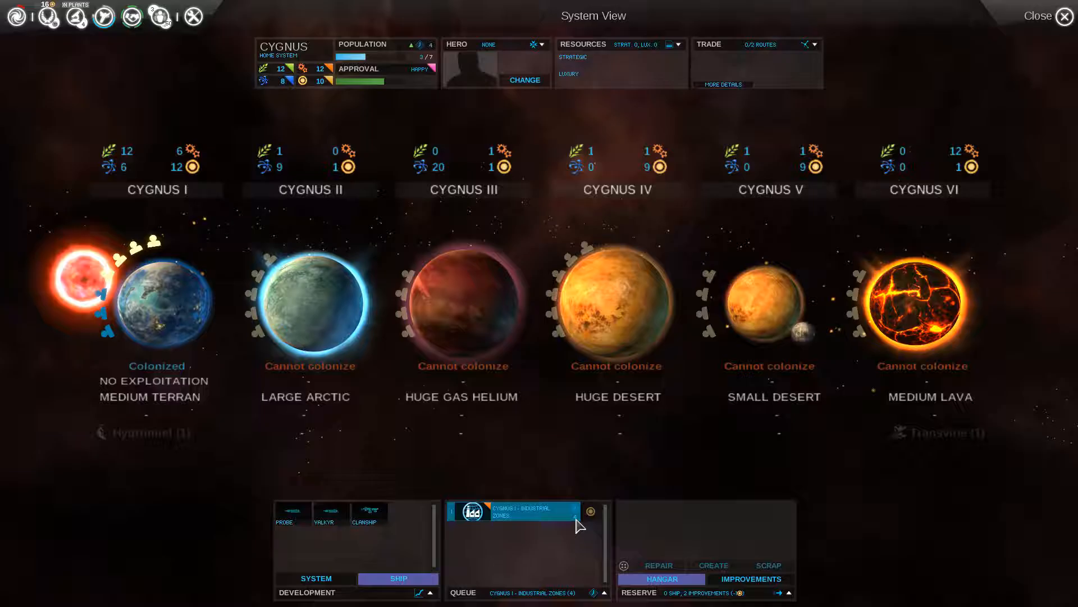
pyautogui.click(1063, 17)
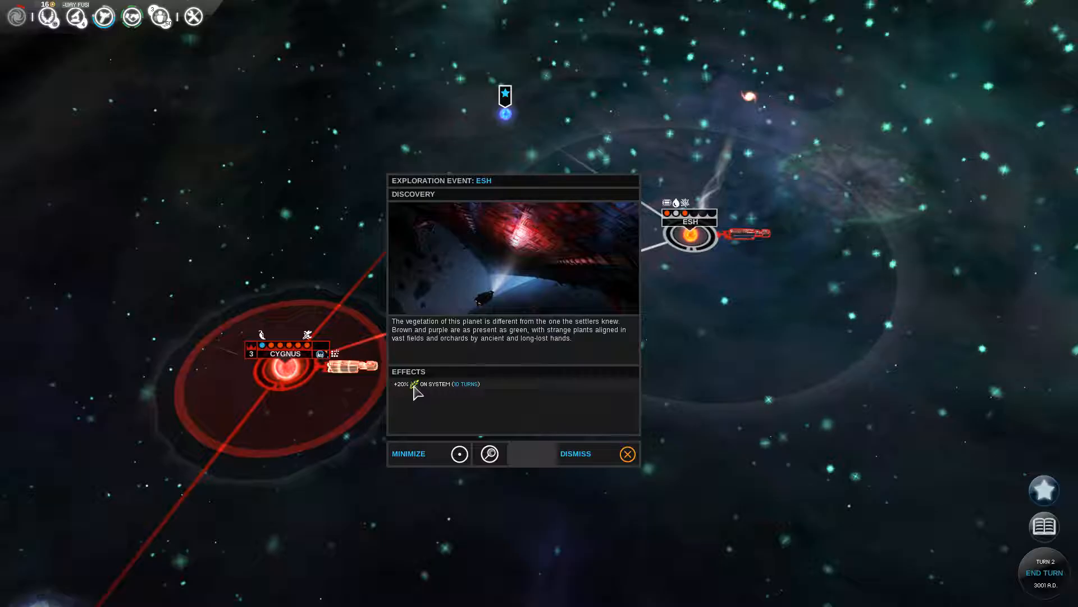
# - Inspect the newly explored Esh system and its planets, then close System View
pyautogui.click(489, 454)
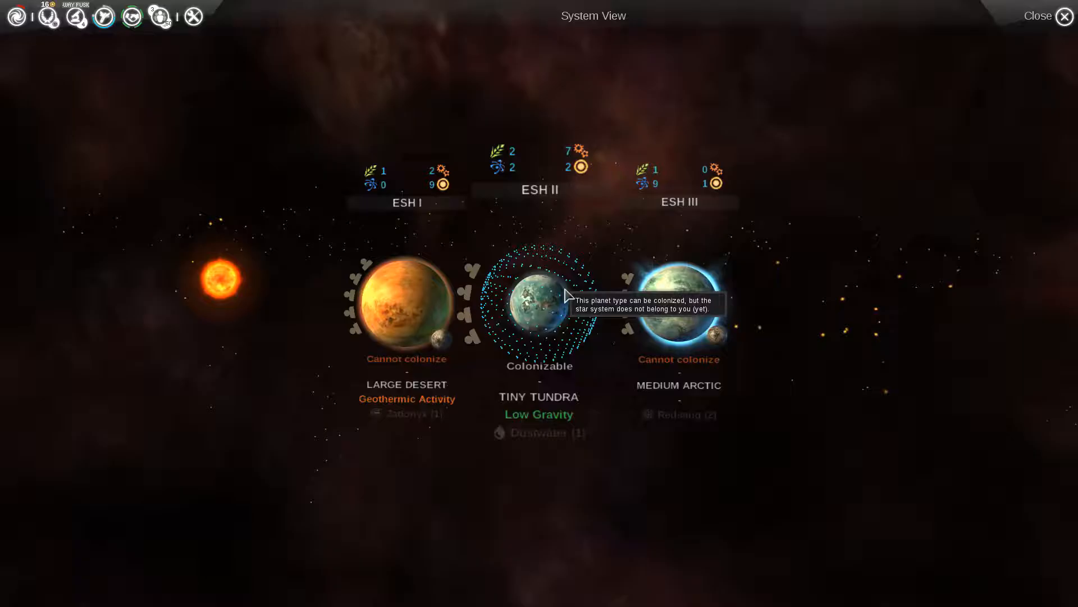
pyautogui.click(1064, 16)
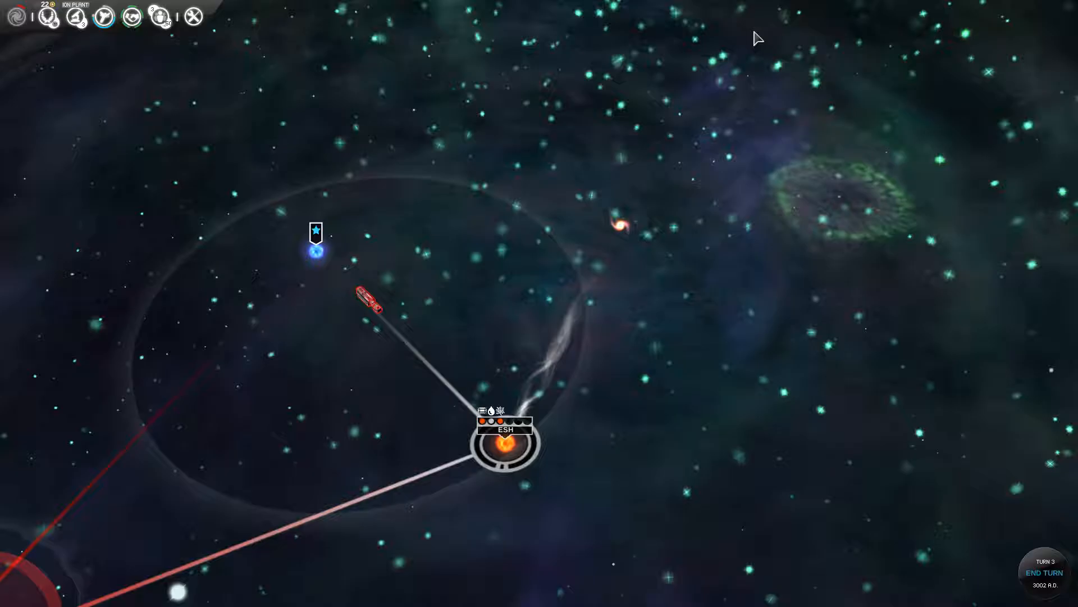
# - Check N-Dary Fusion Plants progress in the research tree, then end turn 3
pyautogui.click(106, 17)
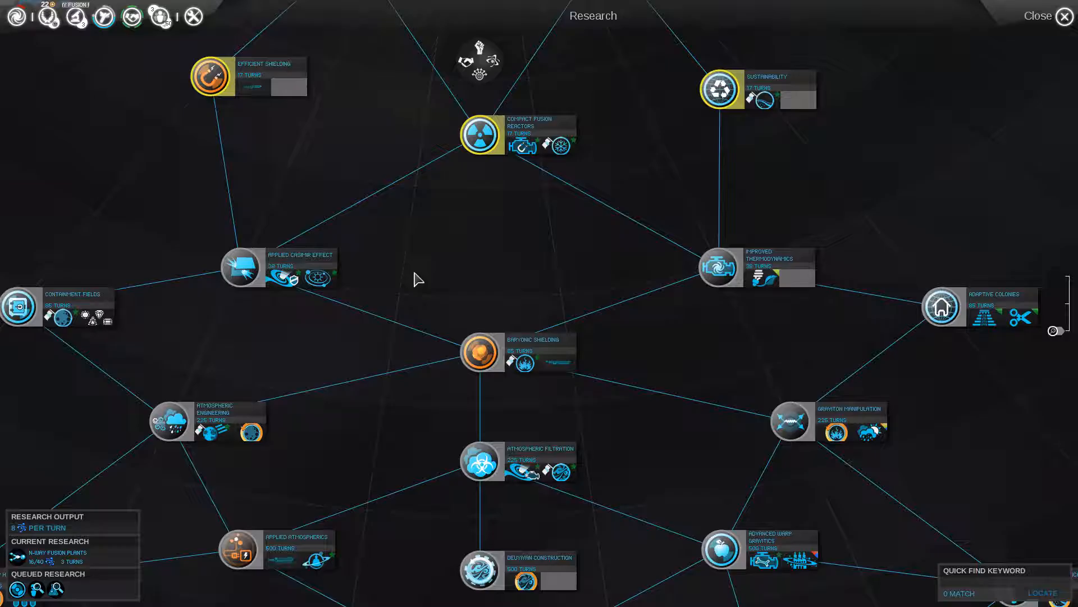
pyautogui.click(1063, 16)
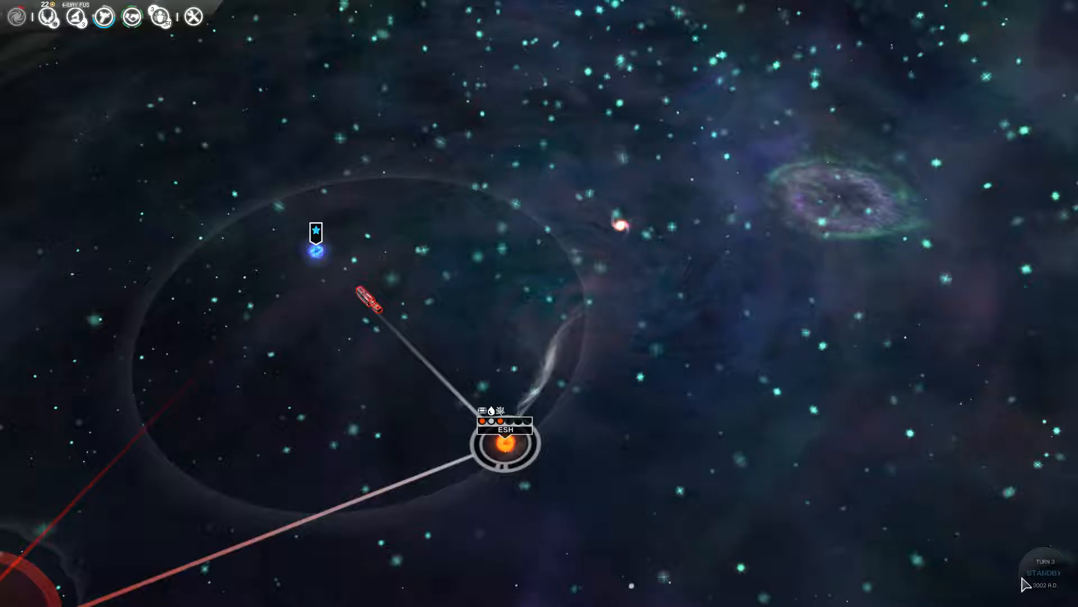
pyautogui.click(1046, 571)
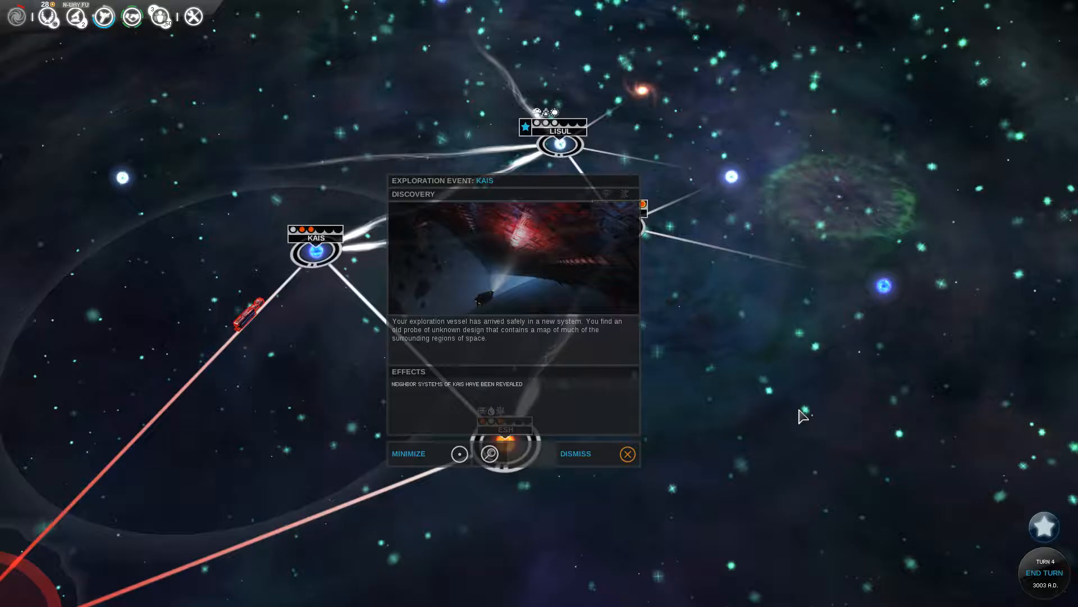
# - Dismiss the Kais exploration report and end turn 4
pyautogui.click(627, 454)
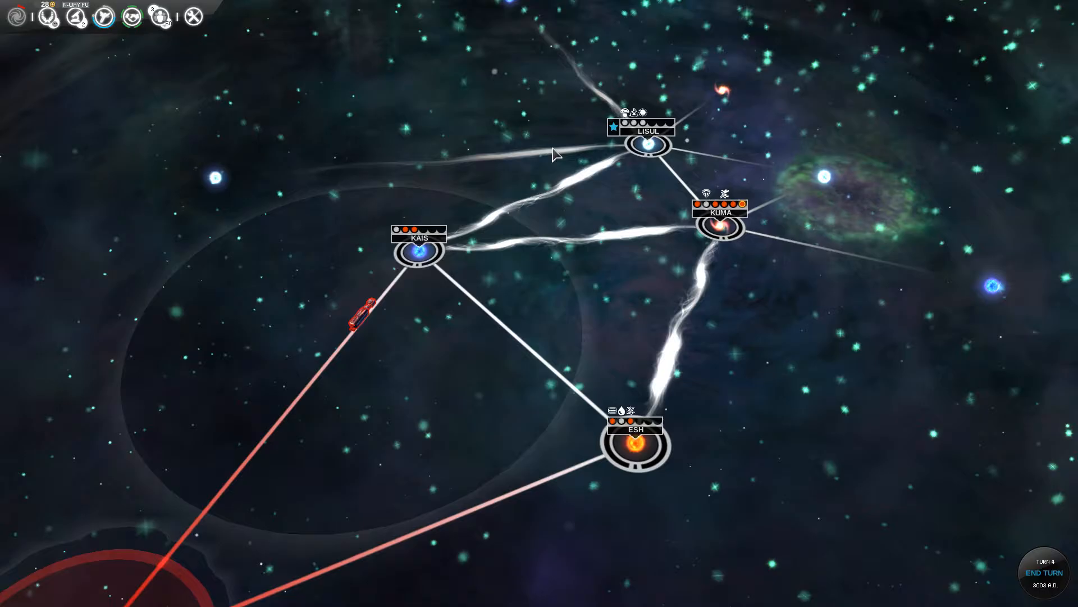
pyautogui.click(1047, 572)
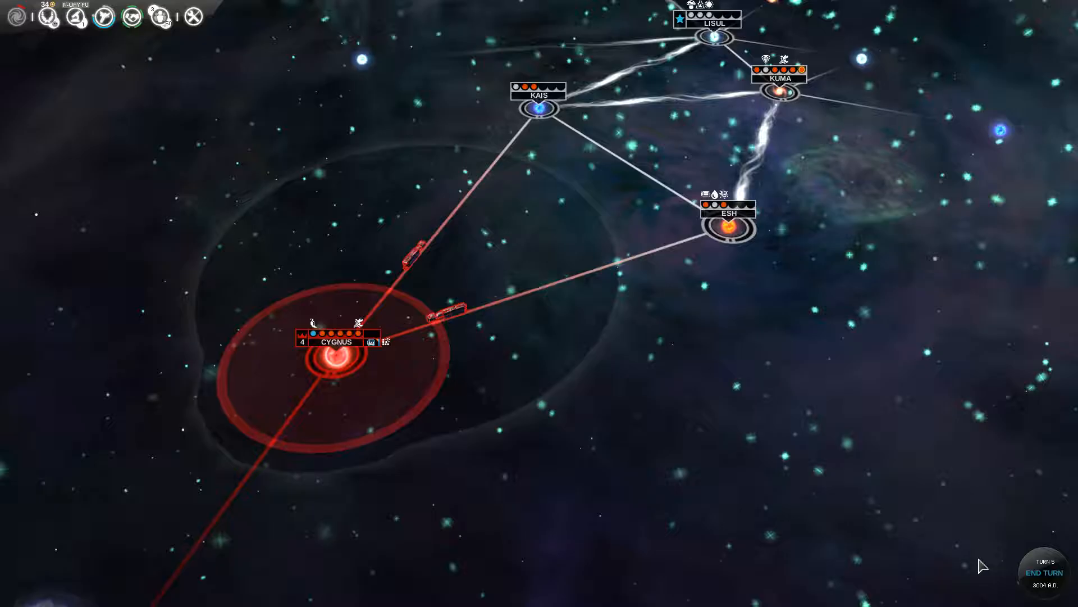
# - Add Heavy Isotope Refineries to Cygnus's production queue, with Cygnus I on Industrial Zones
pyautogui.click(1044, 572)
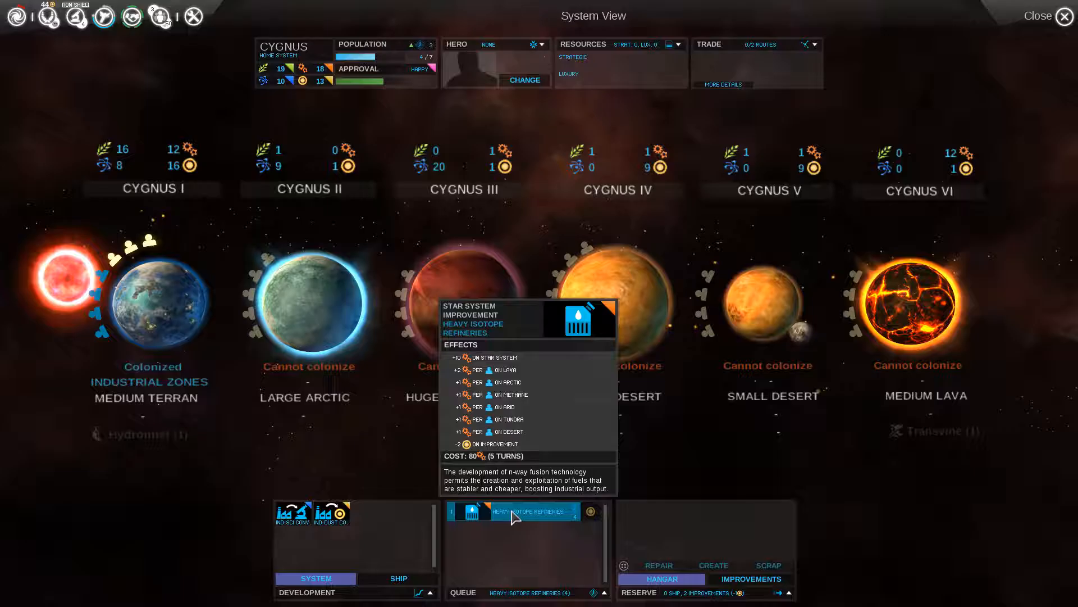
pyautogui.moveTo(304, 81)
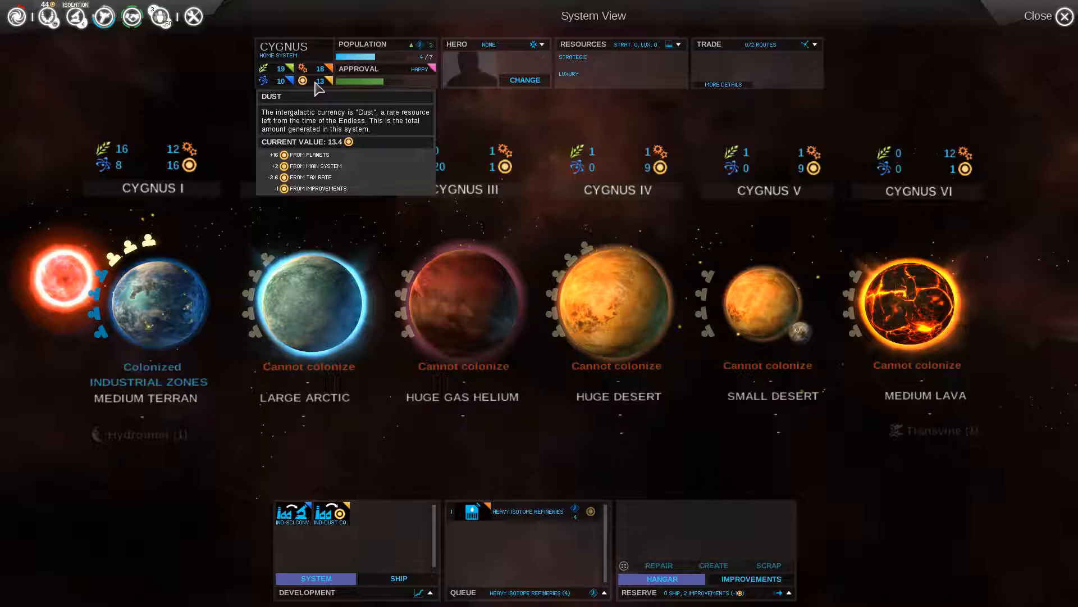
# - Return to the galaxy map and end two turns to reach turn 7
pyautogui.click(1064, 17)
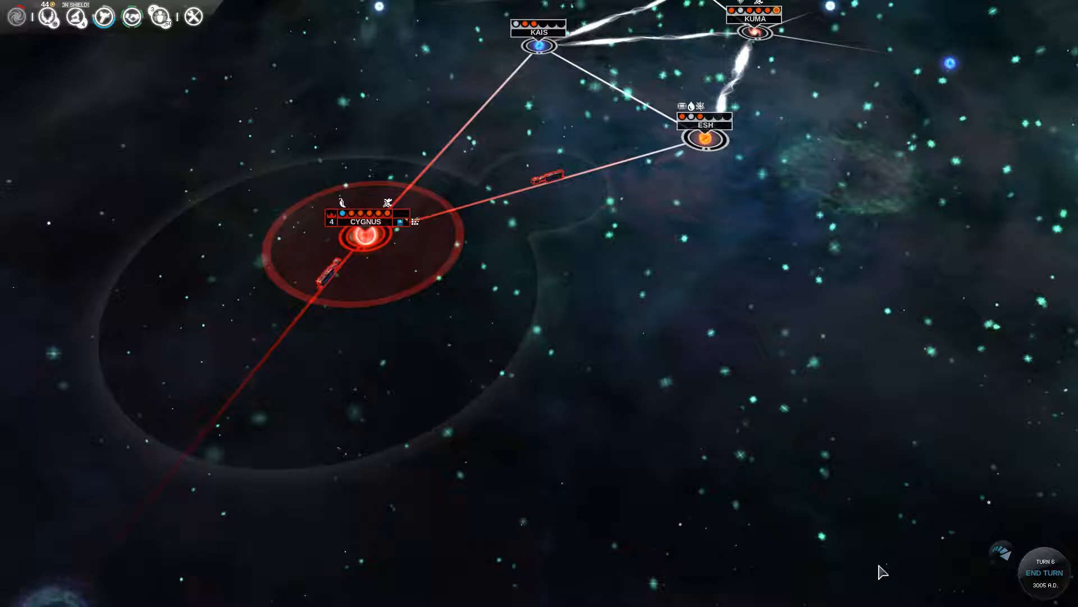
pyautogui.click(1044, 572)
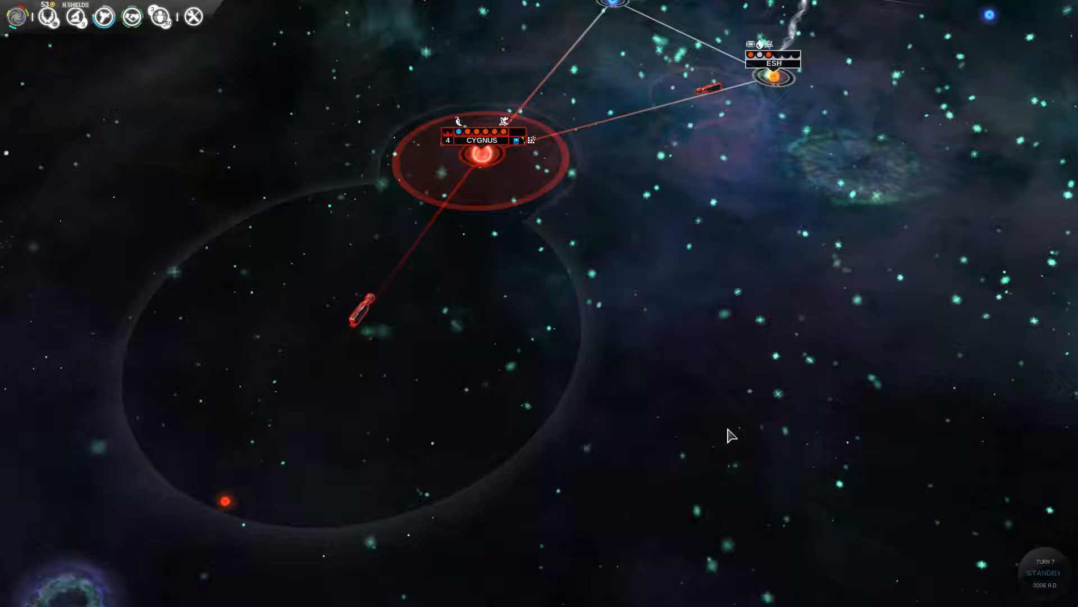
pyautogui.click(1046, 573)
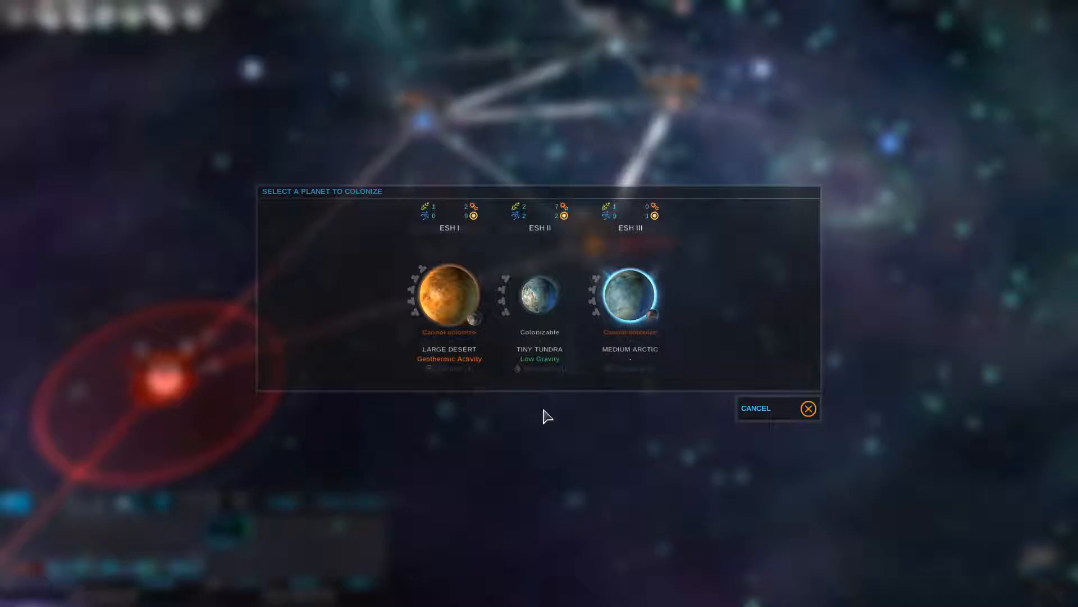
# - Send the Esh colony ship to ESH II, the tiny tundra planet
pyautogui.click(540, 297)
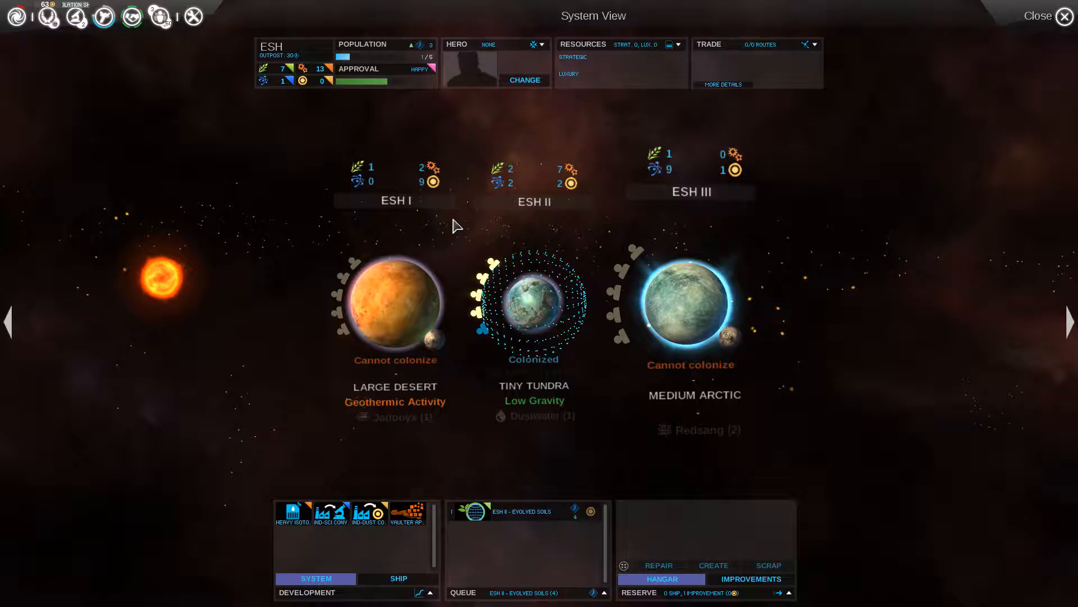
# - View the newly colonized ESH II, then bring up the Load Game screen
pyautogui.click(535, 306)
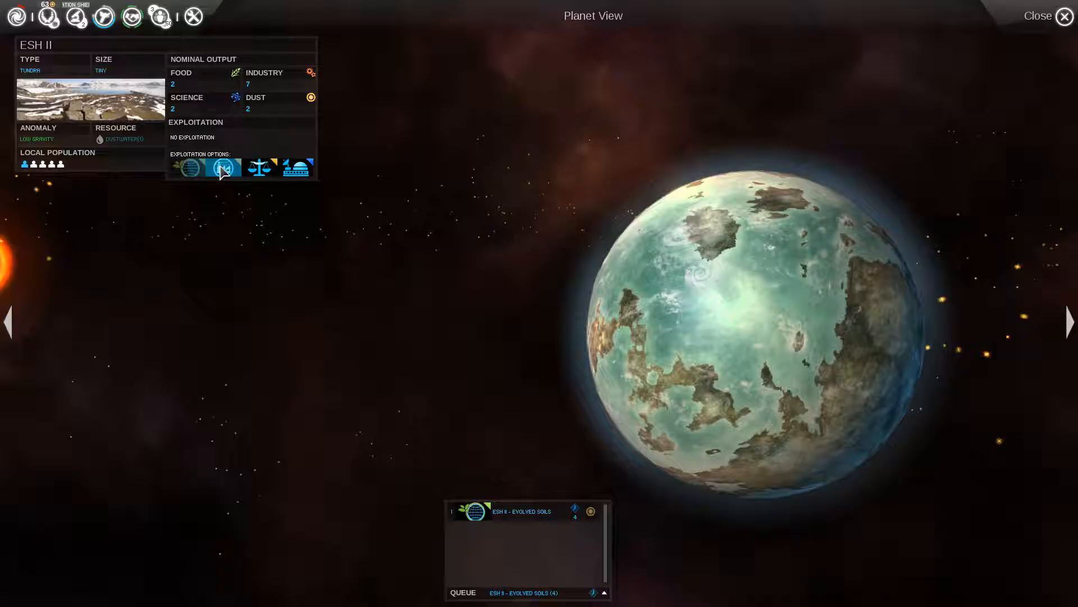
pyautogui.click(1063, 16)
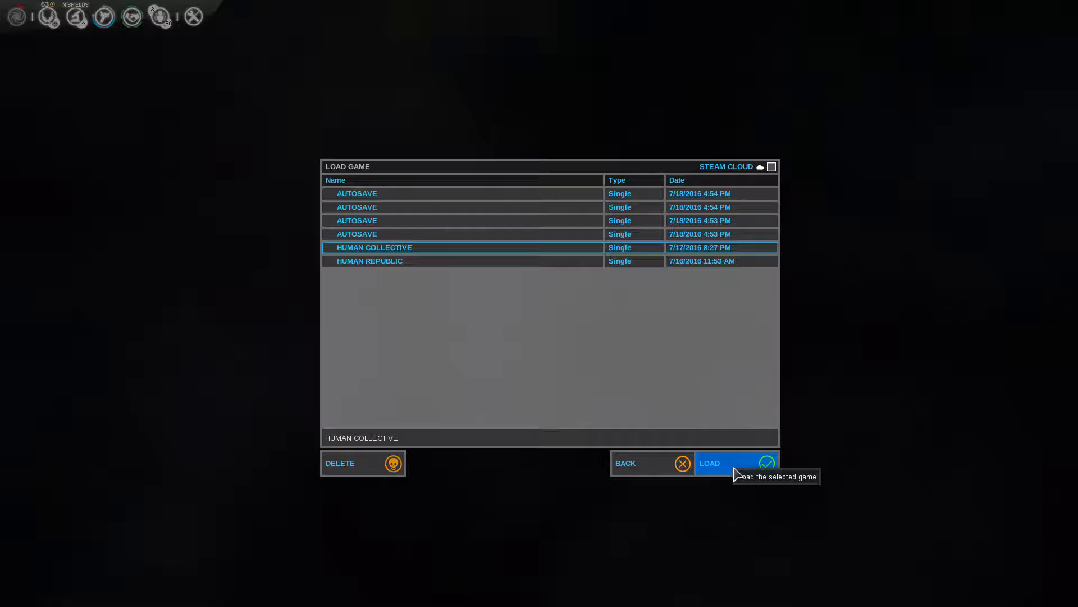
# - Load the late-game Human Collective save from the saved games list
pyautogui.click(734, 463)
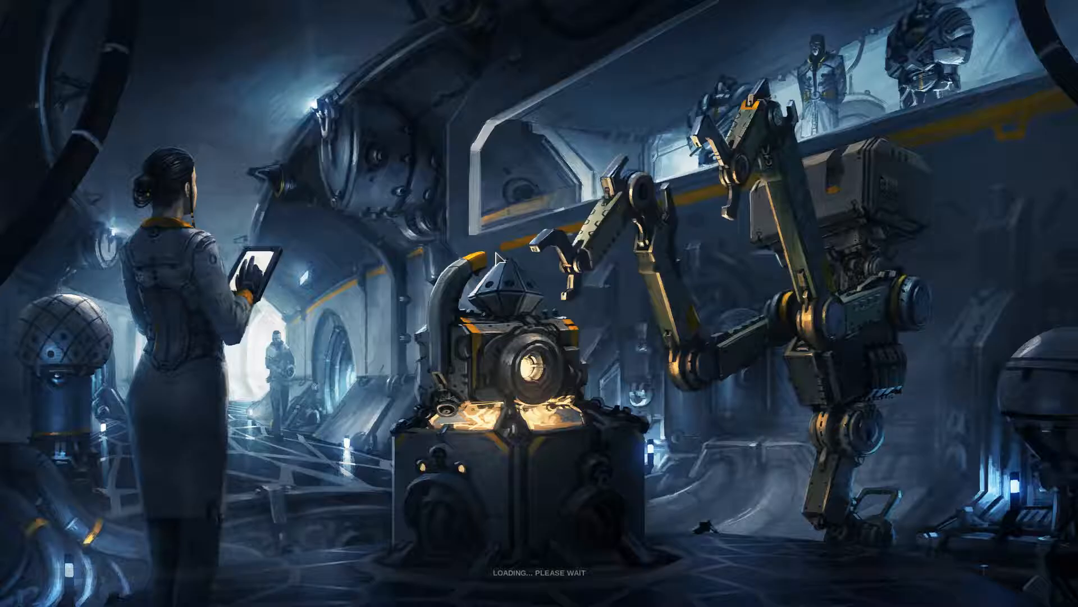
pyautogui.moveTo(571, 295)
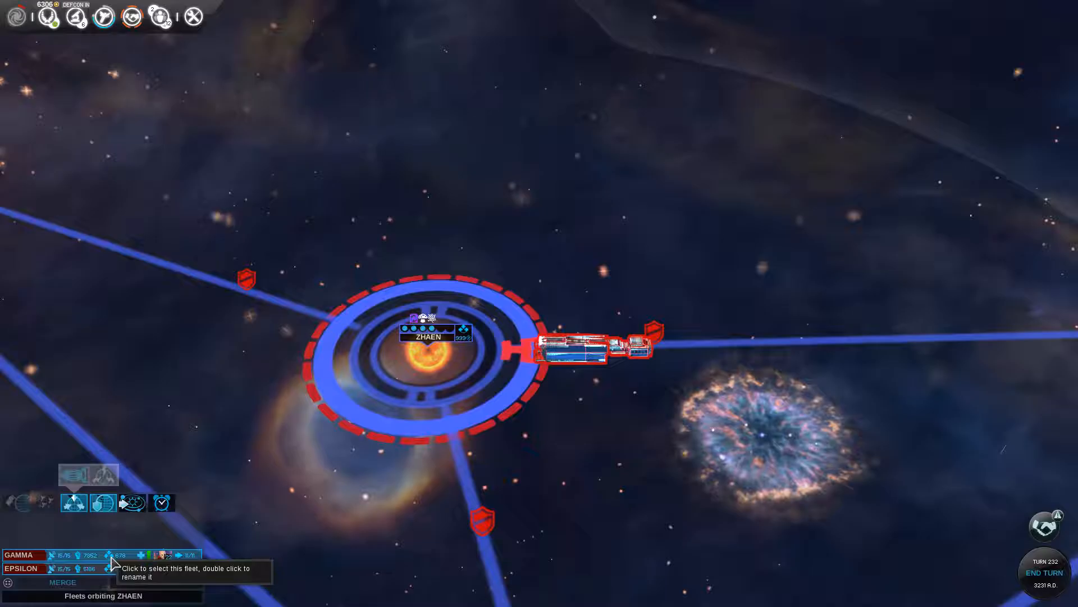
# - Select the Gamma fleet orbiting Zhaen in the fleet list
pyautogui.click(22, 568)
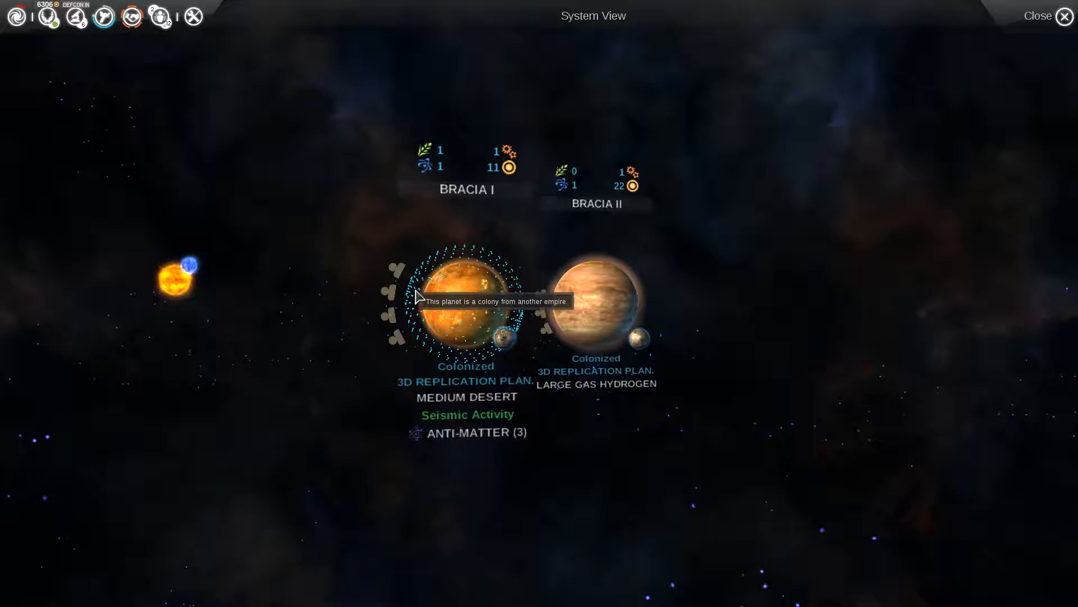
# - Leave Bracia's System View and view Estre with its queued Invasion 4 ships
pyautogui.click(1063, 16)
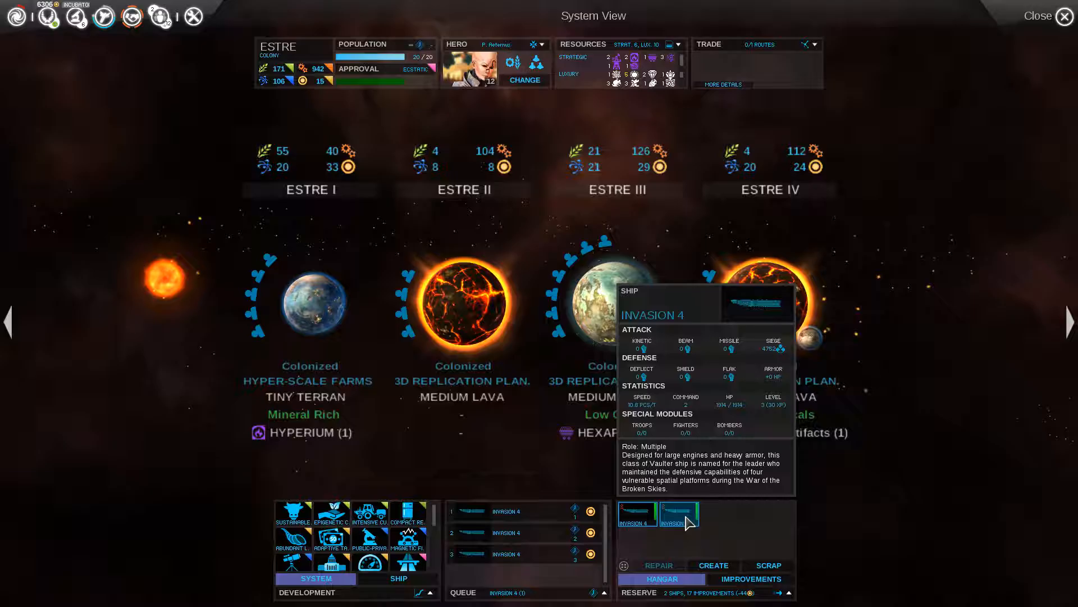
# - Bring up the Military View showing seven fleets, their missions and ship designs
pyautogui.click(1063, 17)
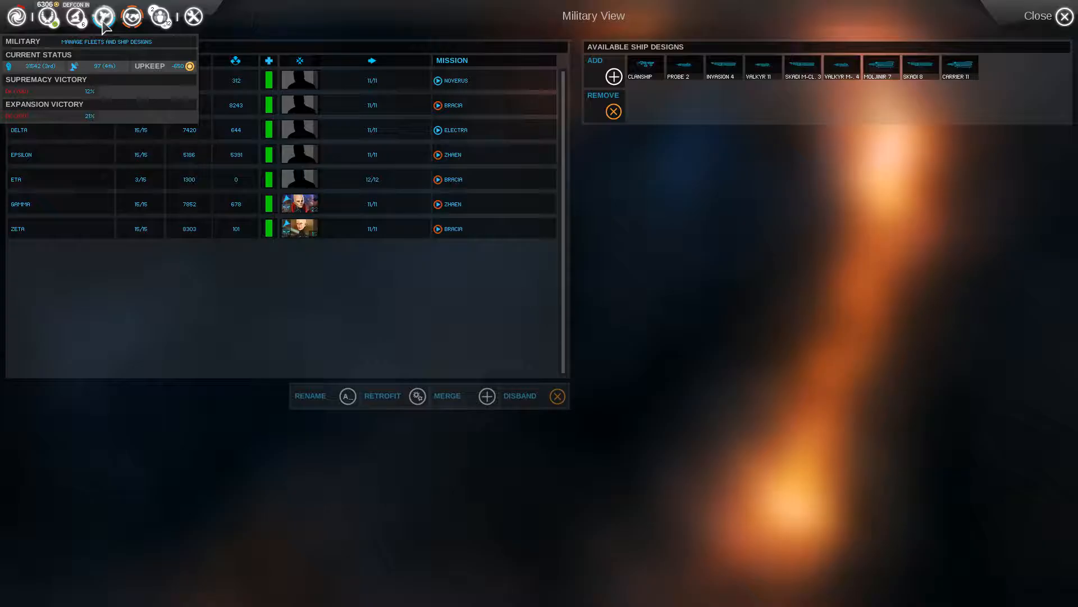
# - Exit the Military View, revealing the Sowers diplomat's cease-fire proposal
pyautogui.click(76, 18)
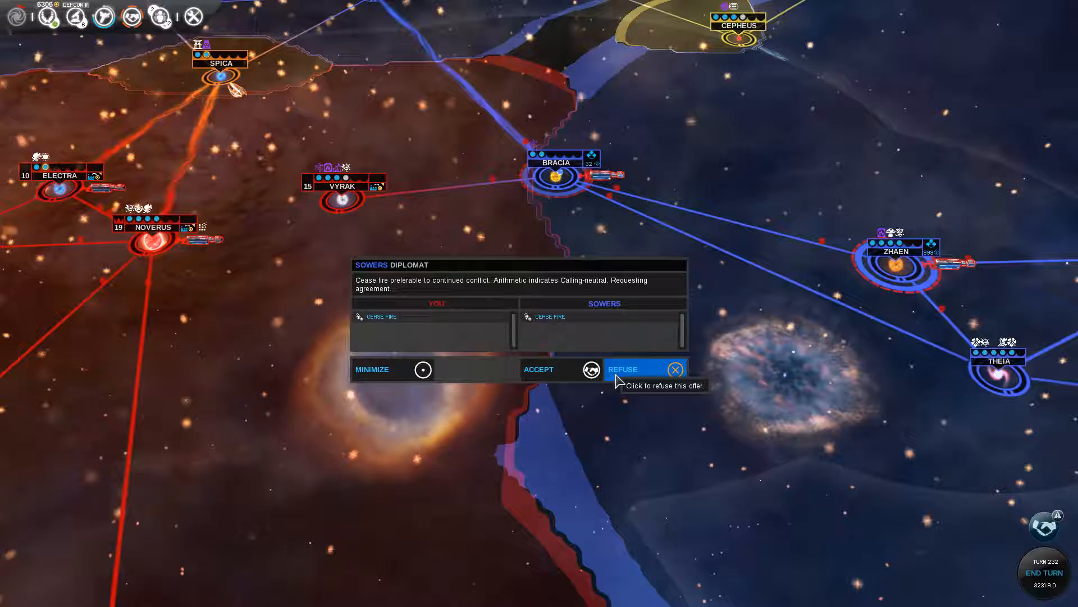
# - Refuse the Sowers diplomat's cease-fire offer
pyautogui.click(677, 369)
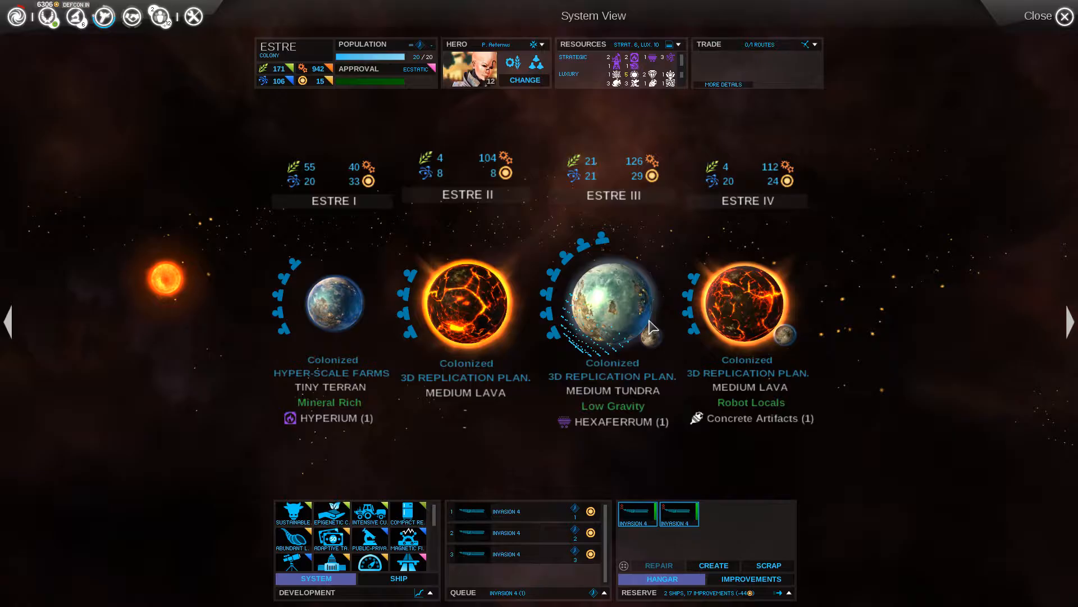
# - View Tekal's six colonized planets, then return to the galaxy map near Noverus and Electra
pyautogui.click(1065, 16)
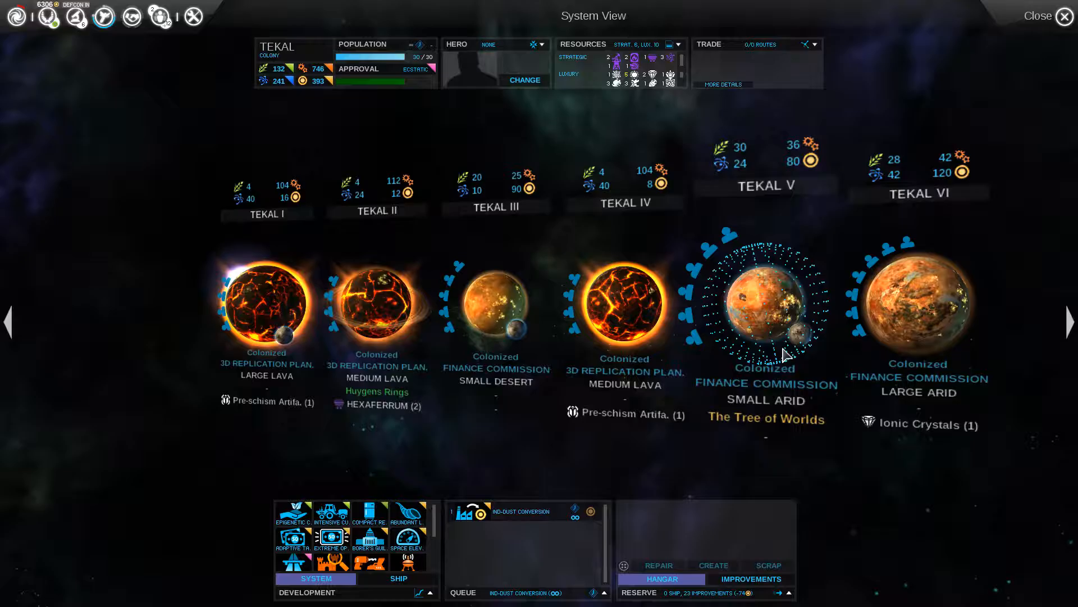
pyautogui.click(1064, 16)
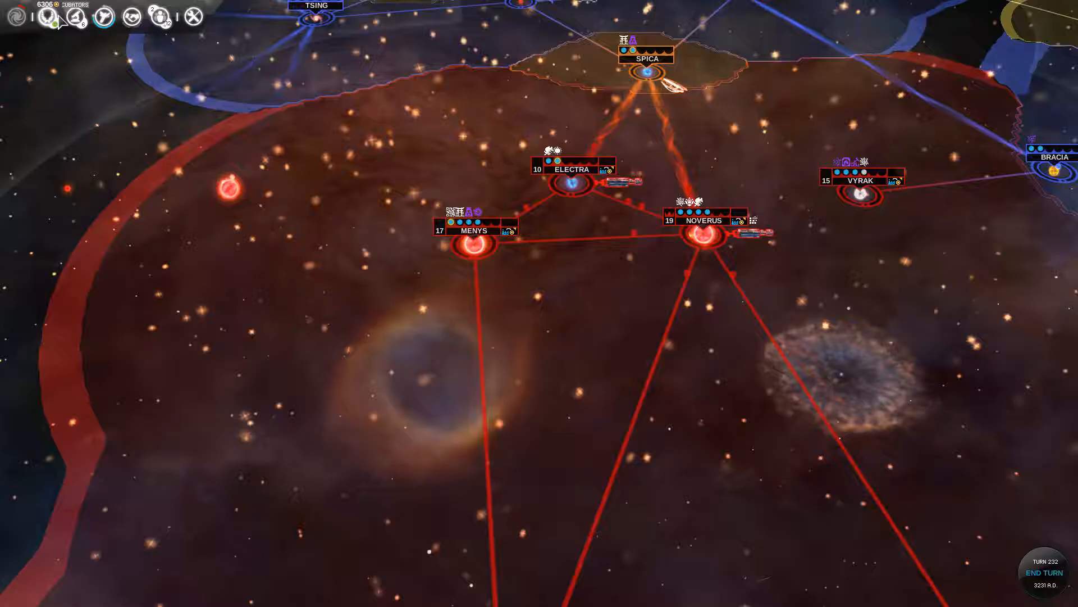
# - Open Vyrak's System View: three colonized planets and the colonizable irradiated Vyrak IV
pyautogui.click(53, 17)
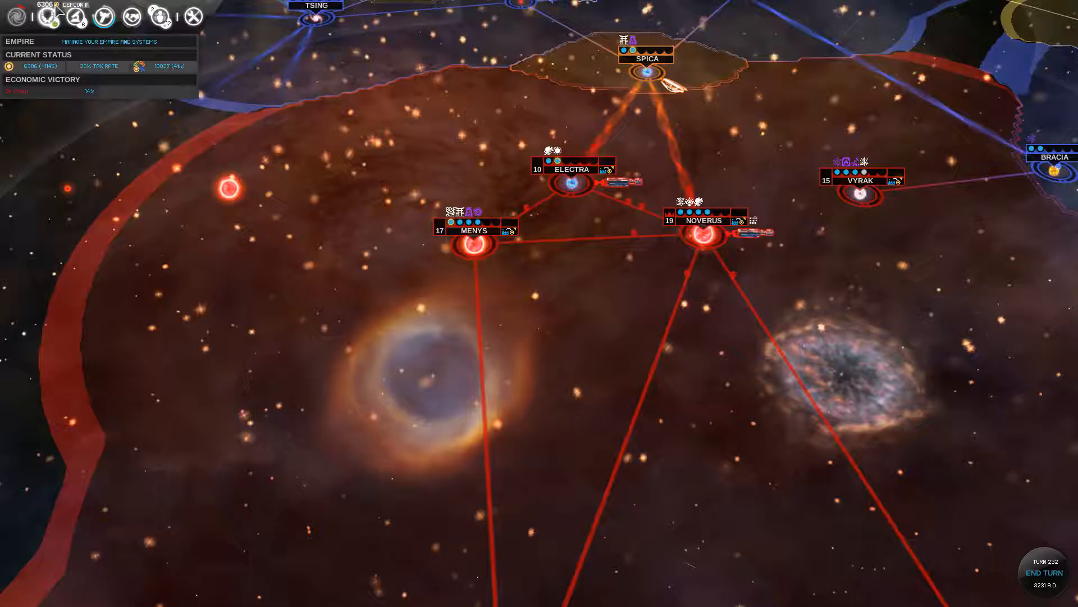
pyautogui.click(15, 17)
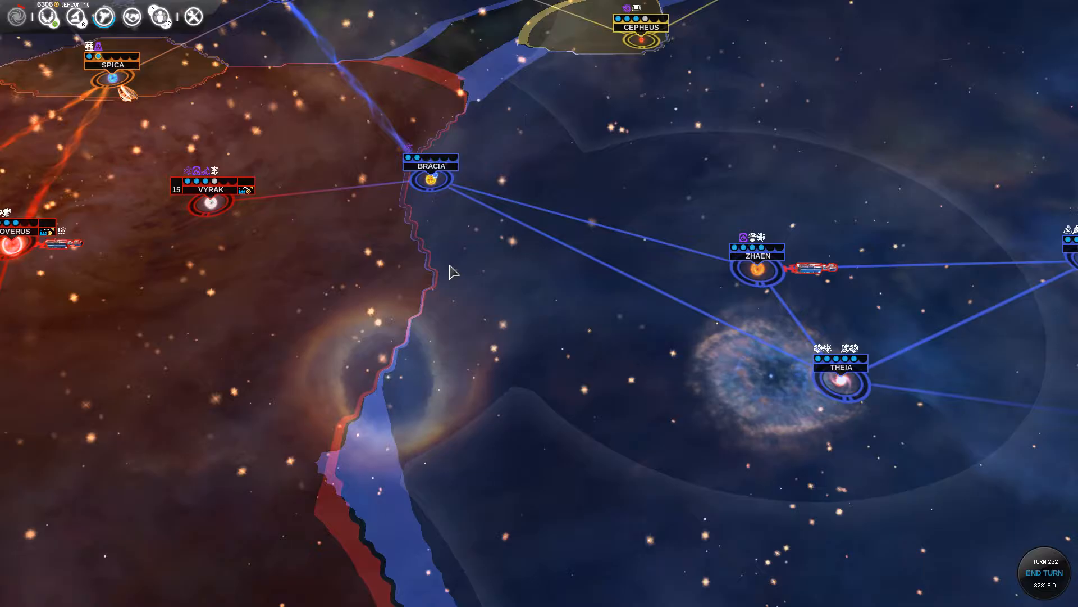
pyautogui.click(212, 207)
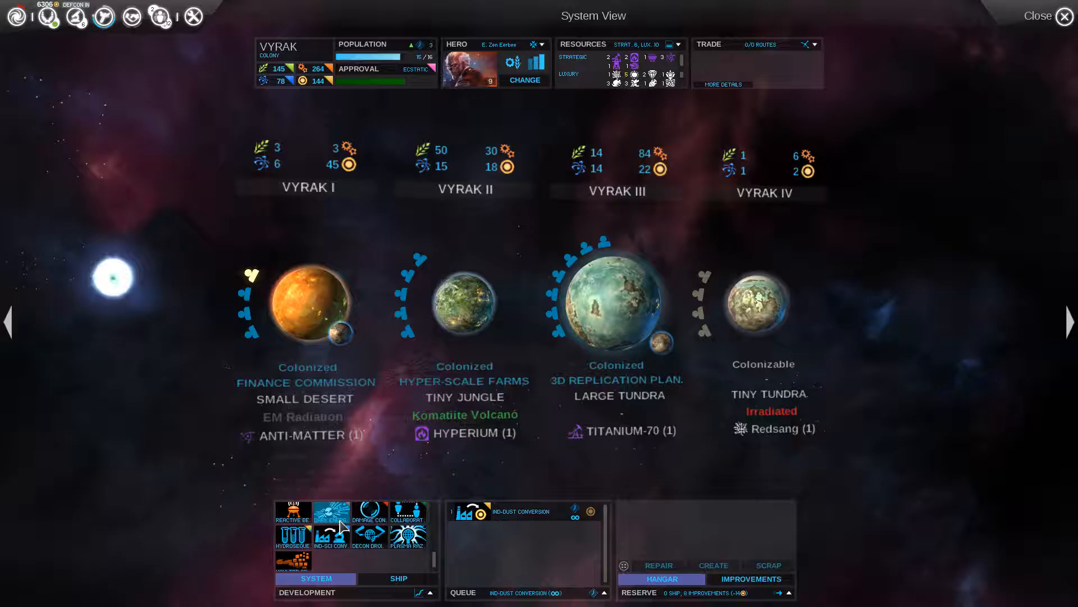
# - Leave Vyrak and open the Noverus home system, with all four planets colonized
pyautogui.click(1064, 16)
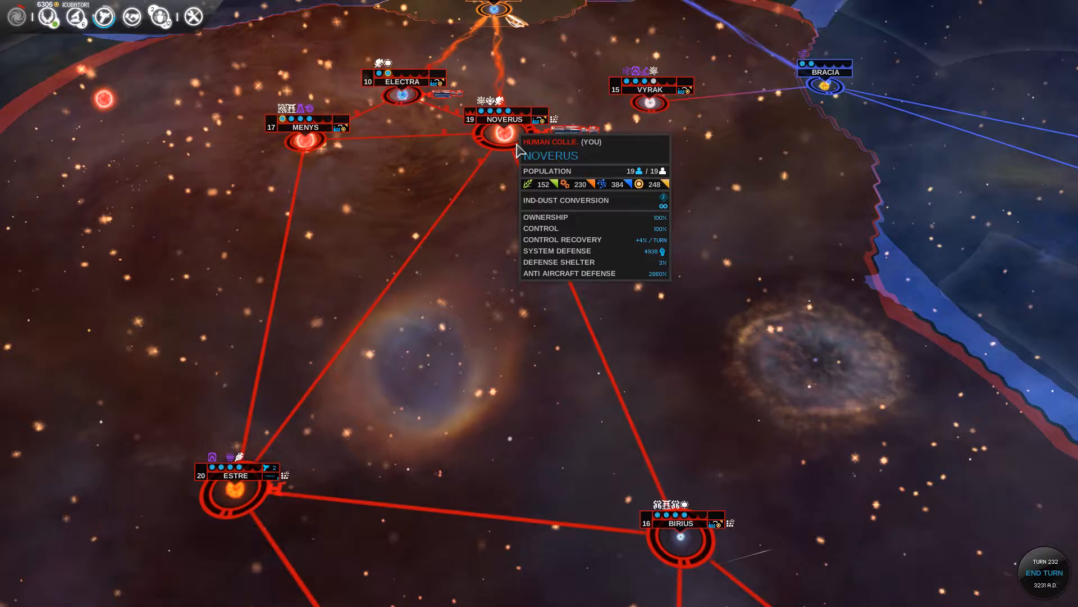
pyautogui.click(497, 137)
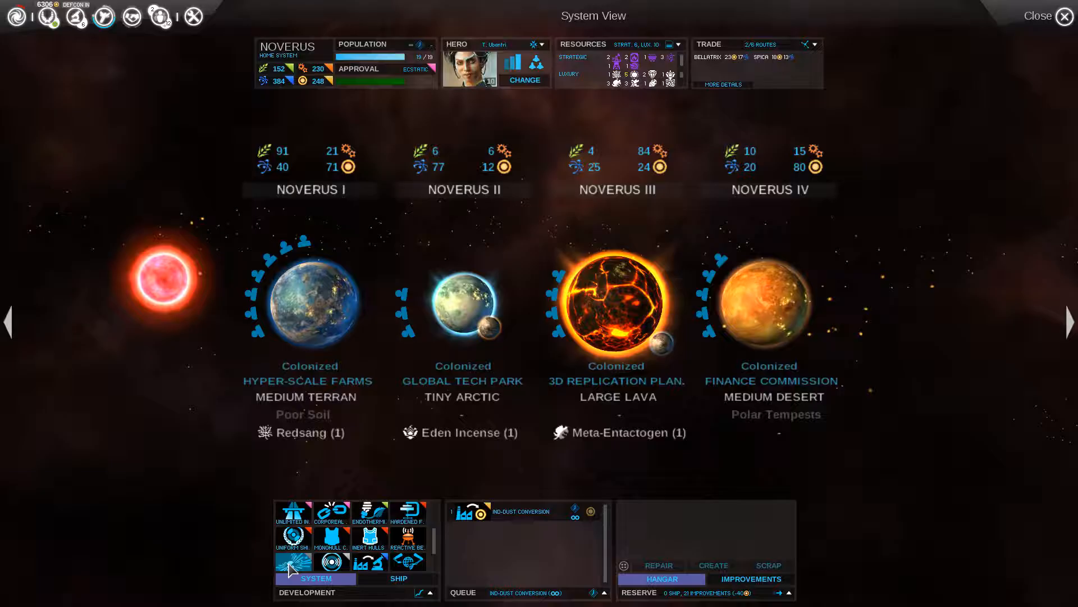
# - After viewing Bririus, open the Military View listing seven fleets and ship designs
pyautogui.click(1063, 17)
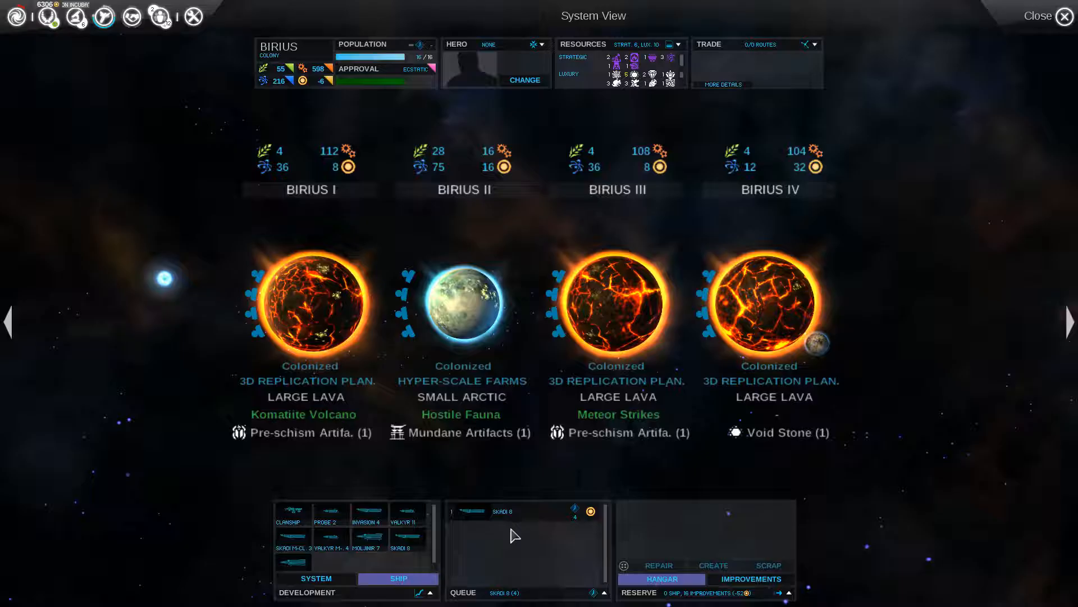
pyautogui.click(100, 16)
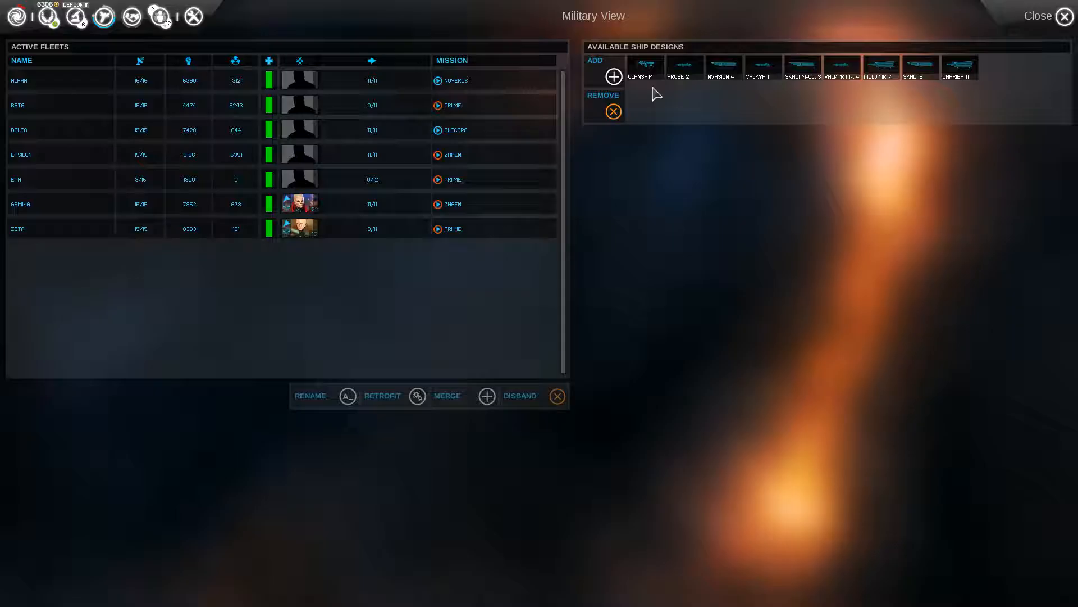
# - Review the Carrier 11, Skadi 8 and Valkyr M-Class 4 designs, then add a new design
pyautogui.click(960, 66)
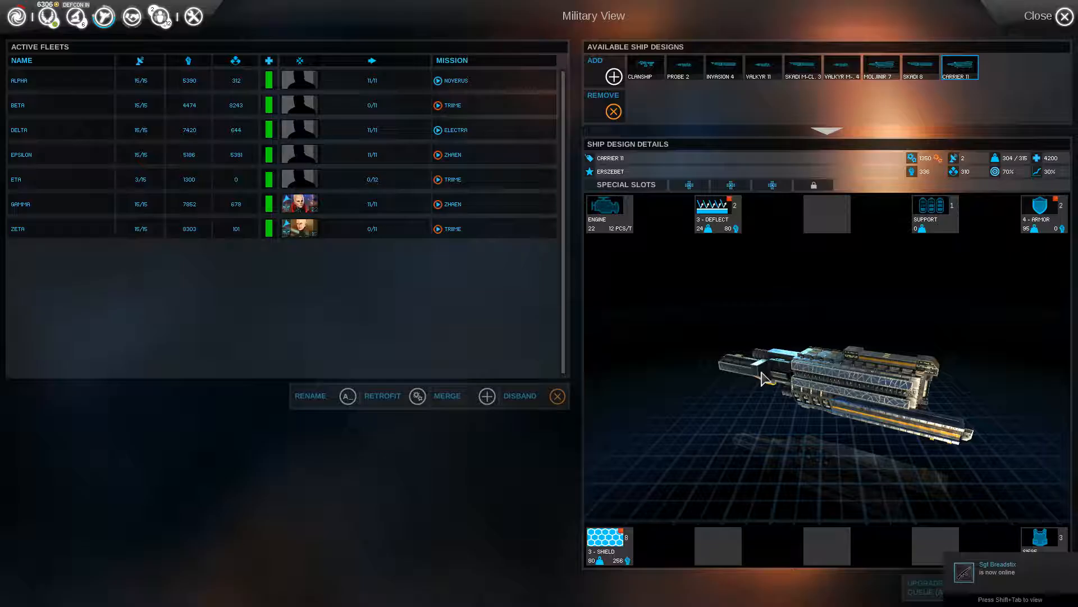
pyautogui.click(923, 67)
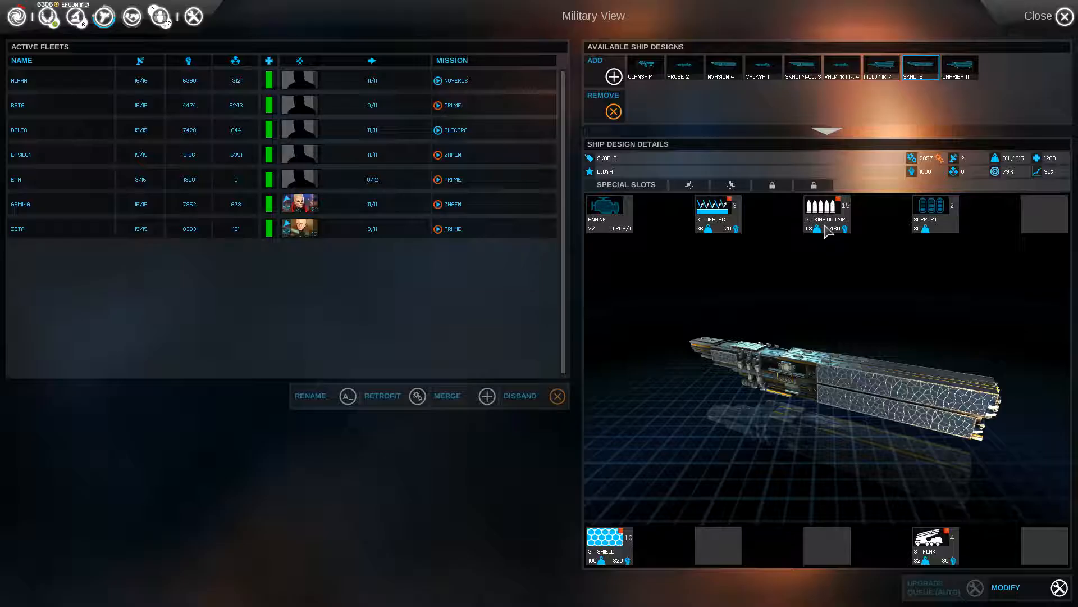
pyautogui.click(882, 66)
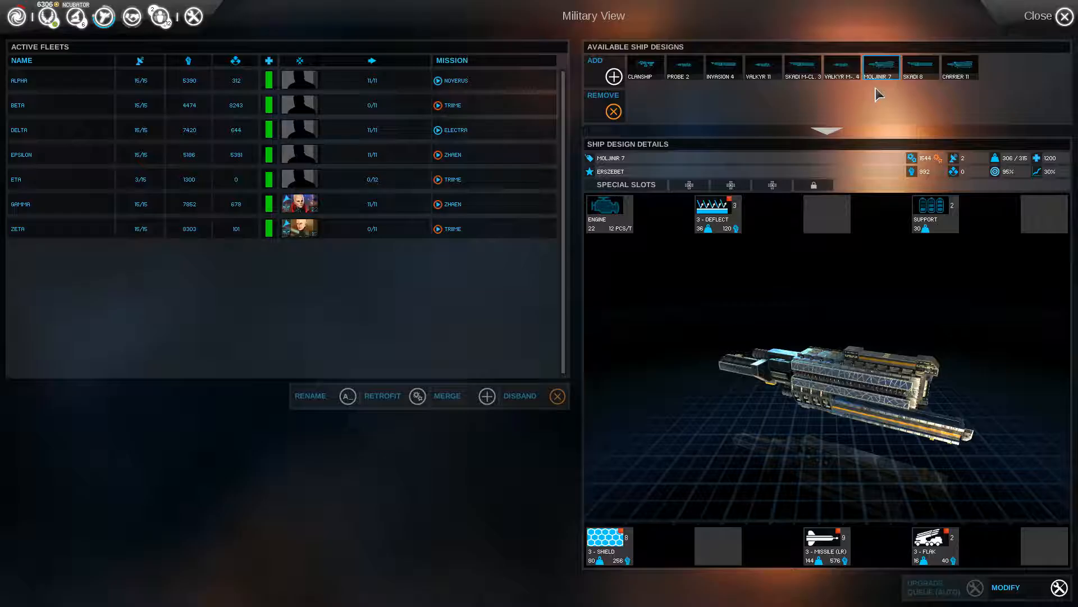
pyautogui.click(841, 66)
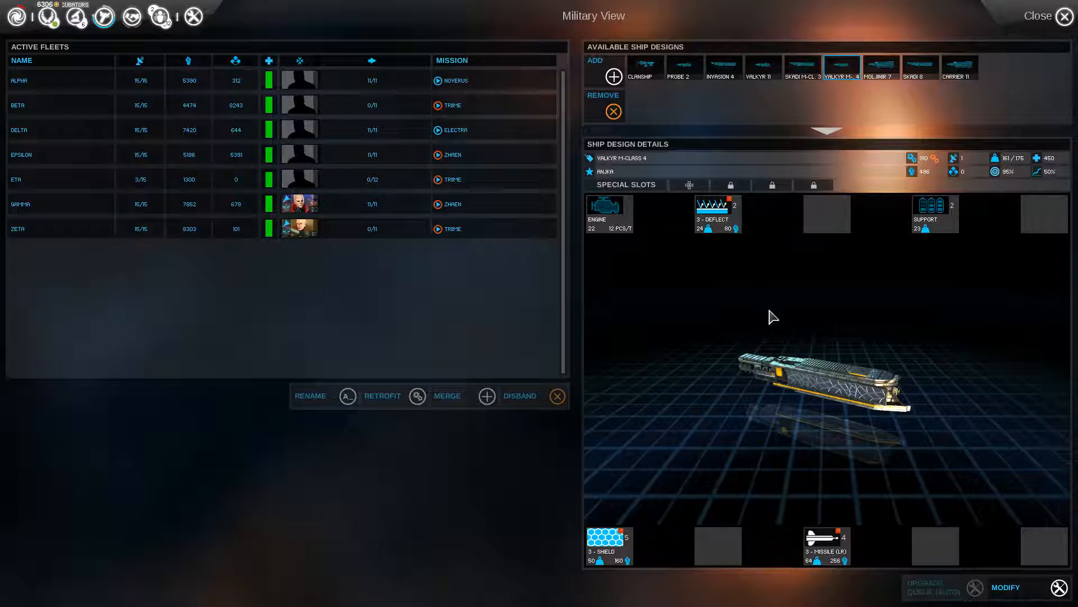
pyautogui.moveTo(826, 543)
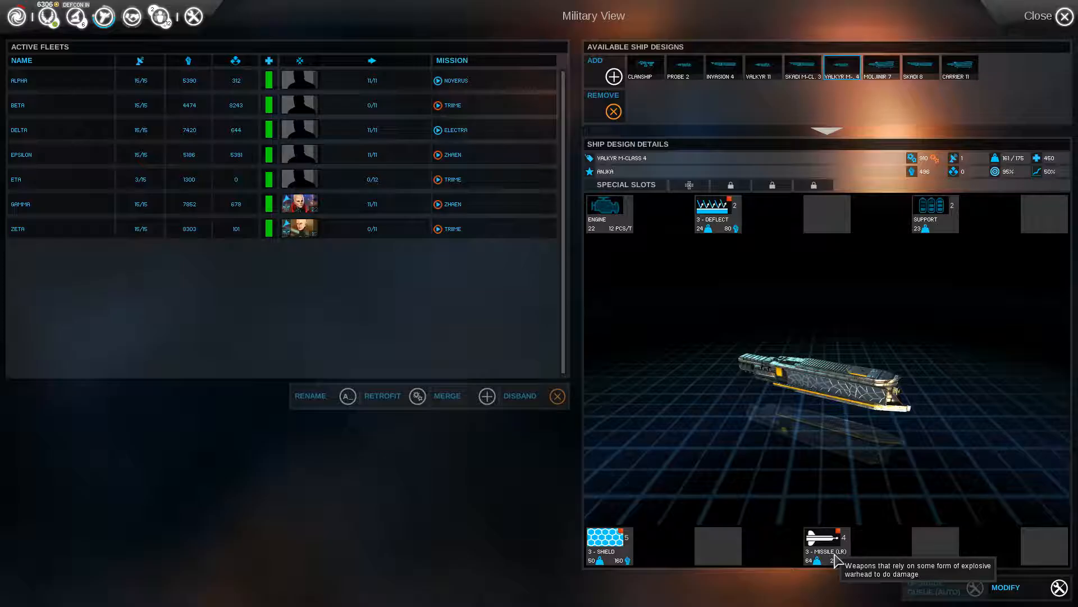
pyautogui.click(803, 66)
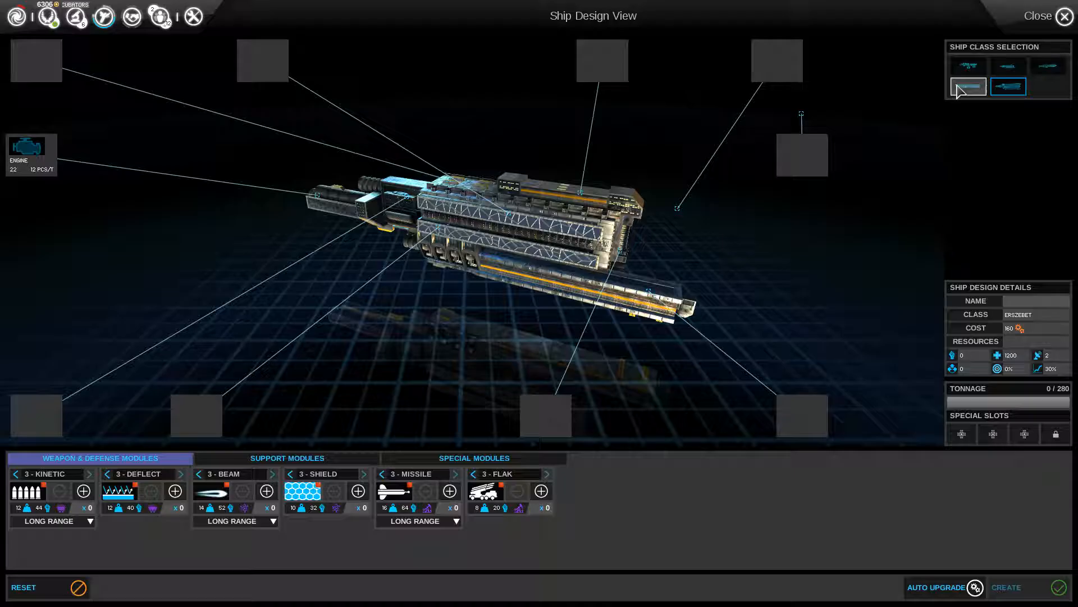
# - Give the new design the Ljdyr hull (0/280 tonnage) and list support modules like Armor and Engine
pyautogui.click(1009, 86)
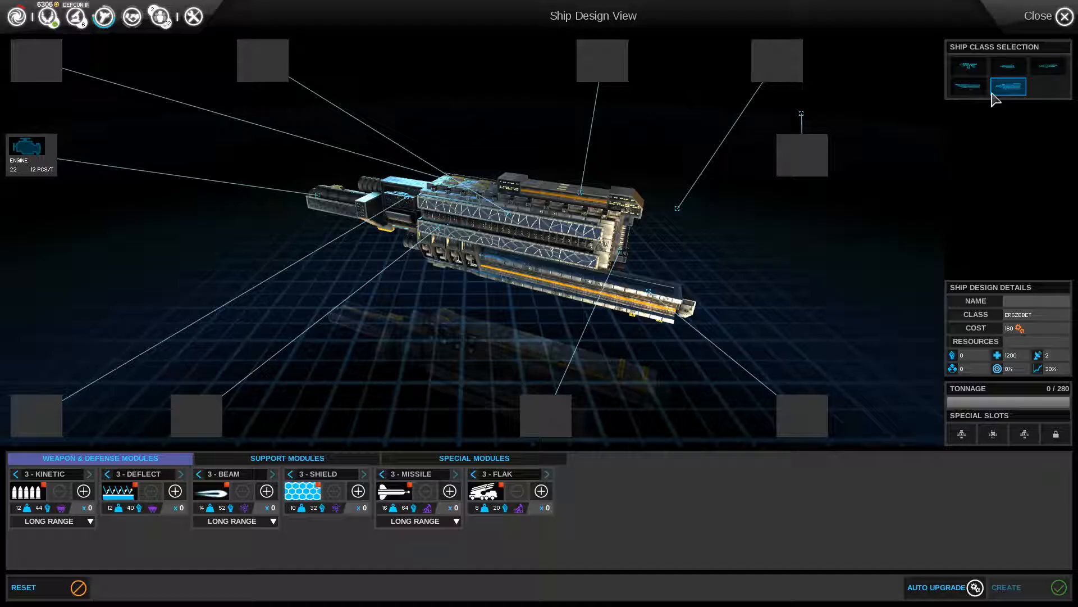
pyautogui.click(968, 86)
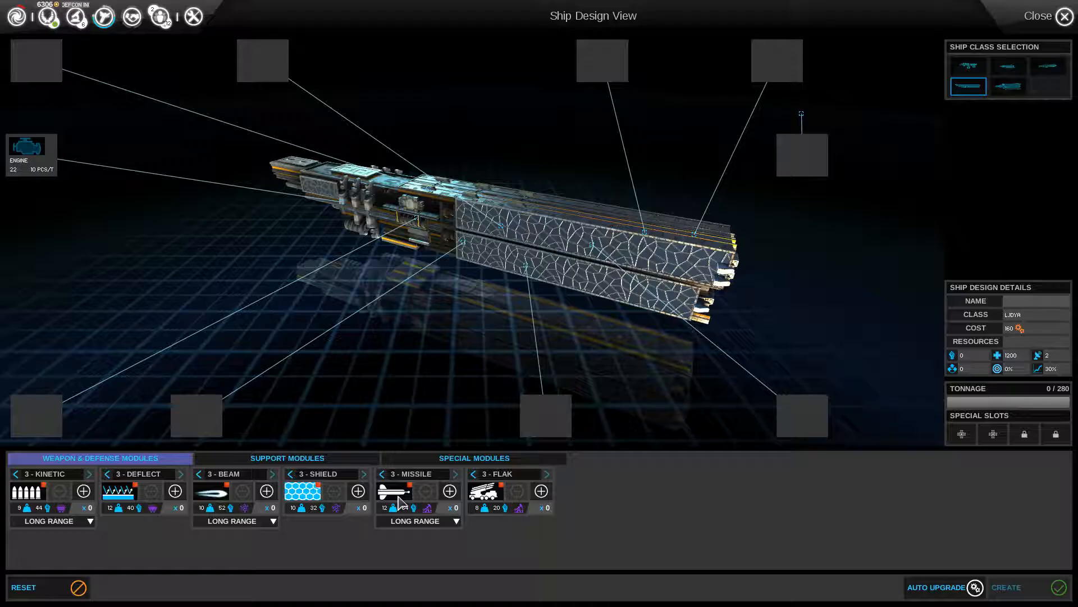
pyautogui.click(287, 457)
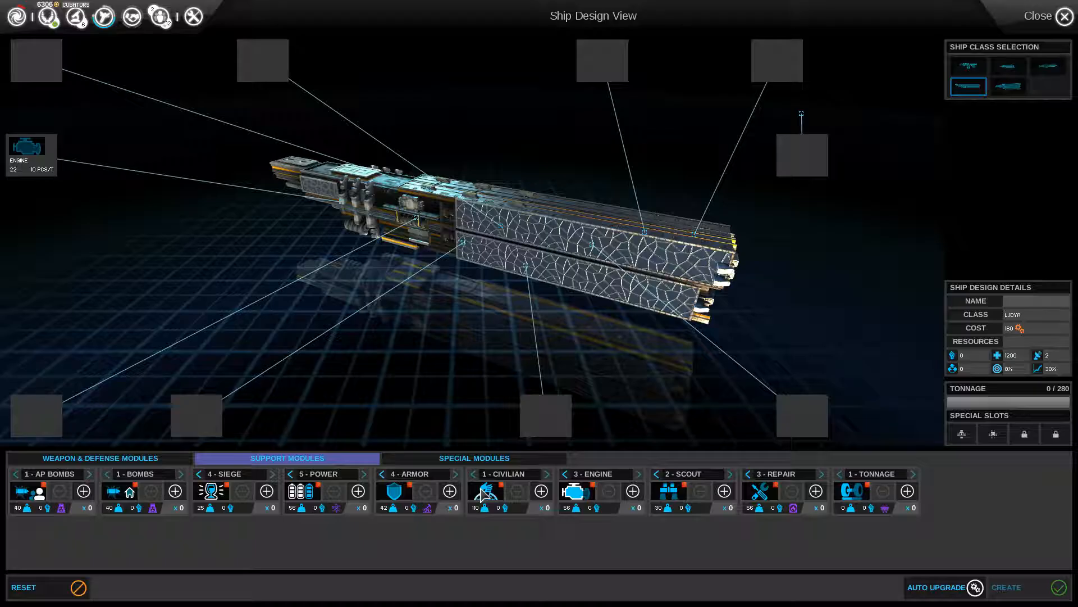
pyautogui.moveTo(486, 490)
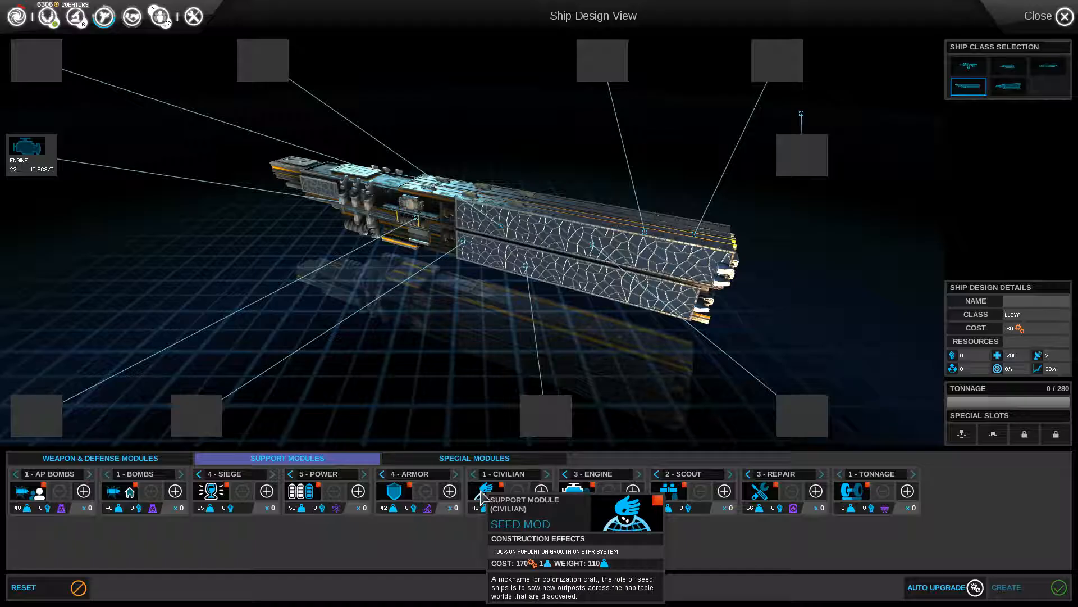
# - Switch to the 112-tonnage hull, adding then removing a Tonnage module to leave it empty
pyautogui.click(969, 65)
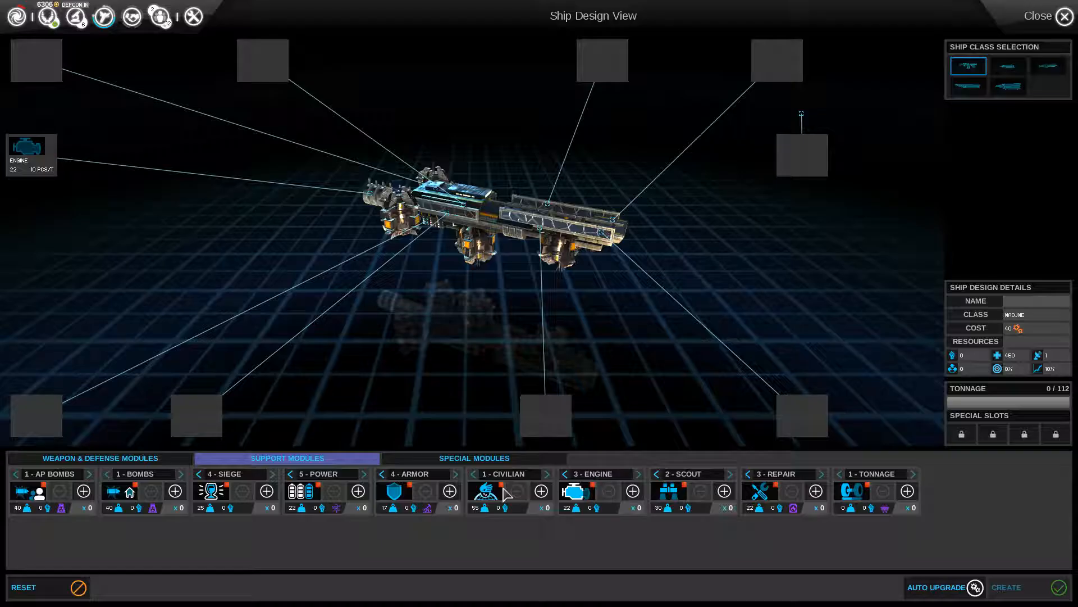
pyautogui.moveTo(577, 490)
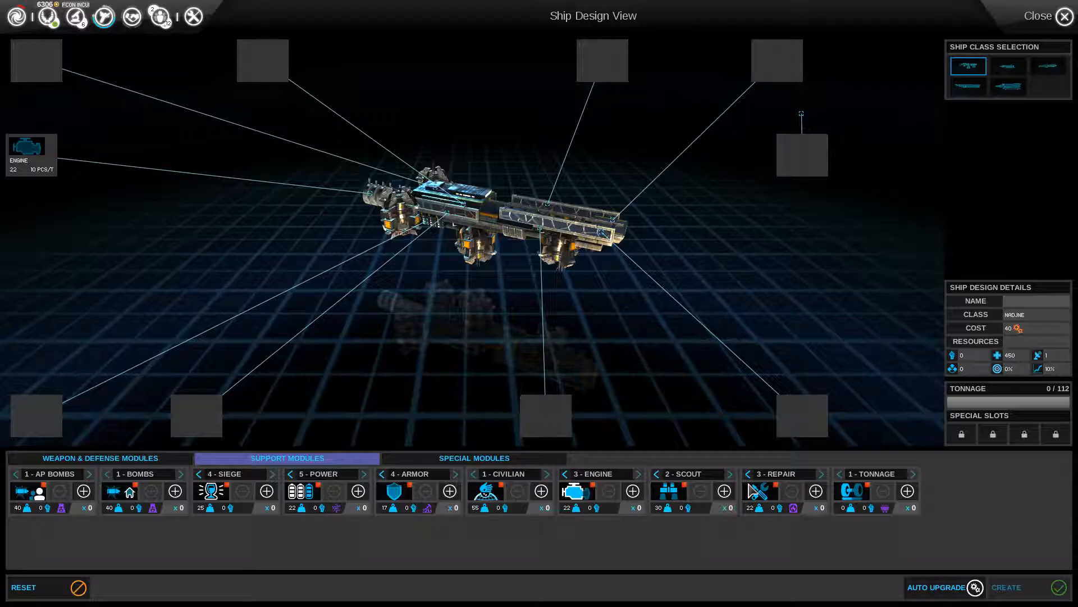
pyautogui.moveTo(761, 494)
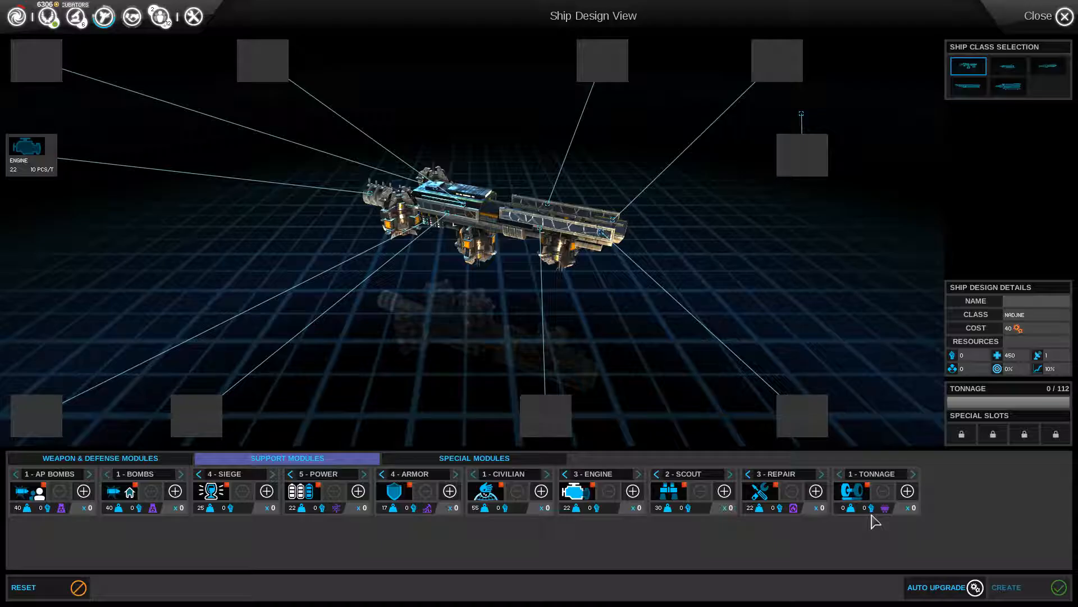
pyautogui.moveTo(759, 491)
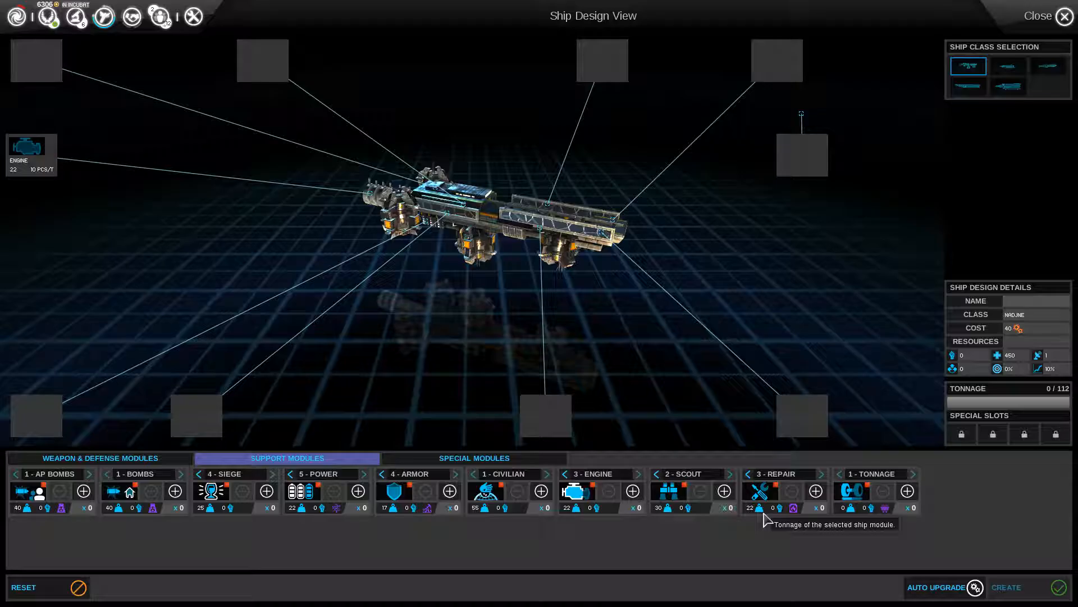
pyautogui.moveTo(682, 531)
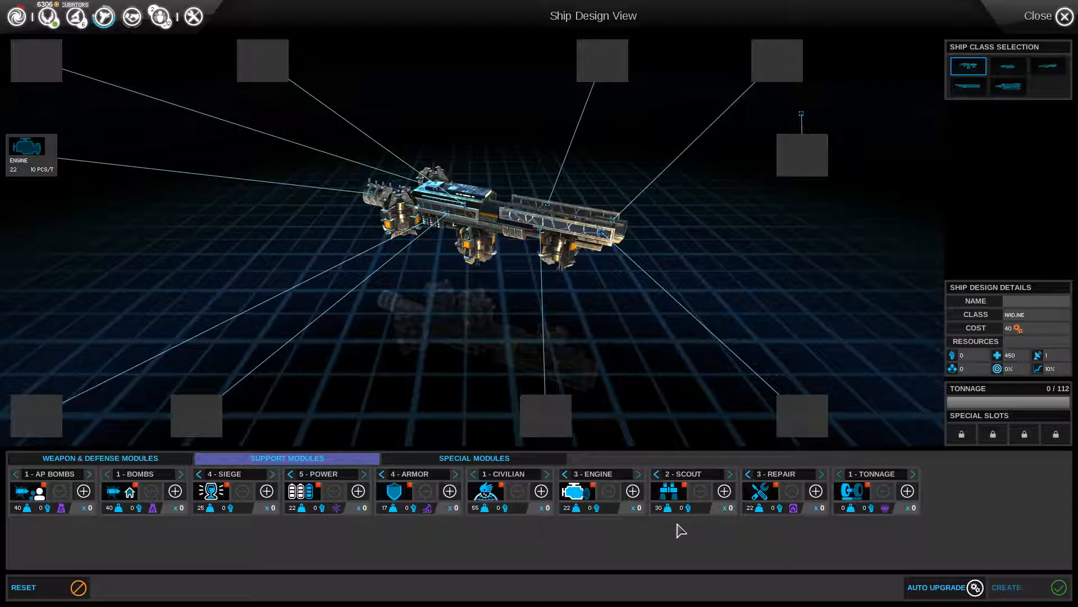
pyautogui.moveTo(852, 492)
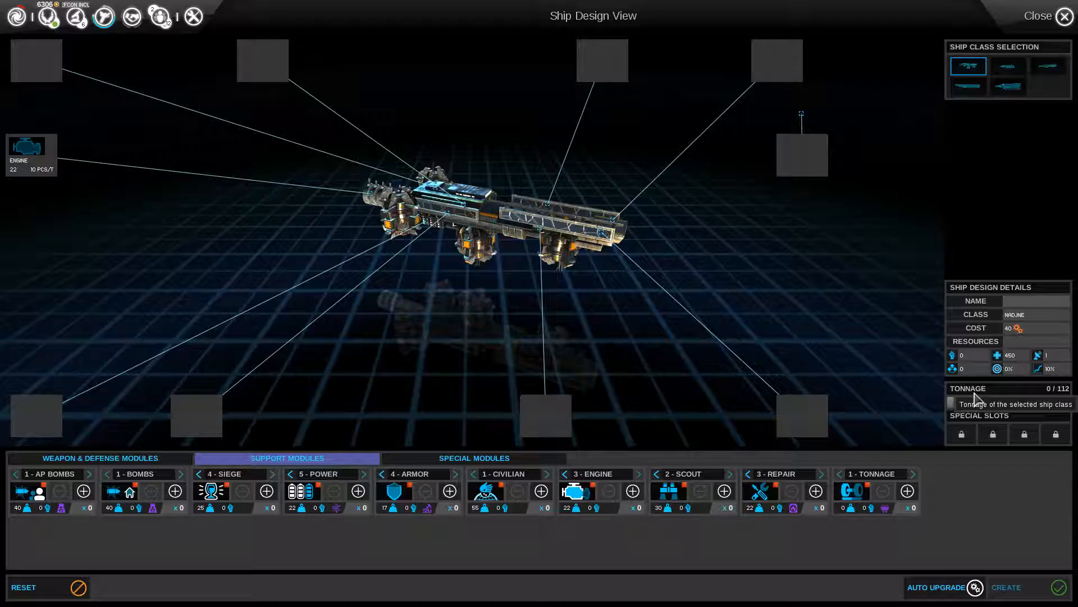
pyautogui.click(906, 490)
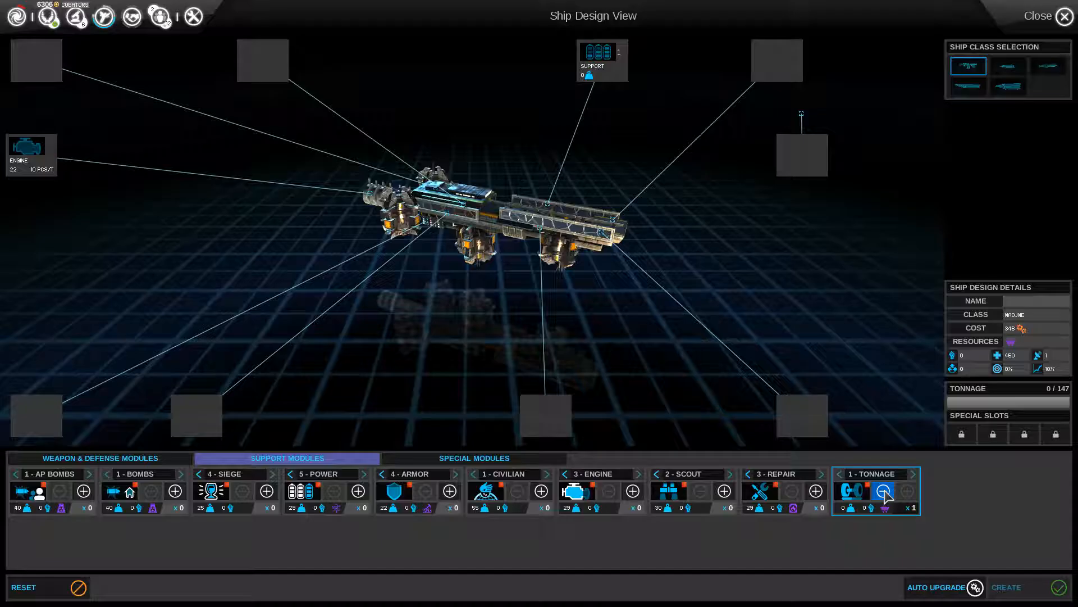
pyautogui.click(474, 458)
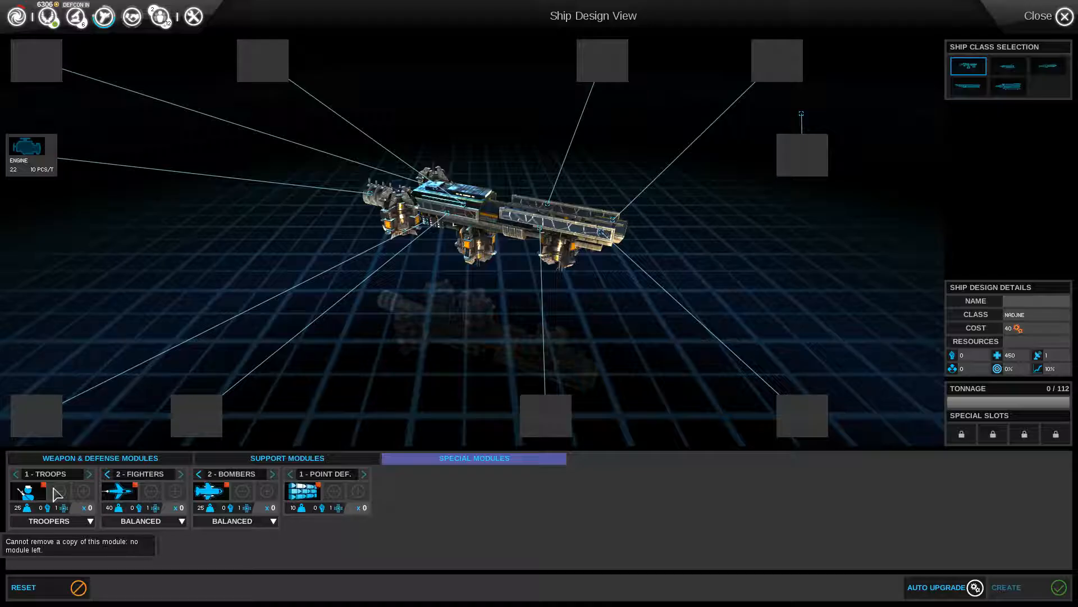
pyautogui.moveTo(302, 493)
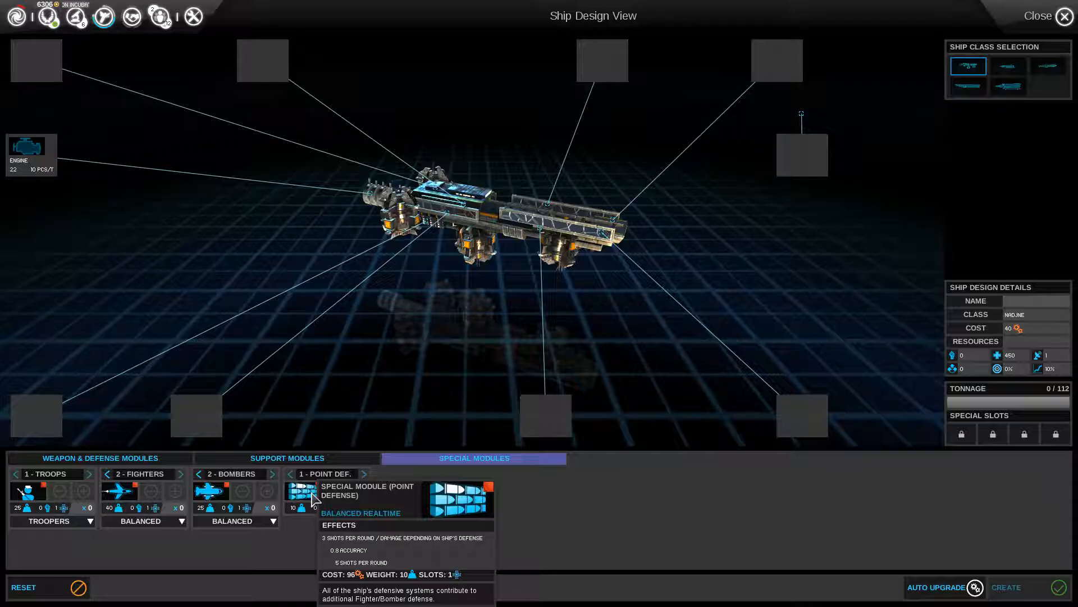